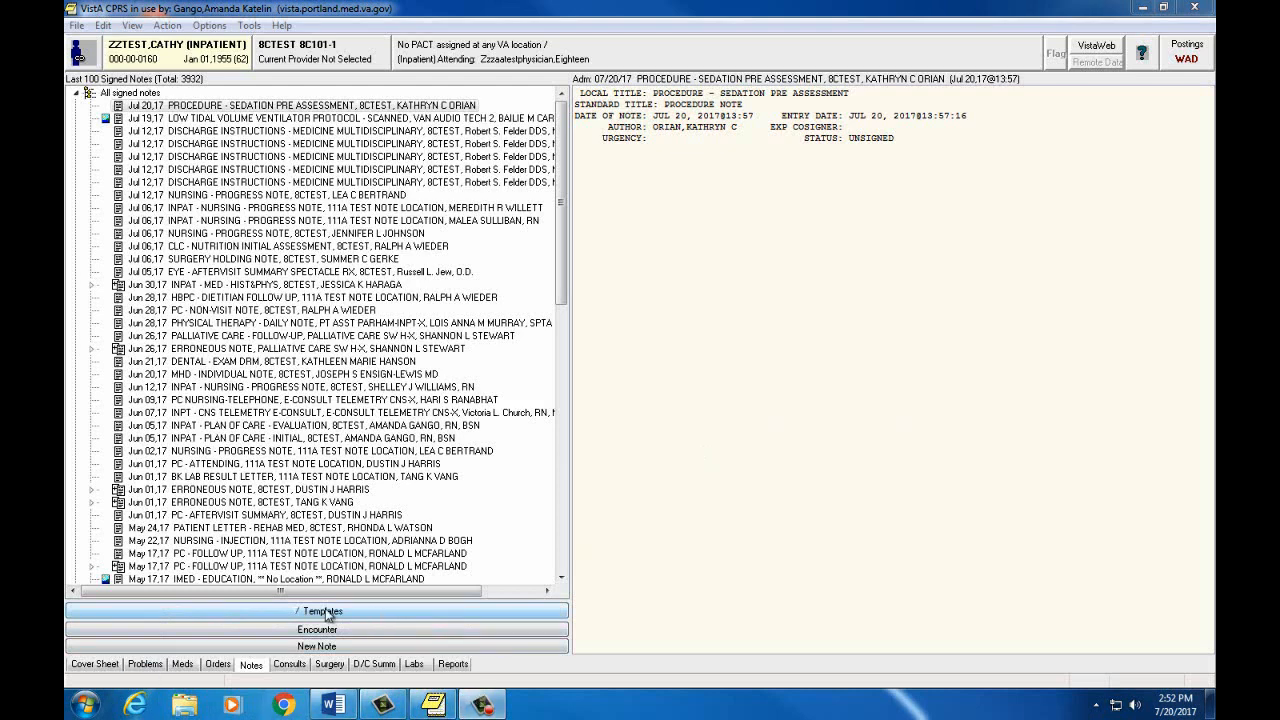
pyautogui.moveTo(283, 651)
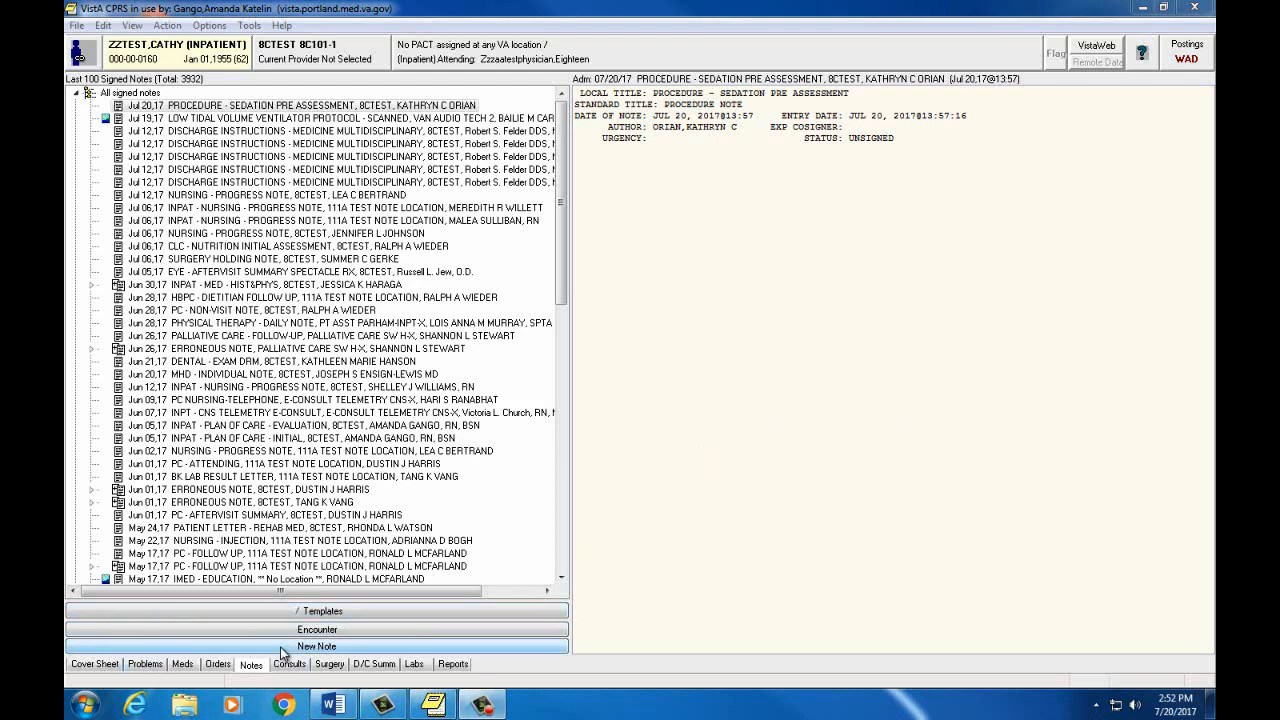
pyautogui.moveTo(555, 446)
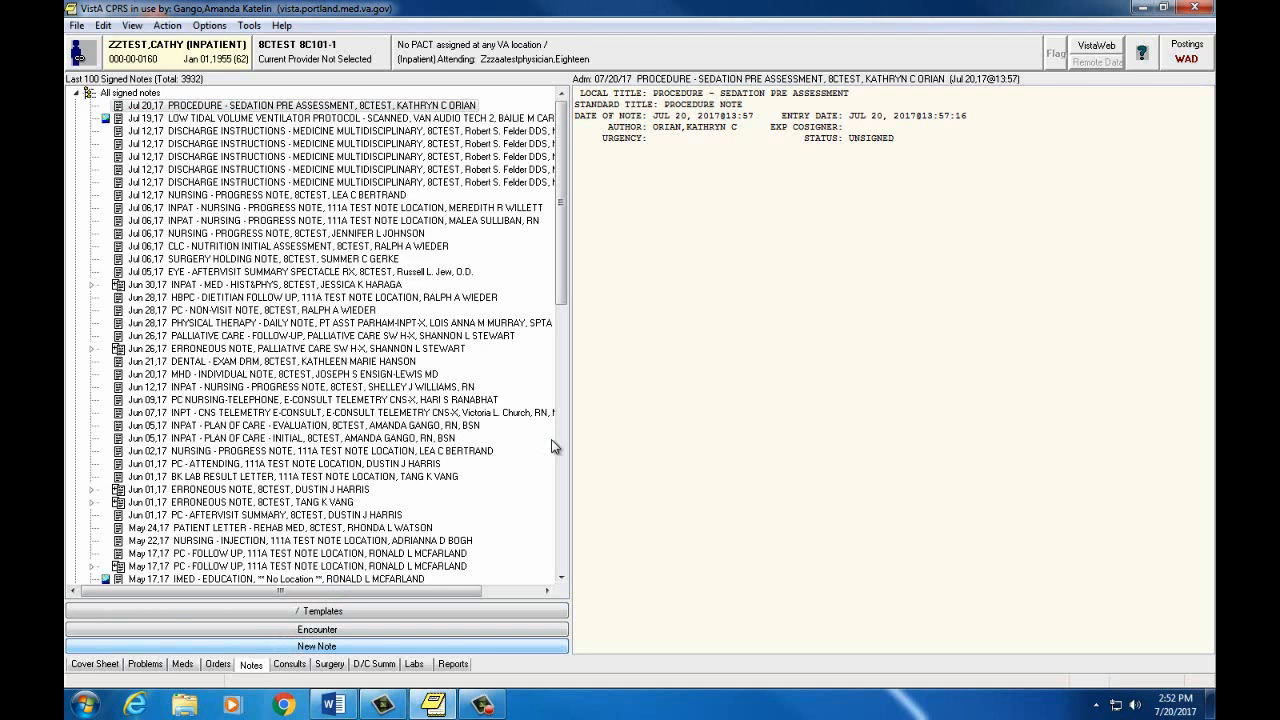
# Step: Start a new progress note and filter the title list with 'inpa' and 'NSG'
pyautogui.click(317, 646)
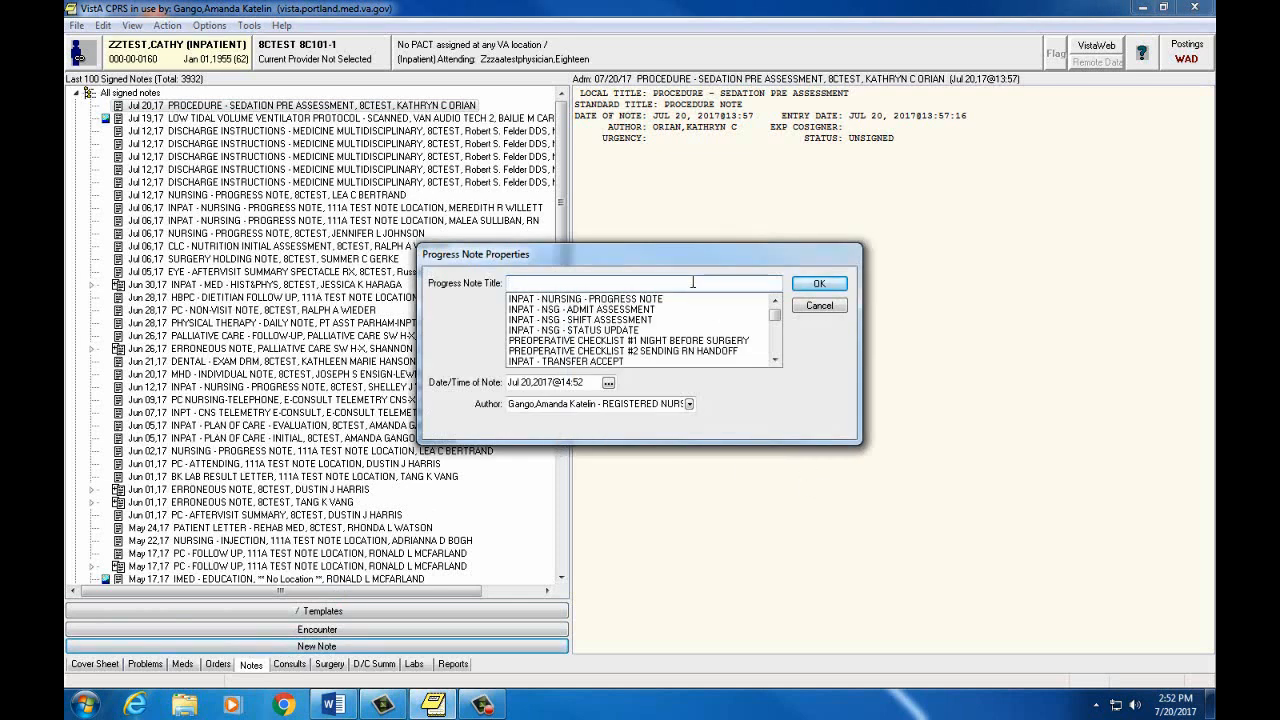
pyautogui.moveTo(806, 370)
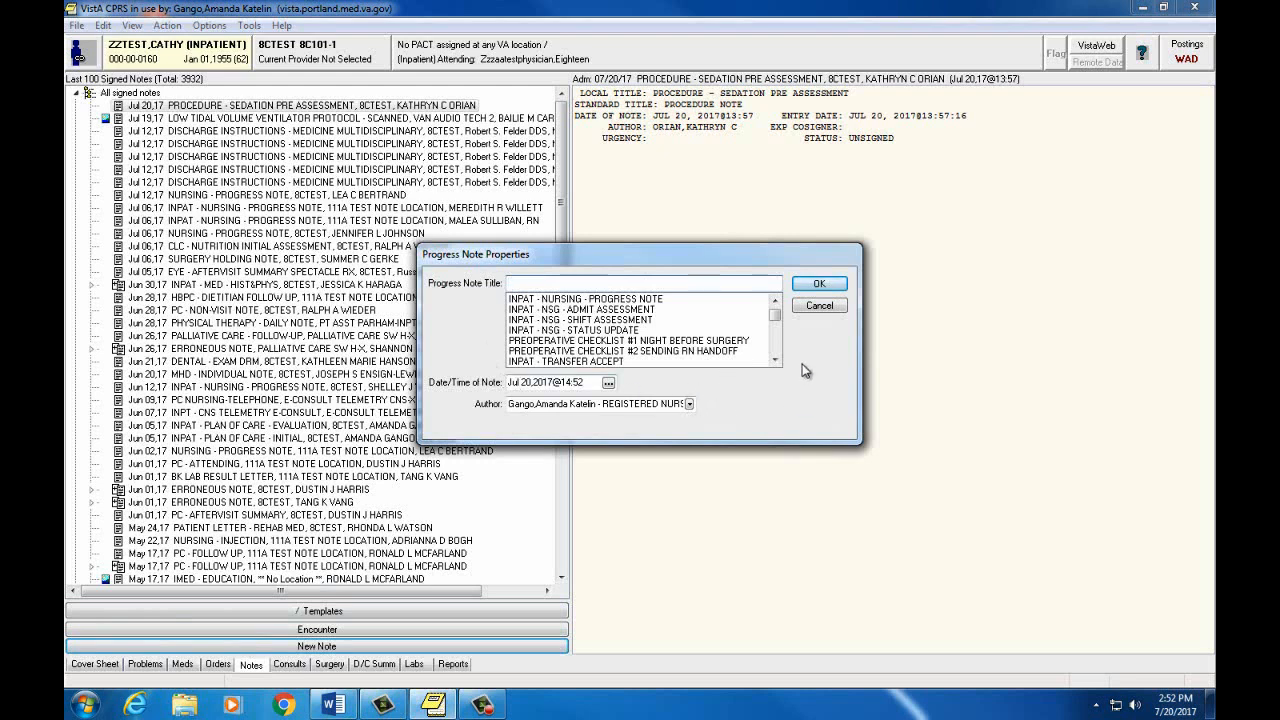
pyautogui.moveTo(815, 348)
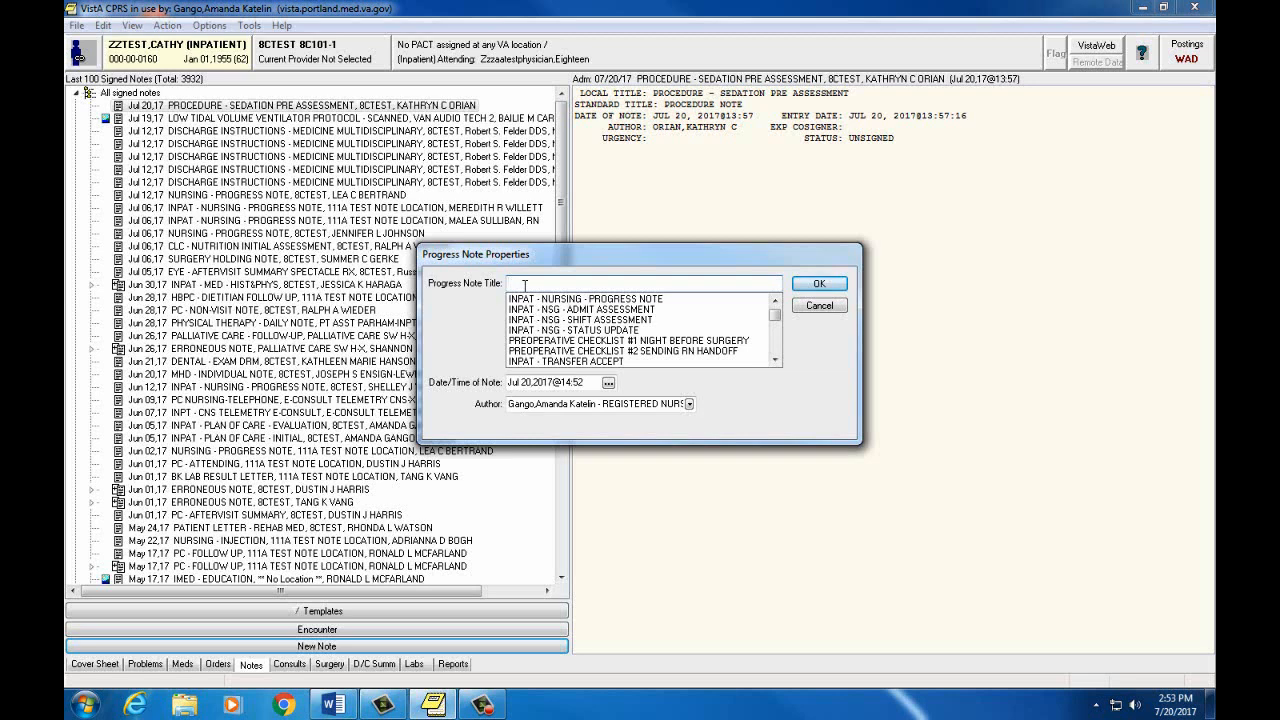
pyautogui.write('inpa')
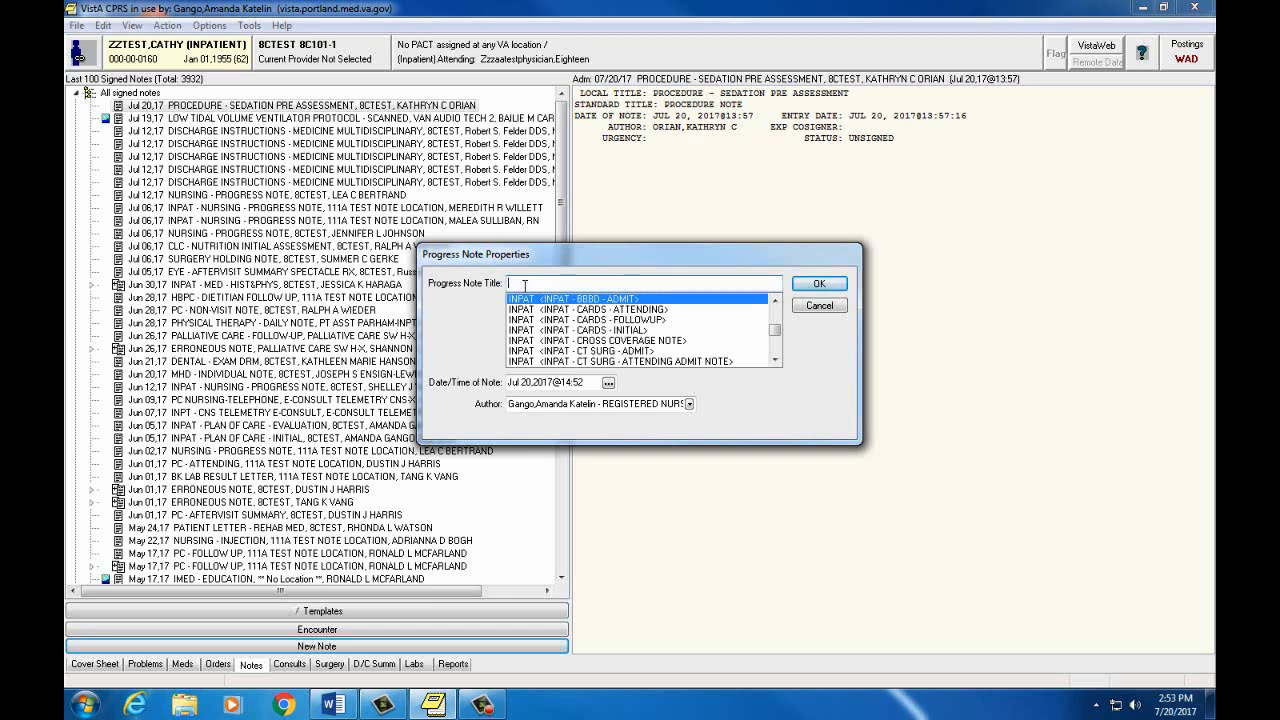
pyautogui.write('NSG')
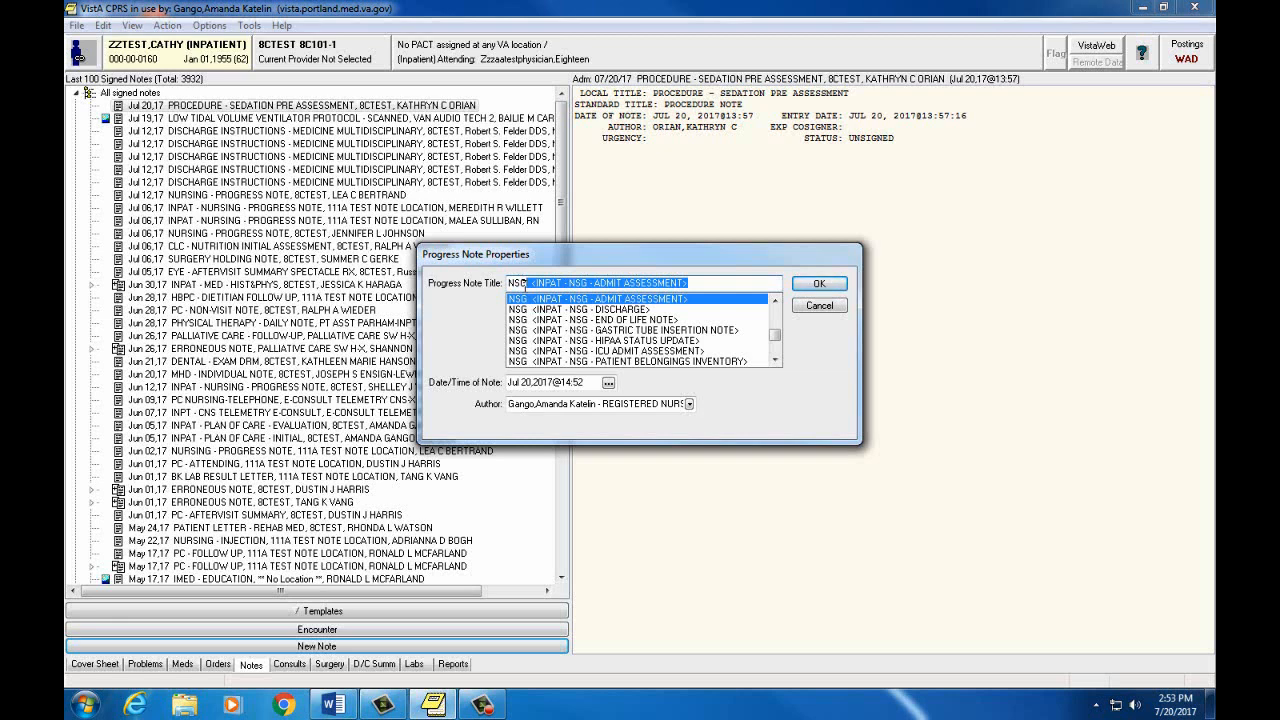
# Step: Enter 'SHIFT' to select the SHIFT <INPAT - NSG - SHIFT ASSESSMENT> title
pyautogui.write('shift')
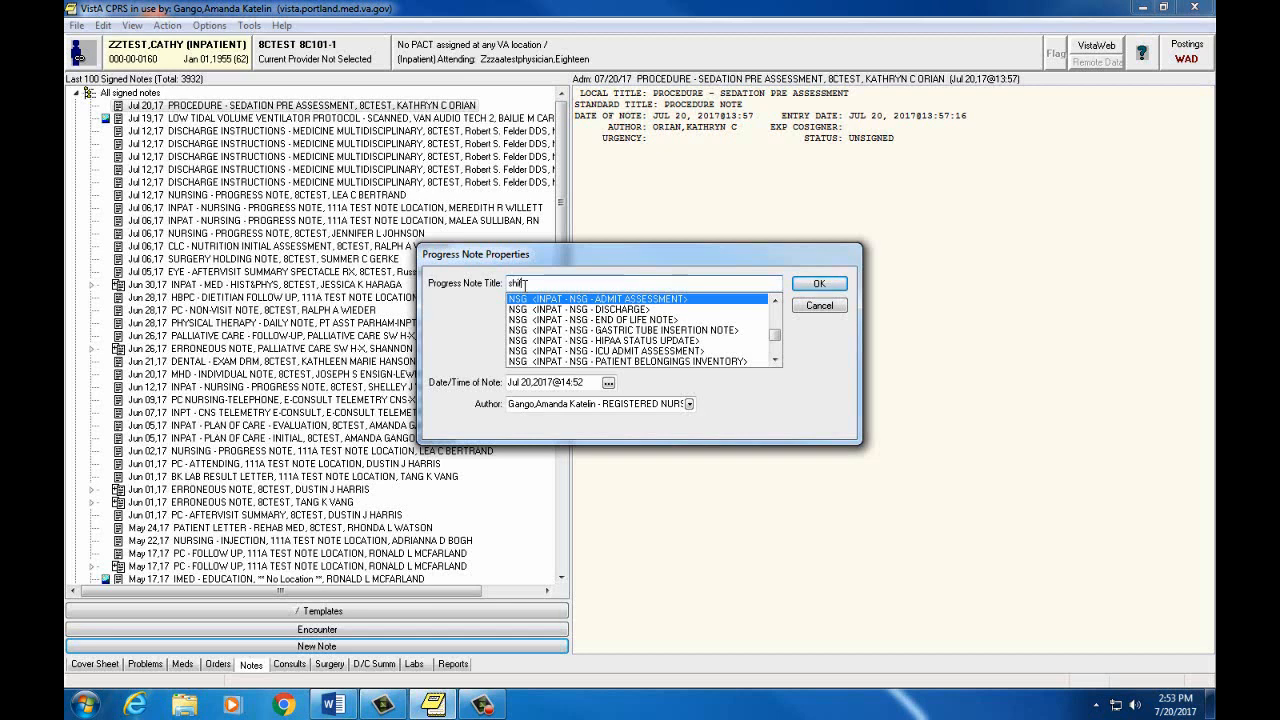
pyautogui.write('SHIFT  <INPAT - NSG - SHIFT ASSESSMENT>')
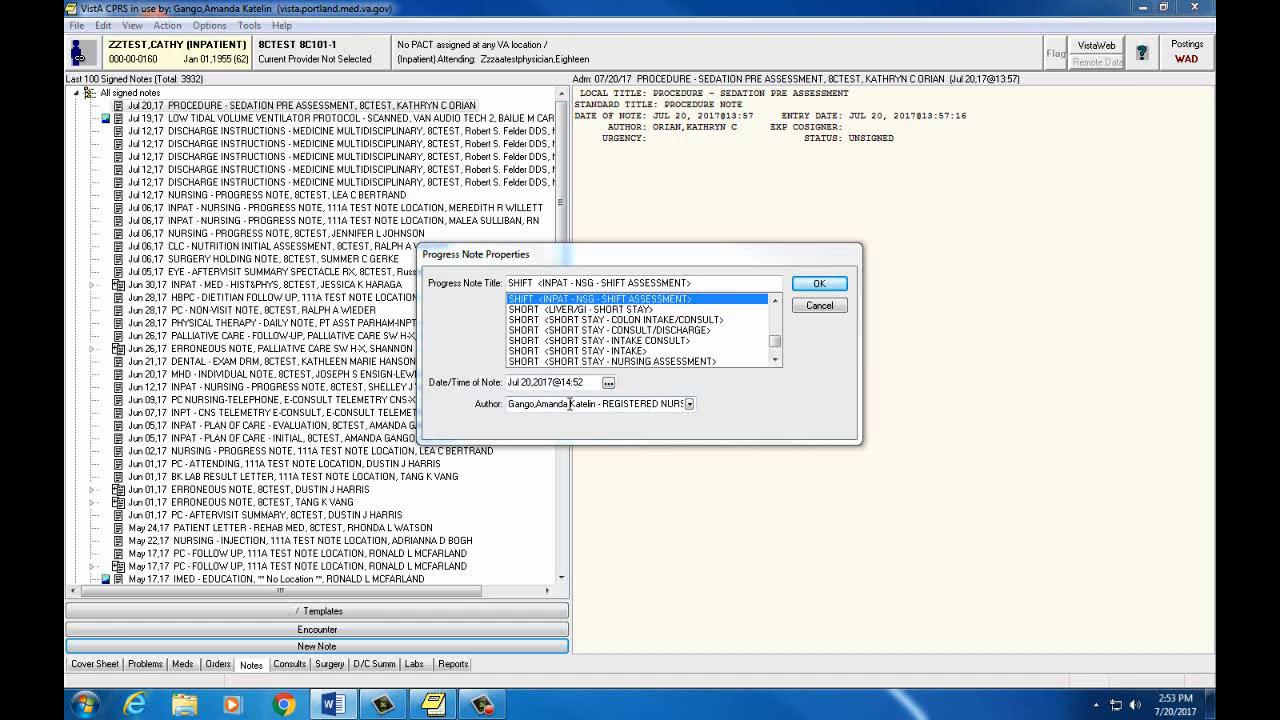
pyautogui.moveTo(484, 414)
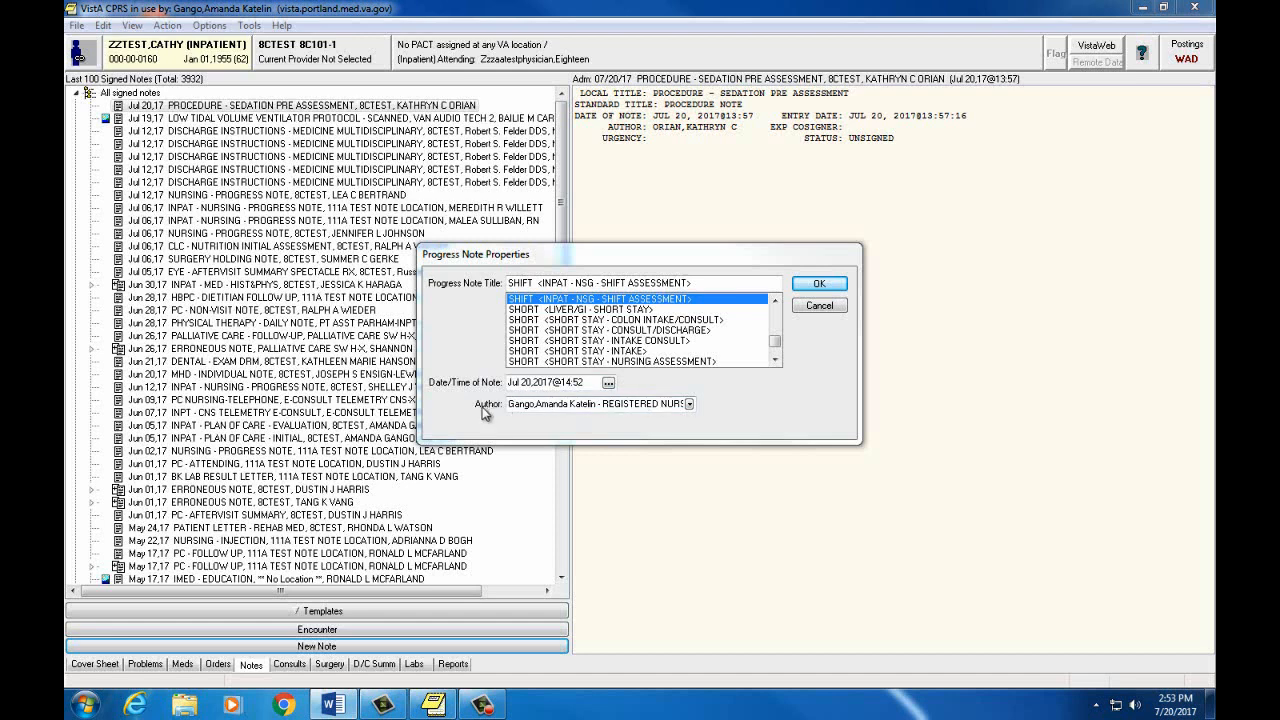
pyautogui.moveTo(607, 439)
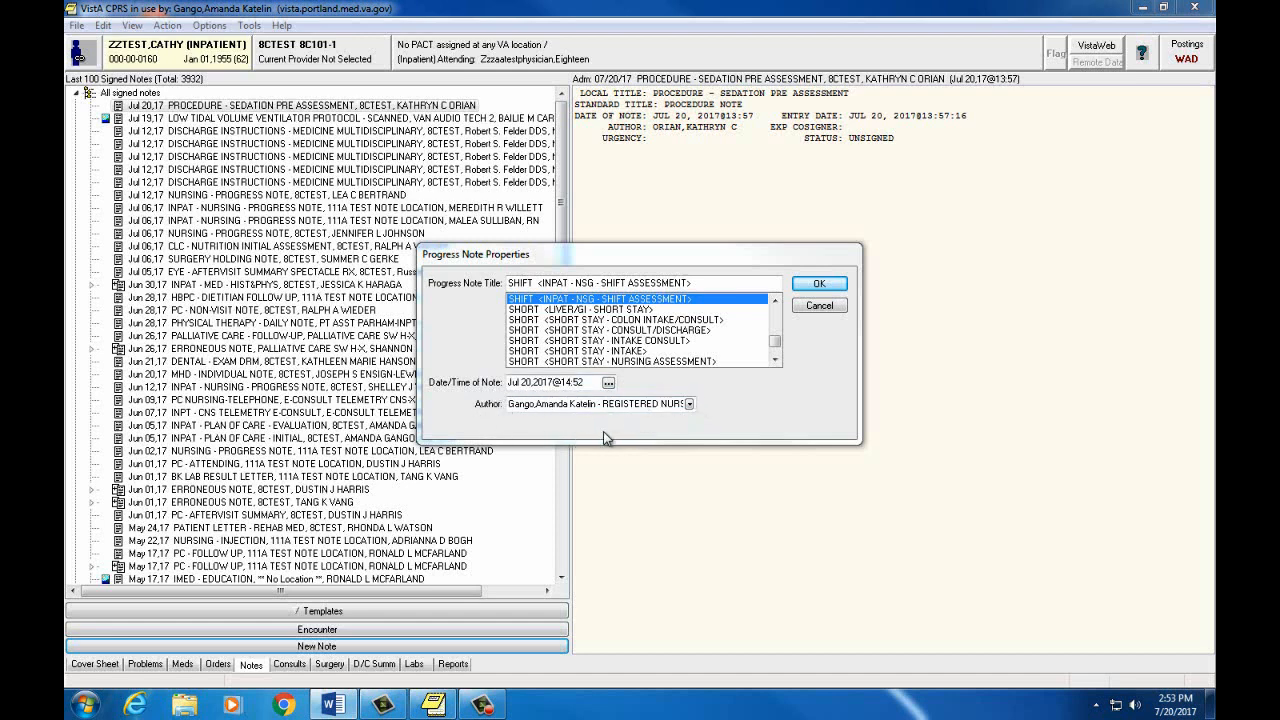
pyautogui.moveTo(678, 436)
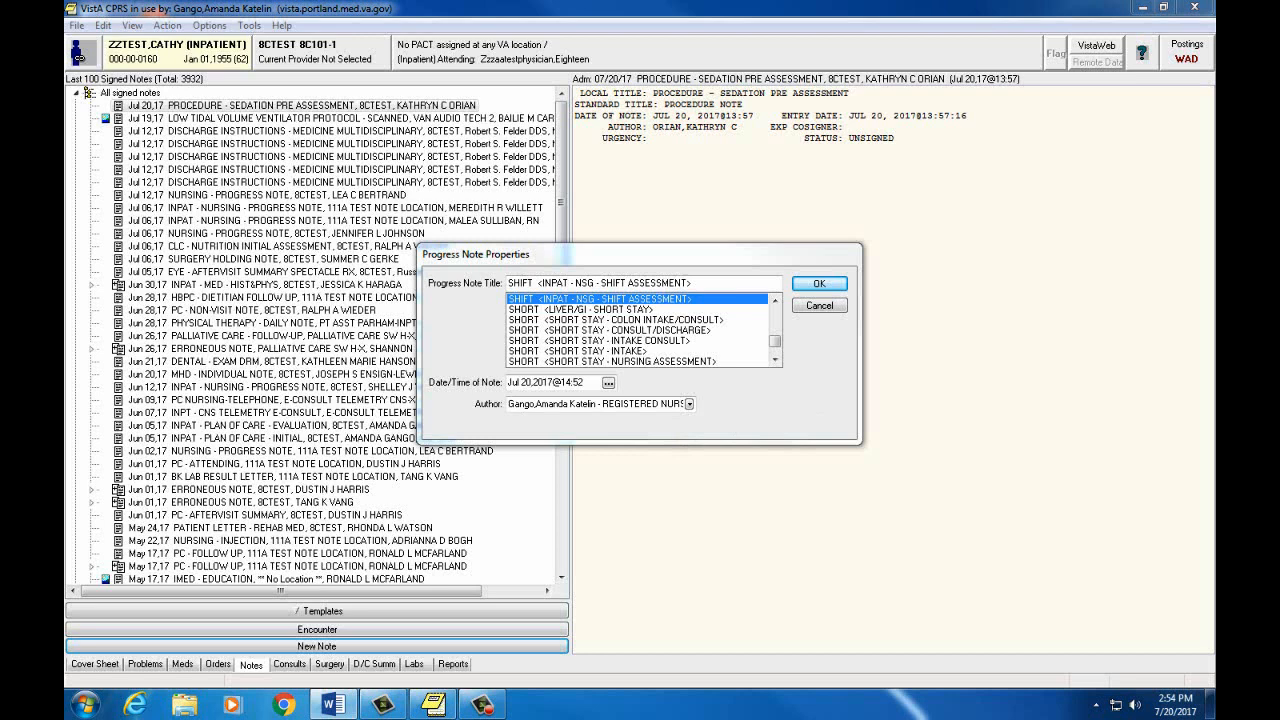
pyautogui.moveTo(825, 328)
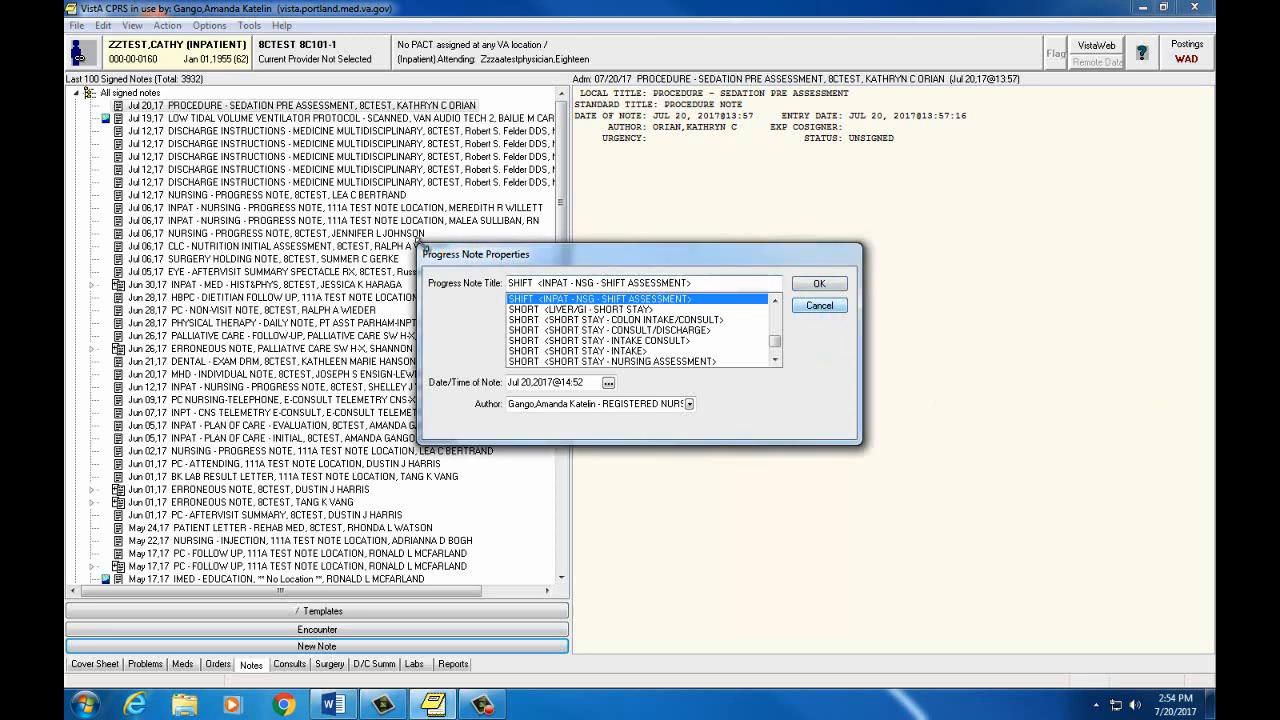
# Step: Cancel the note and open Tools > Options > Notes > Notes..., reaching the 8CTEST Encounter Form
pyautogui.click(819, 305)
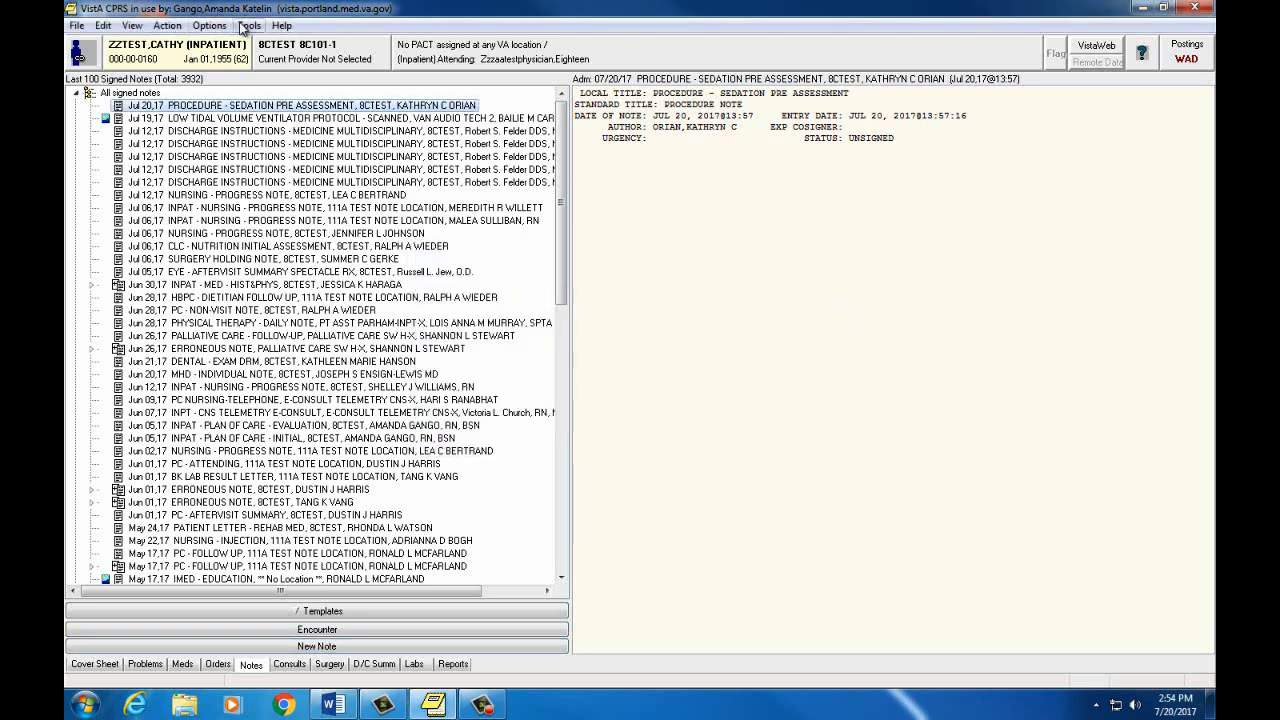
pyautogui.click(249, 25)
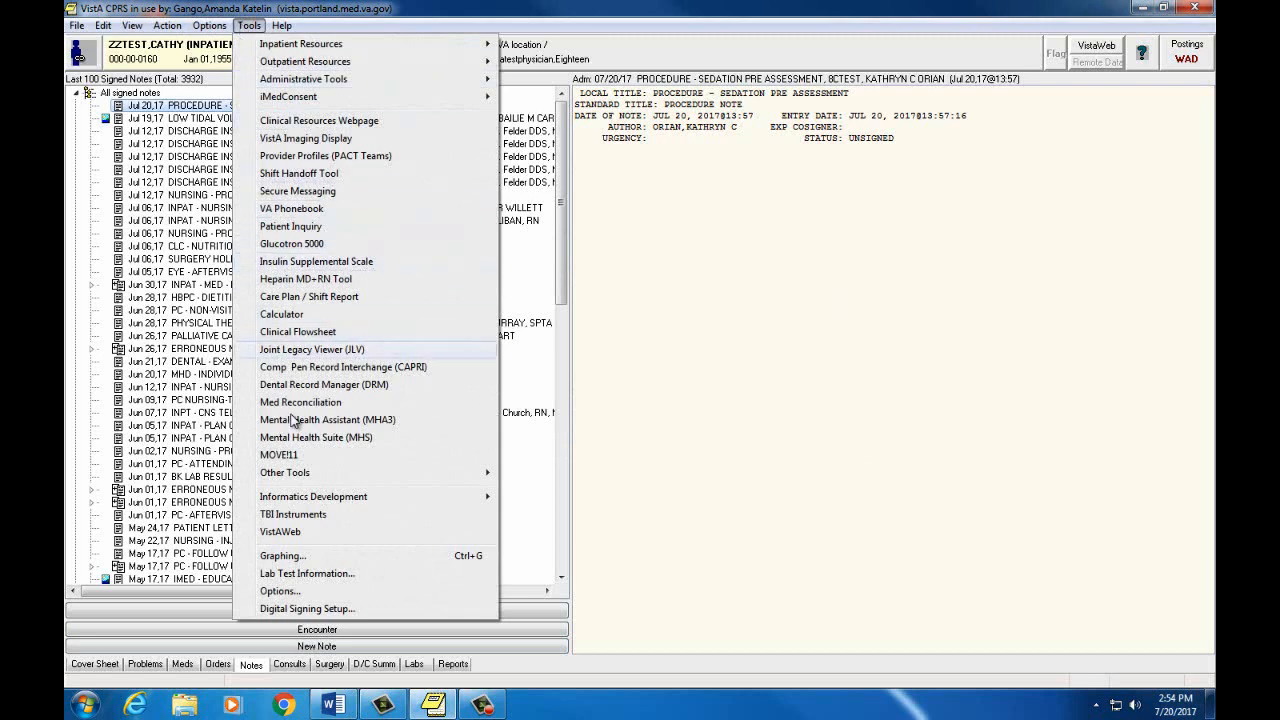
pyautogui.moveTo(318, 595)
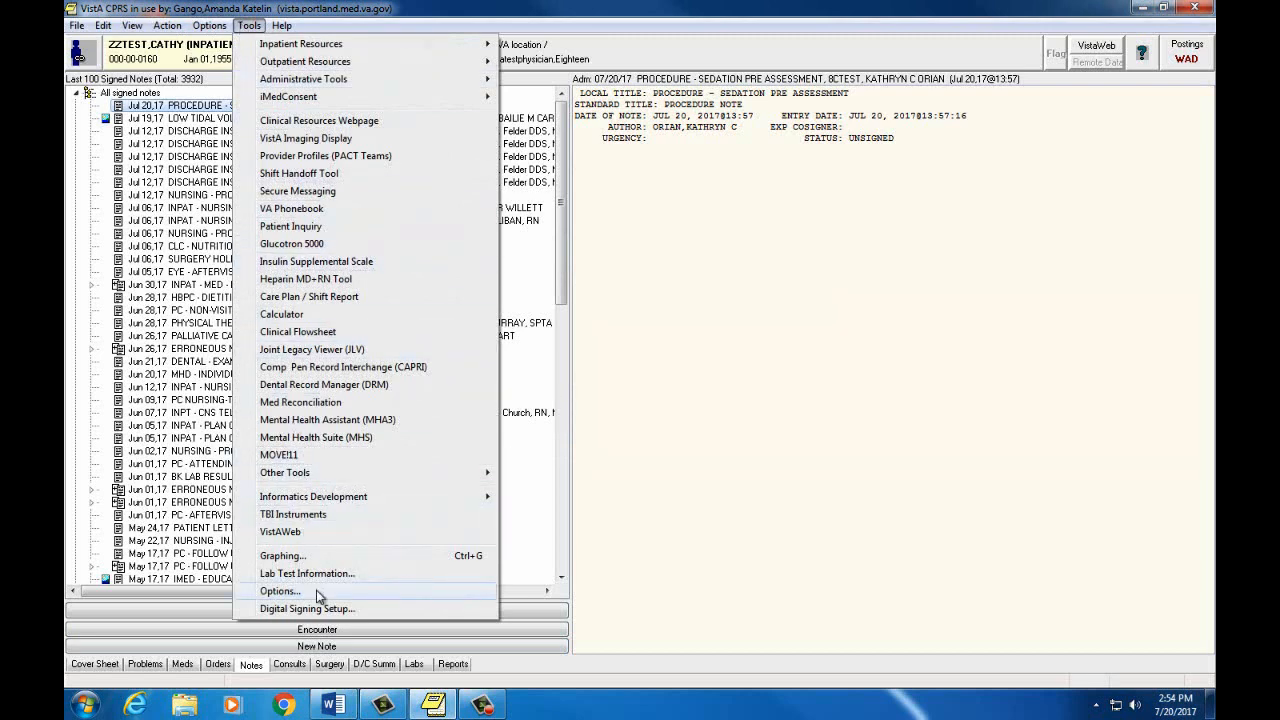
pyautogui.click(280, 591)
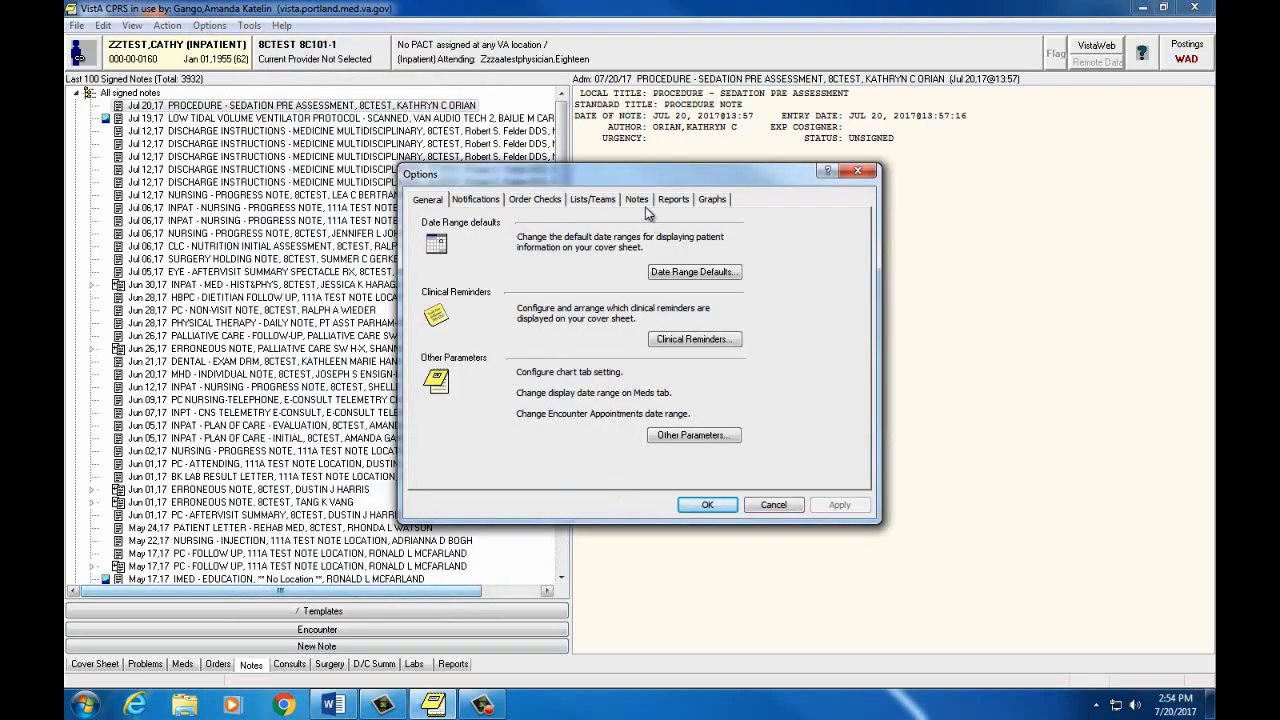
pyautogui.click(636, 199)
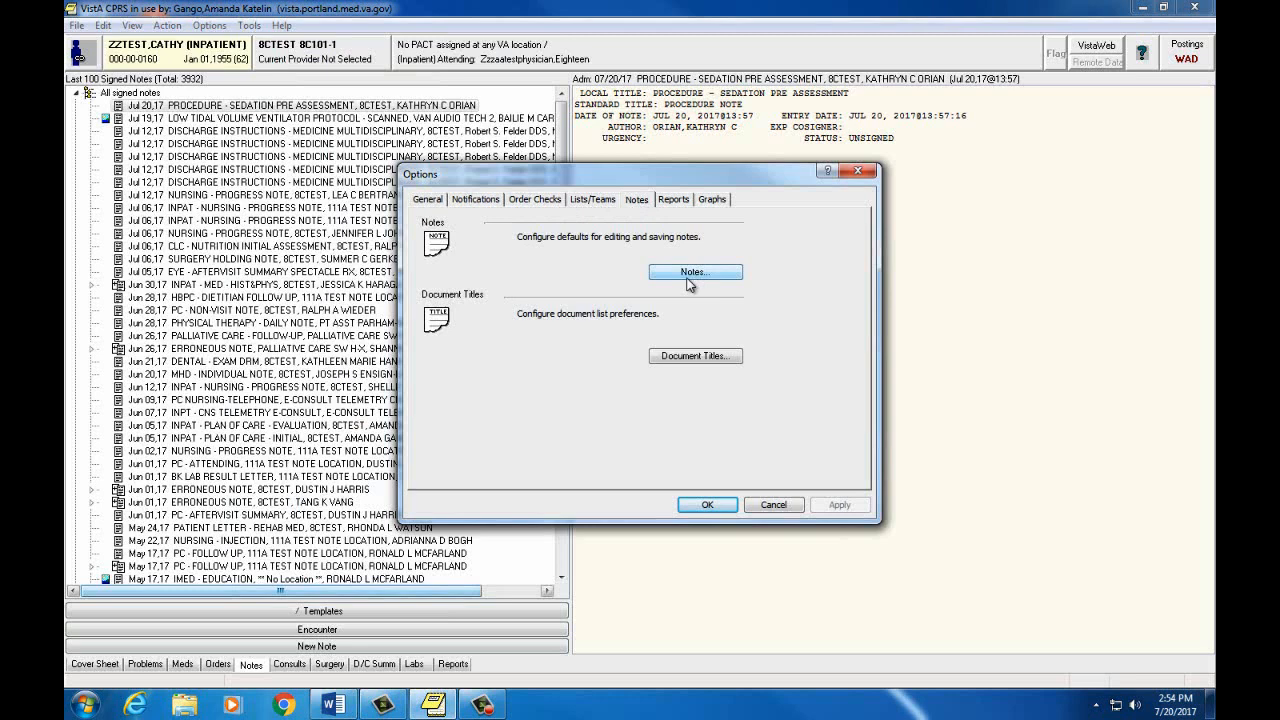
pyautogui.click(695, 272)
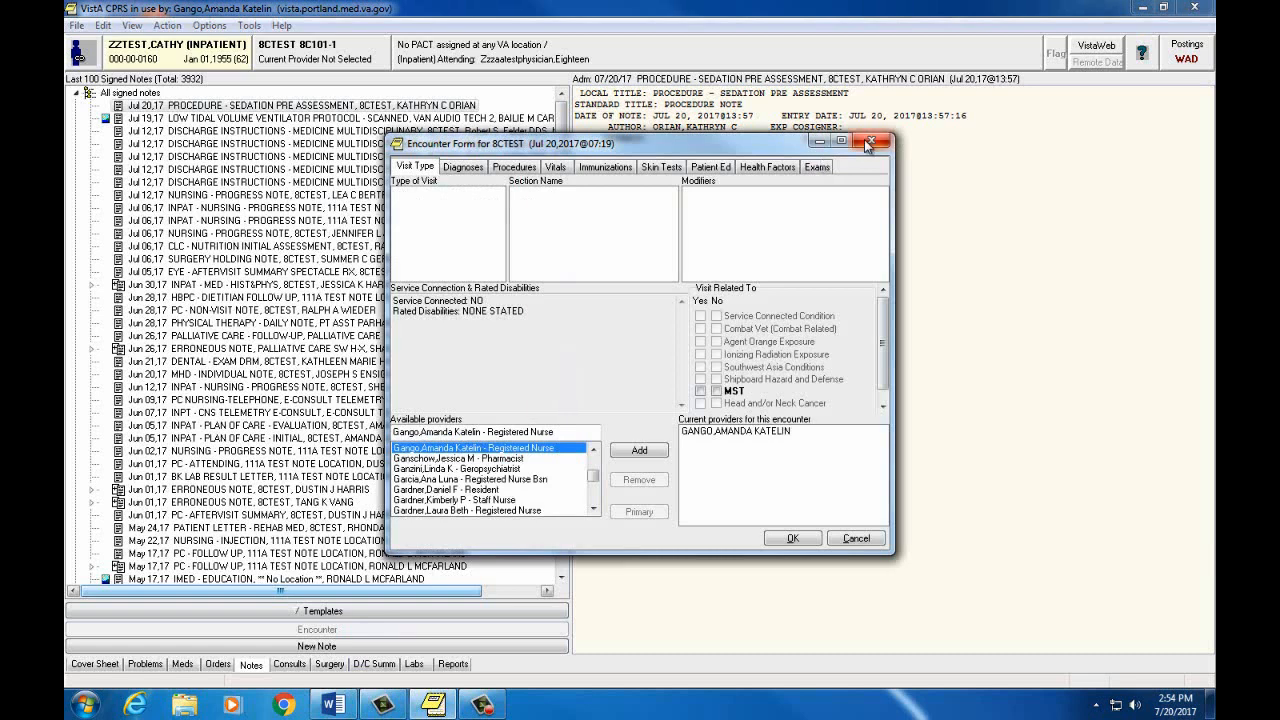
# Step: Close the Encounter Form and start an INPAT - NSG - SHIFT ASSESSMENT note via 'SHIFT'
pyautogui.click(870, 142)
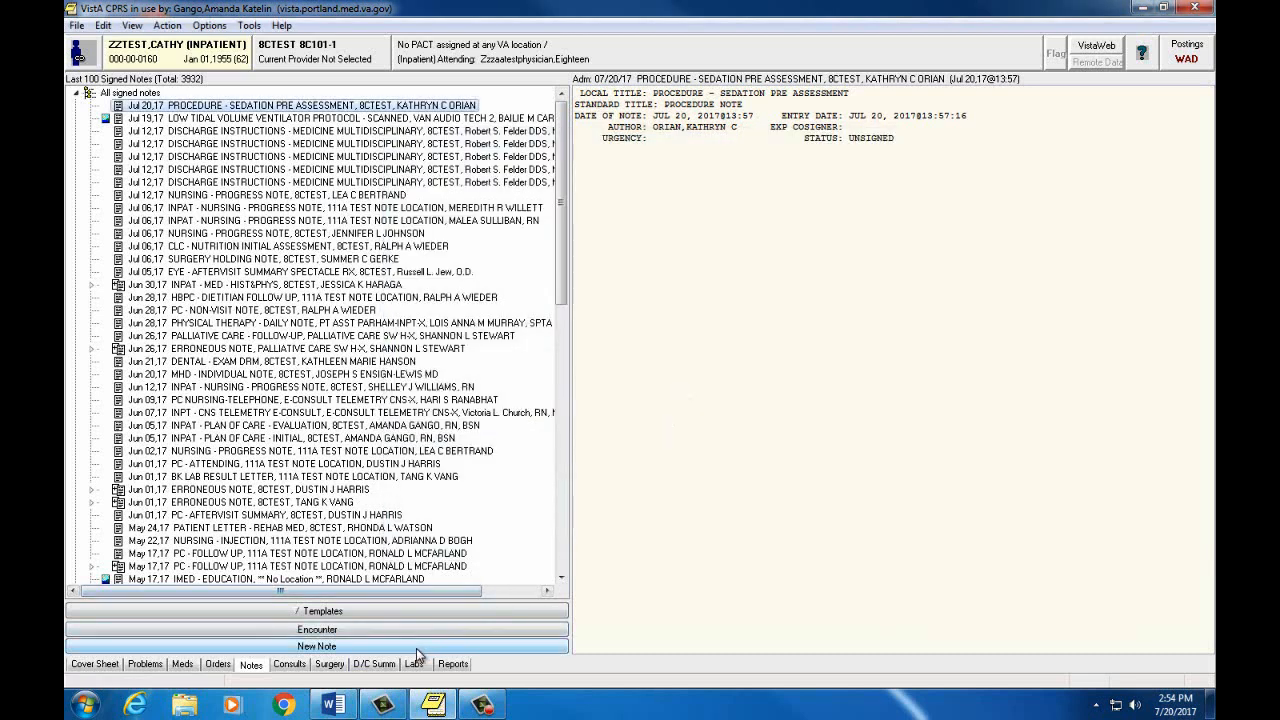
pyautogui.click(317, 646)
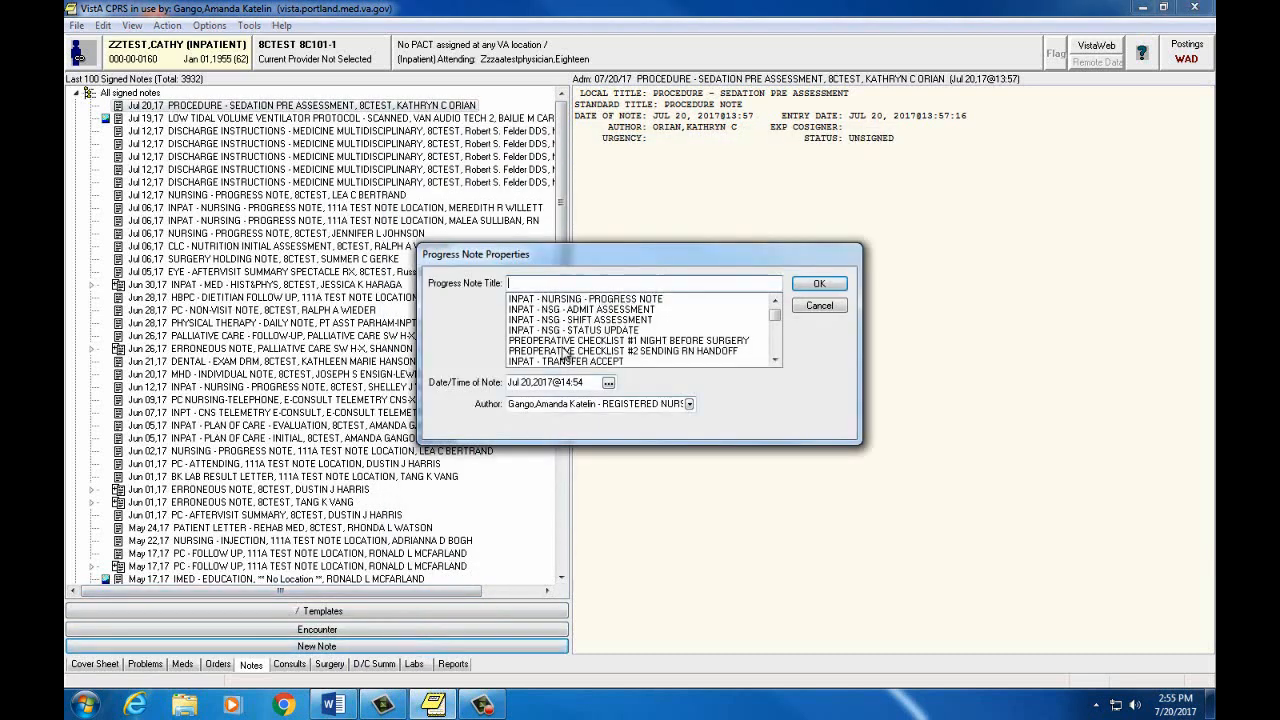
pyautogui.write('SHIFT  <INPAT - NSG - SHIFT ASSESSMENT>')
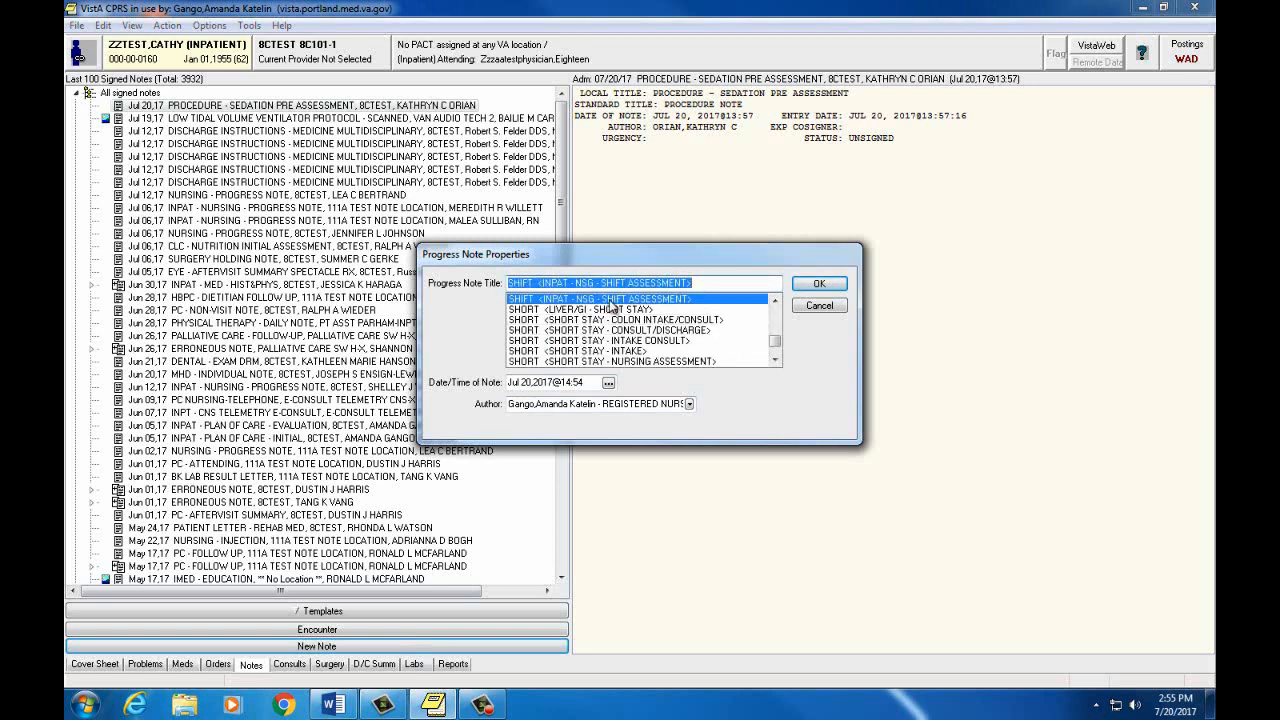
pyautogui.click(818, 283)
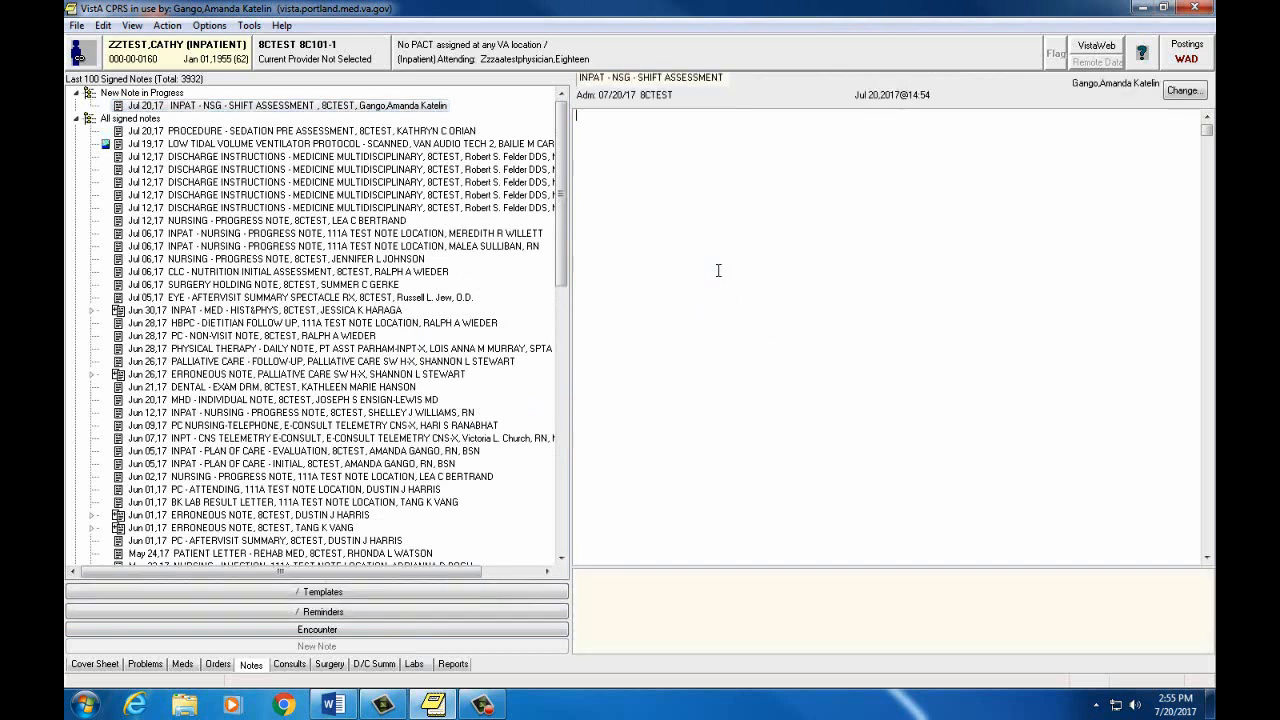
pyautogui.doubleClick(250, 105)
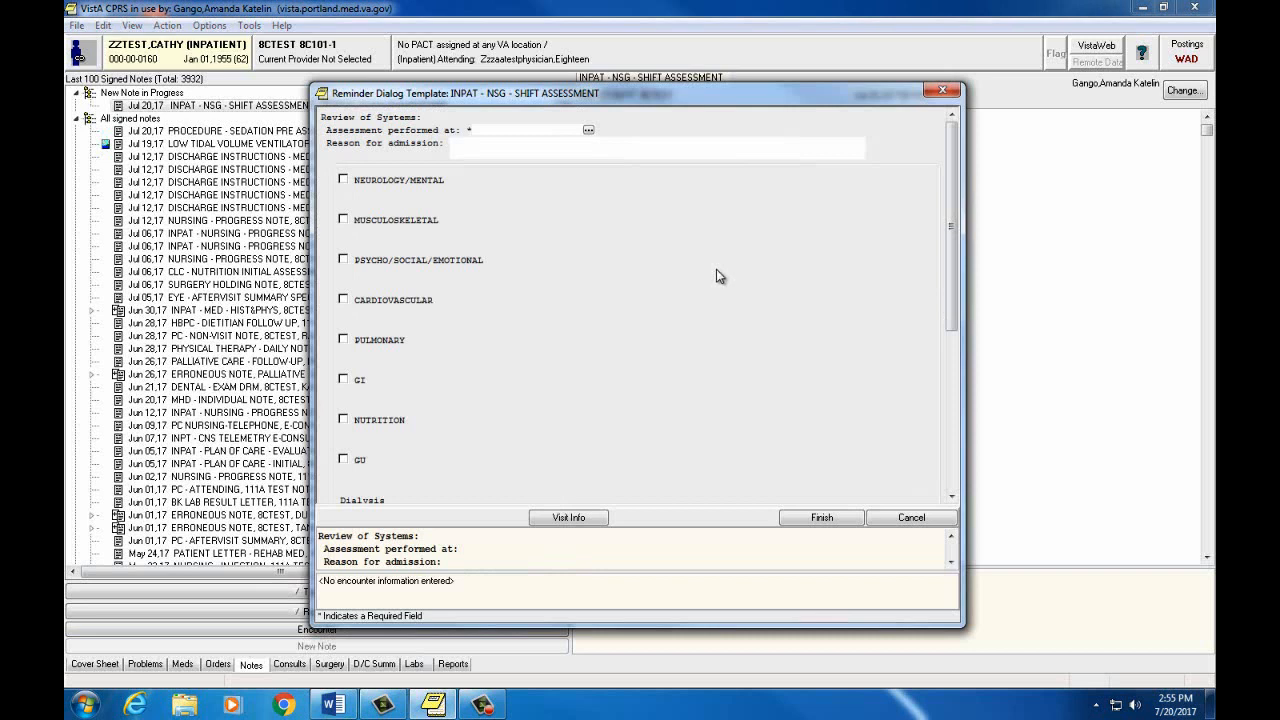
pyautogui.moveTo(592, 338)
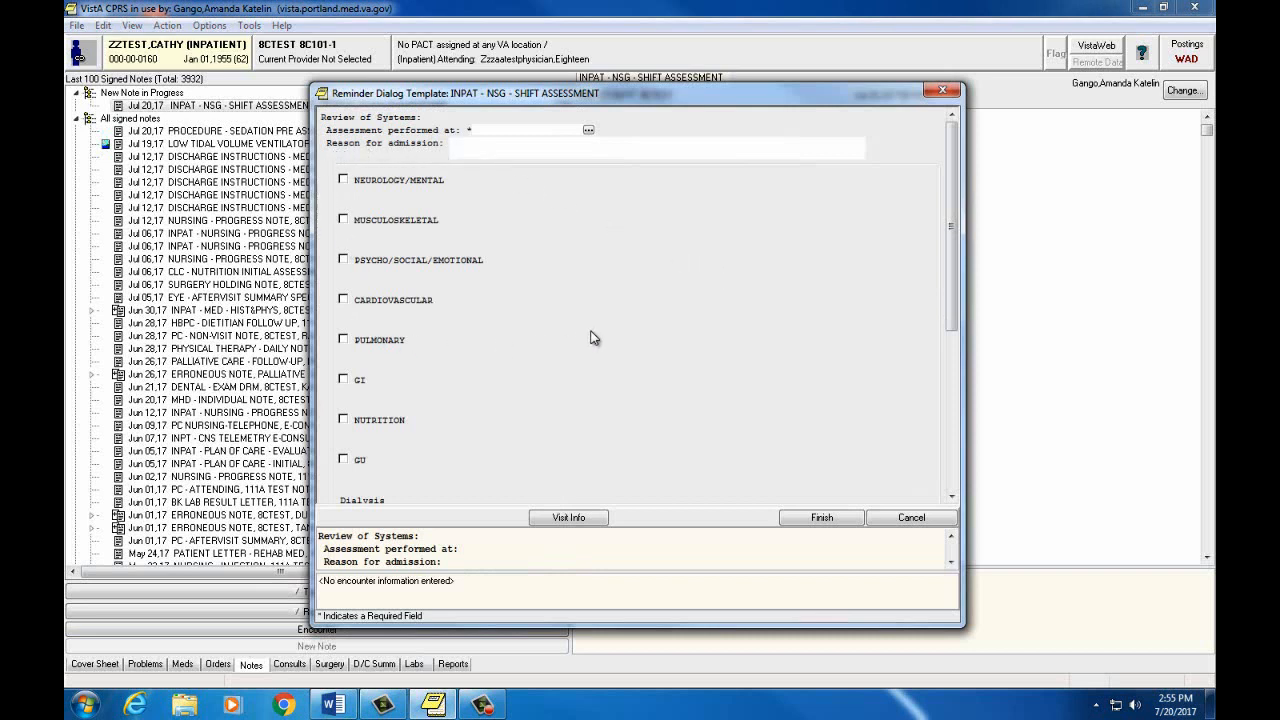
pyautogui.moveTo(378, 207)
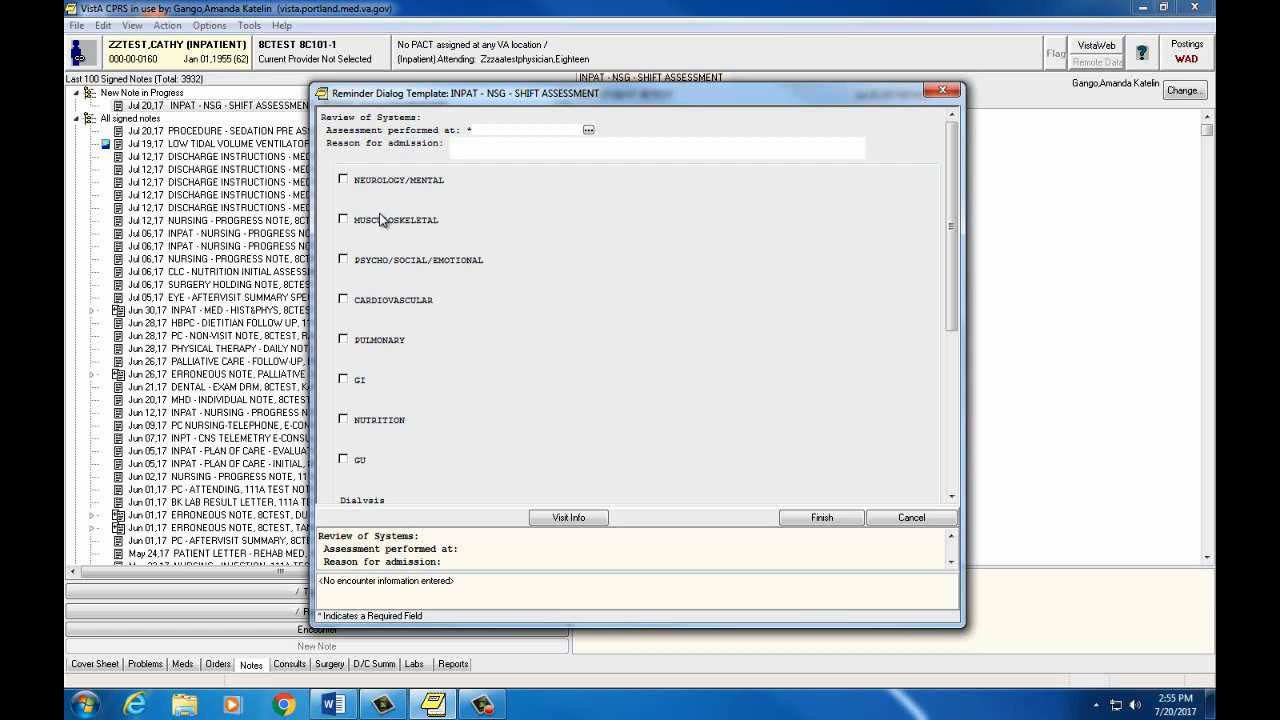
pyautogui.moveTo(402, 250)
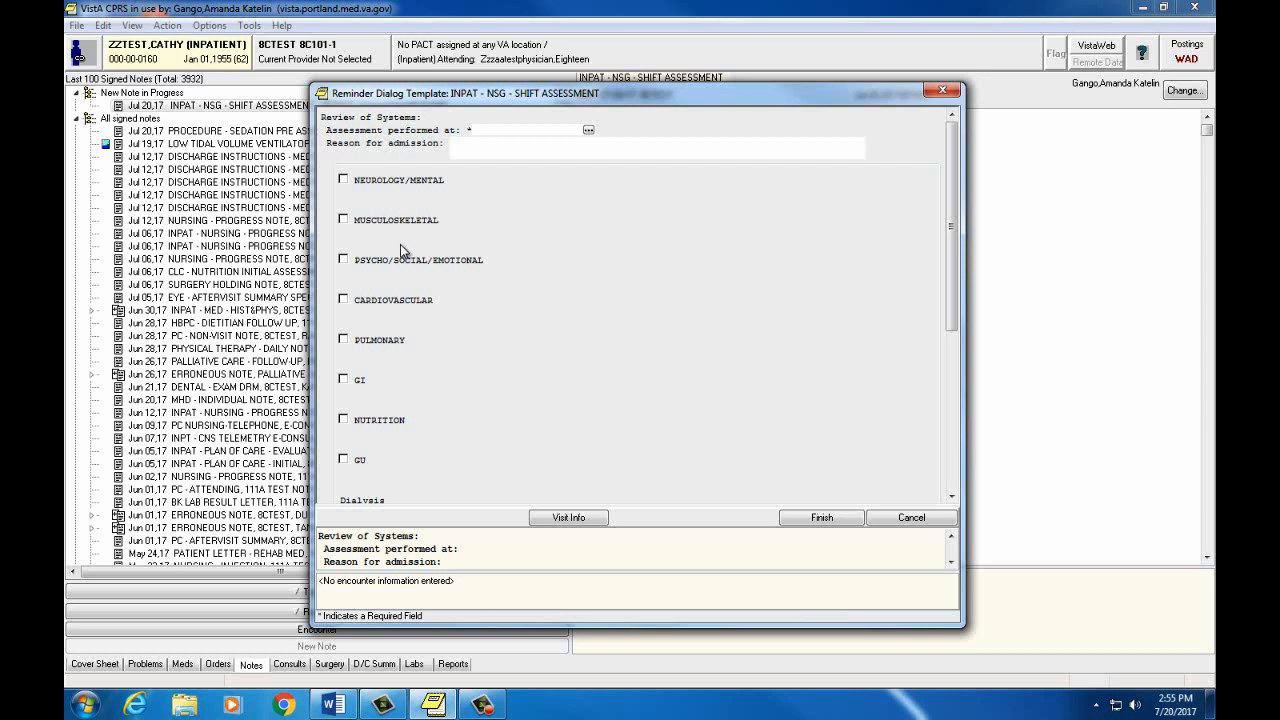
pyautogui.moveTo(410, 257)
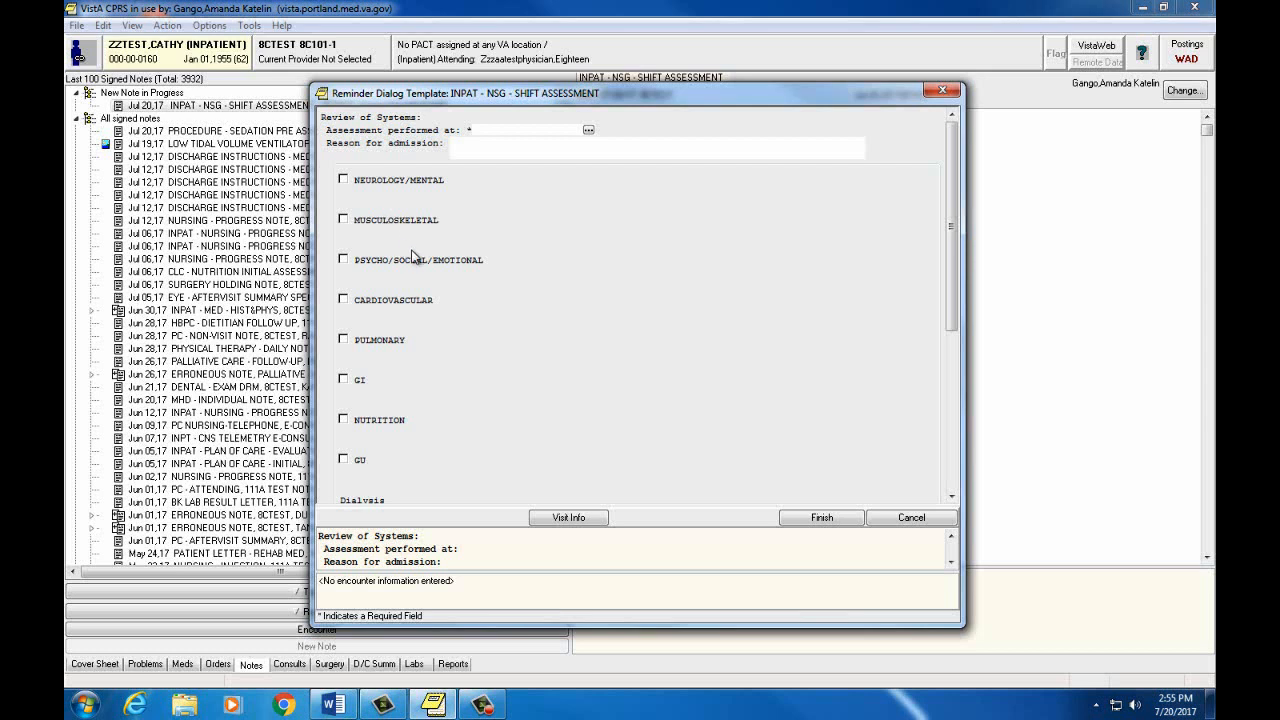
pyautogui.moveTo(412, 256)
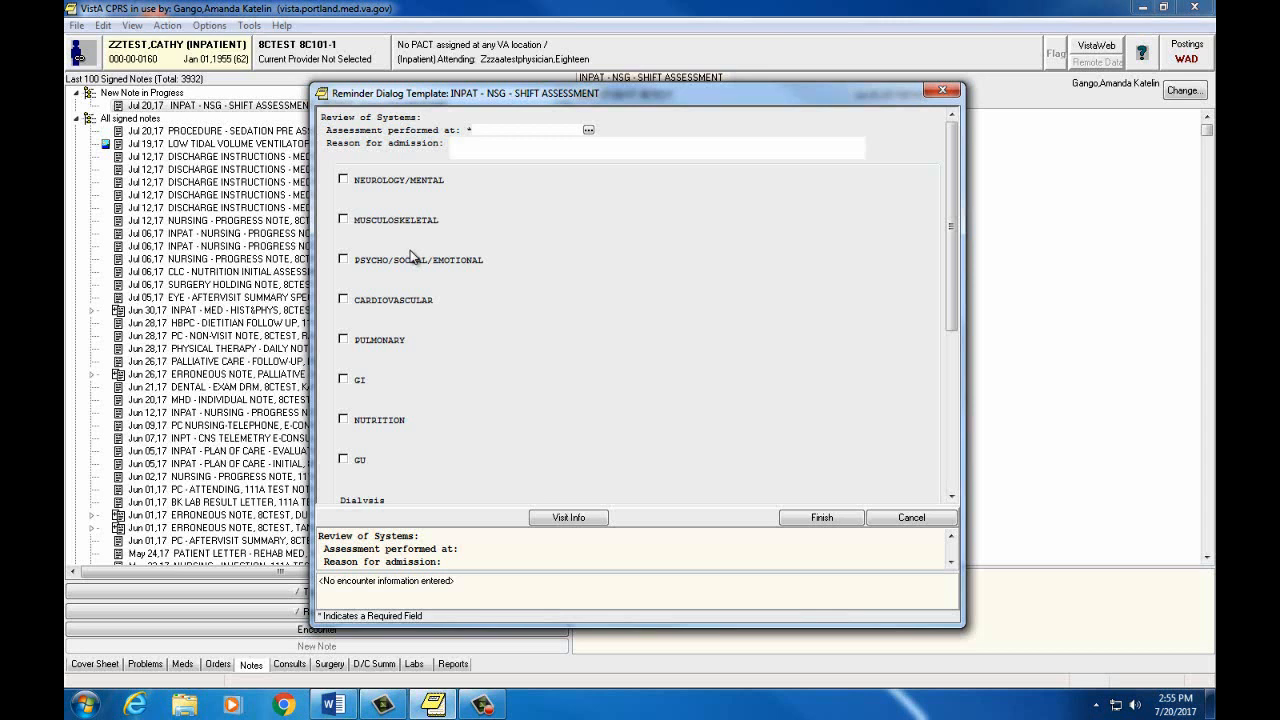
pyautogui.moveTo(485, 275)
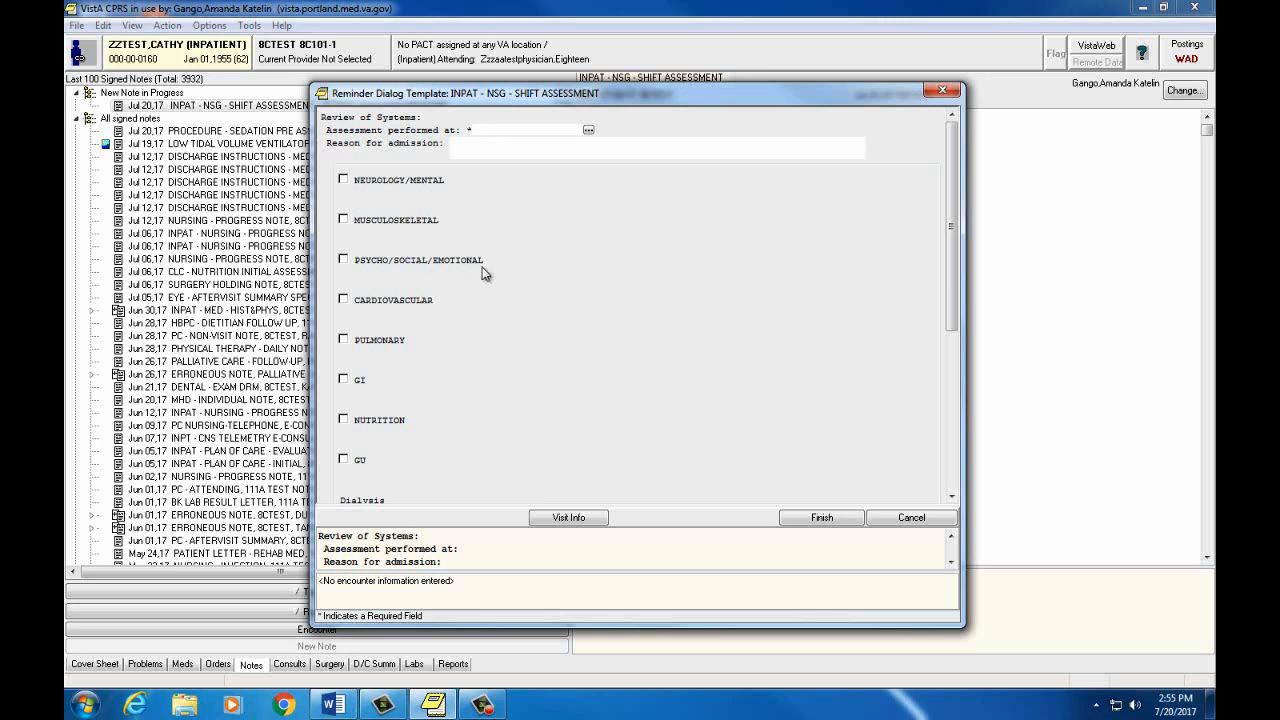
pyautogui.moveTo(670, 465)
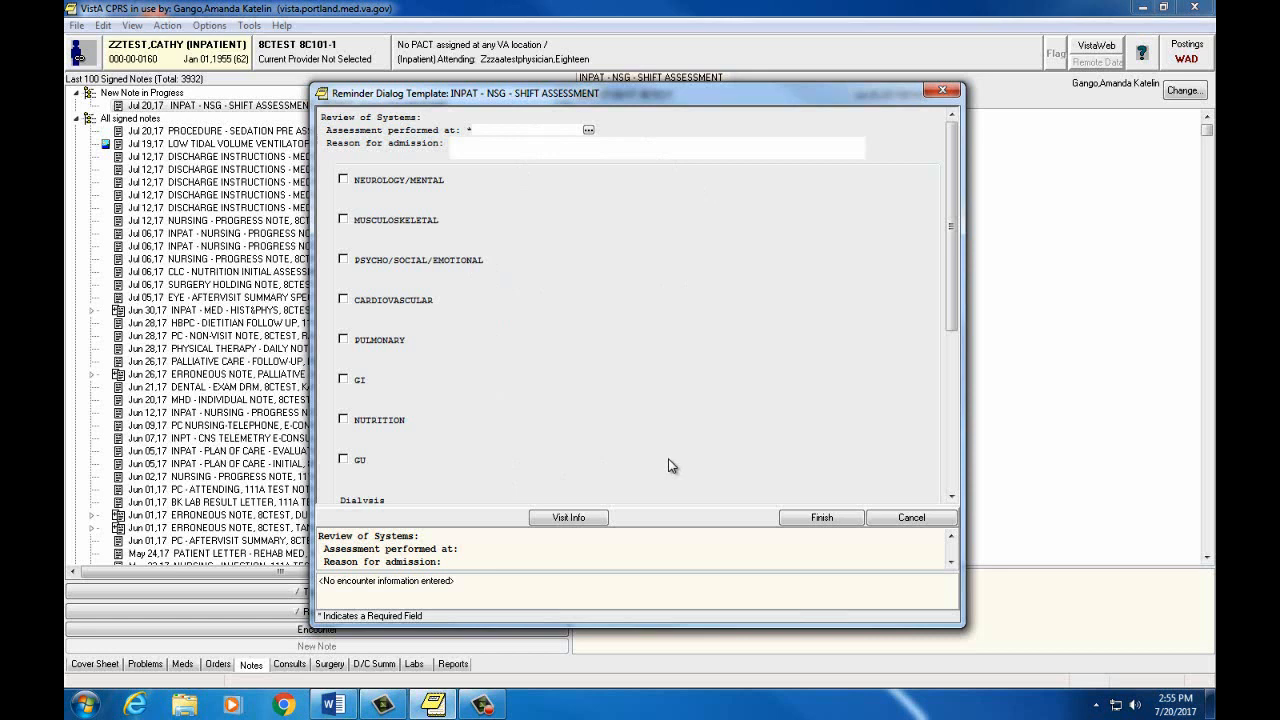
pyautogui.moveTo(556, 360)
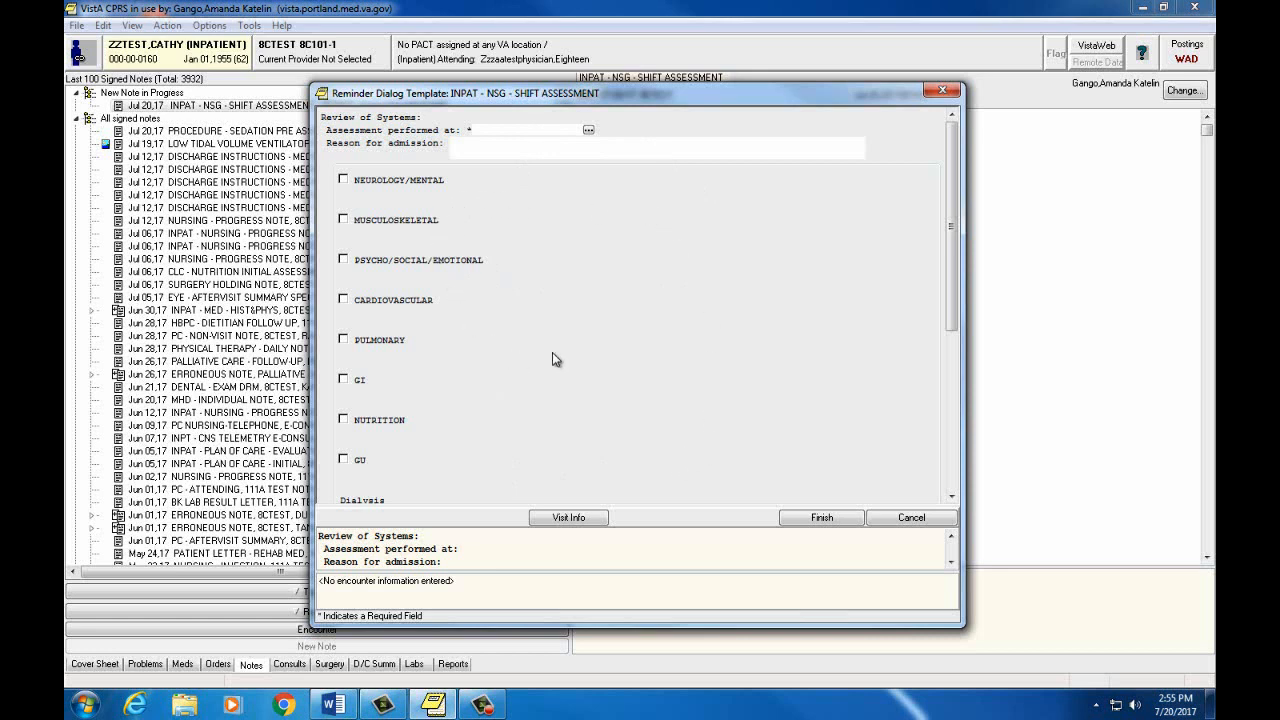
# Step: Toggle the NEUROLOGY/MENTAL, MUSCULOSKELETAL and PSYCHO/SOCIAL/EMOTIONAL checkboxes to preview their findings
pyautogui.click(343, 179)
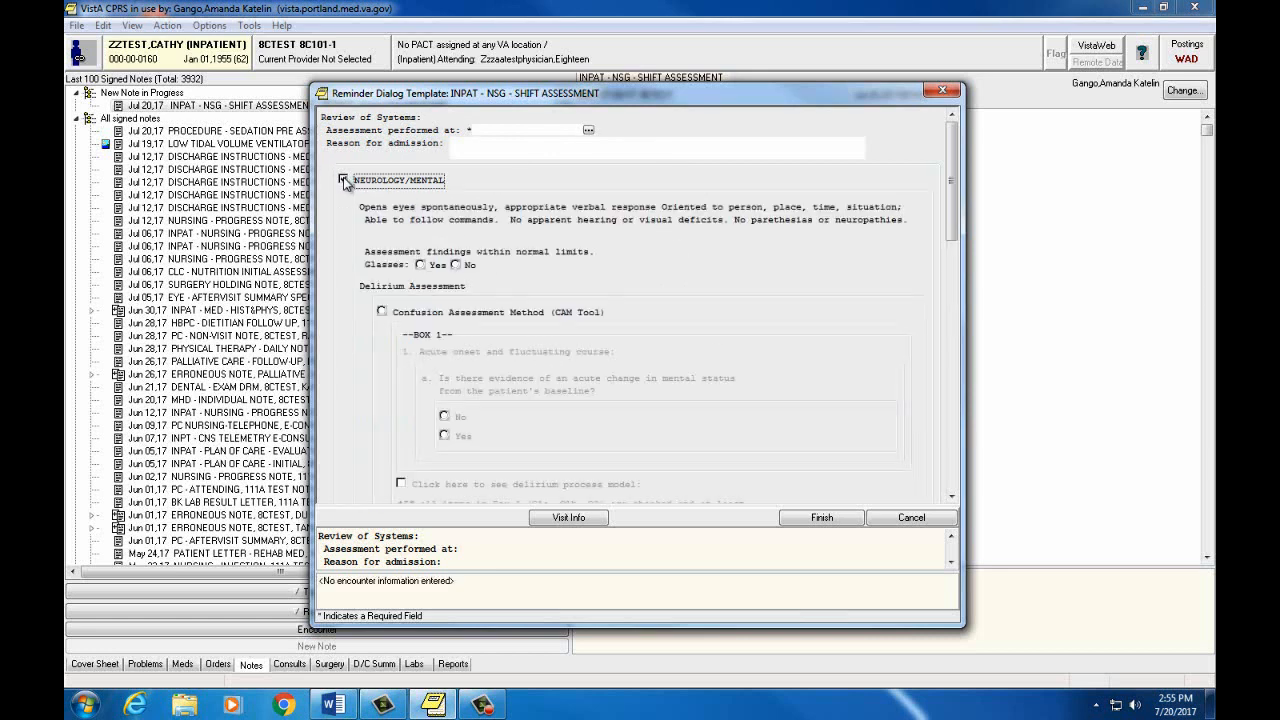
pyautogui.click(344, 180)
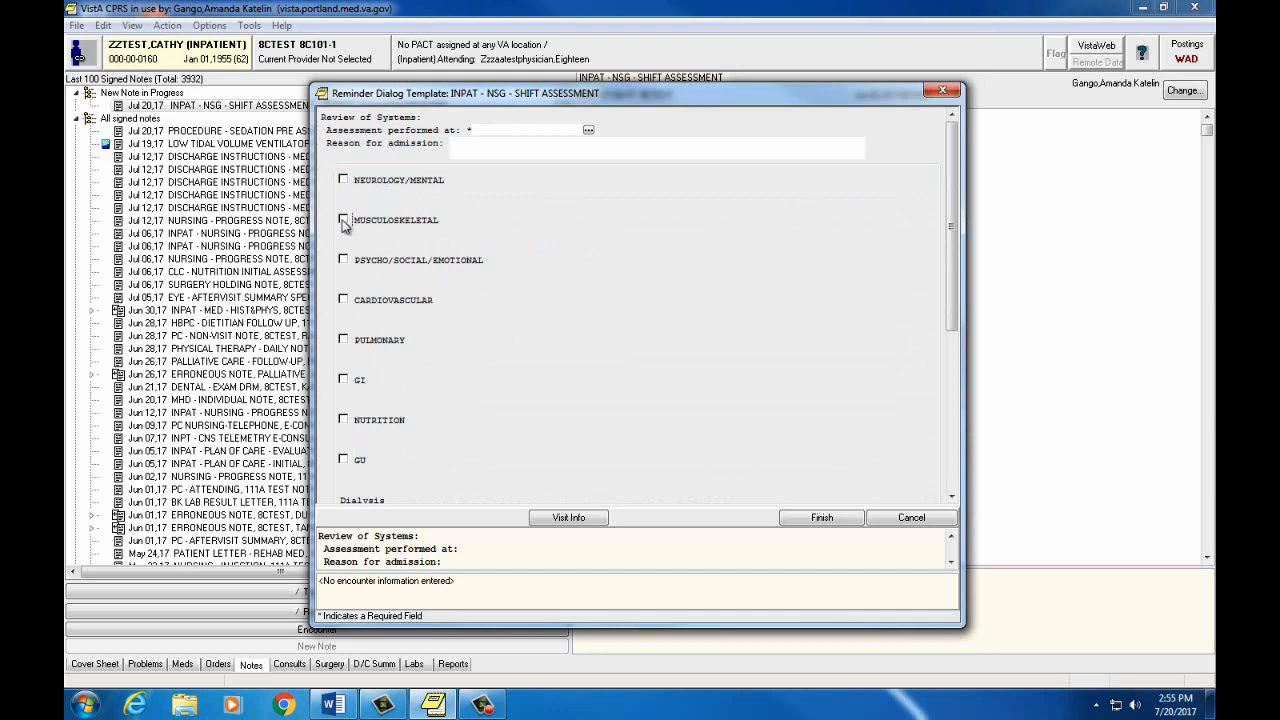
pyautogui.click(343, 220)
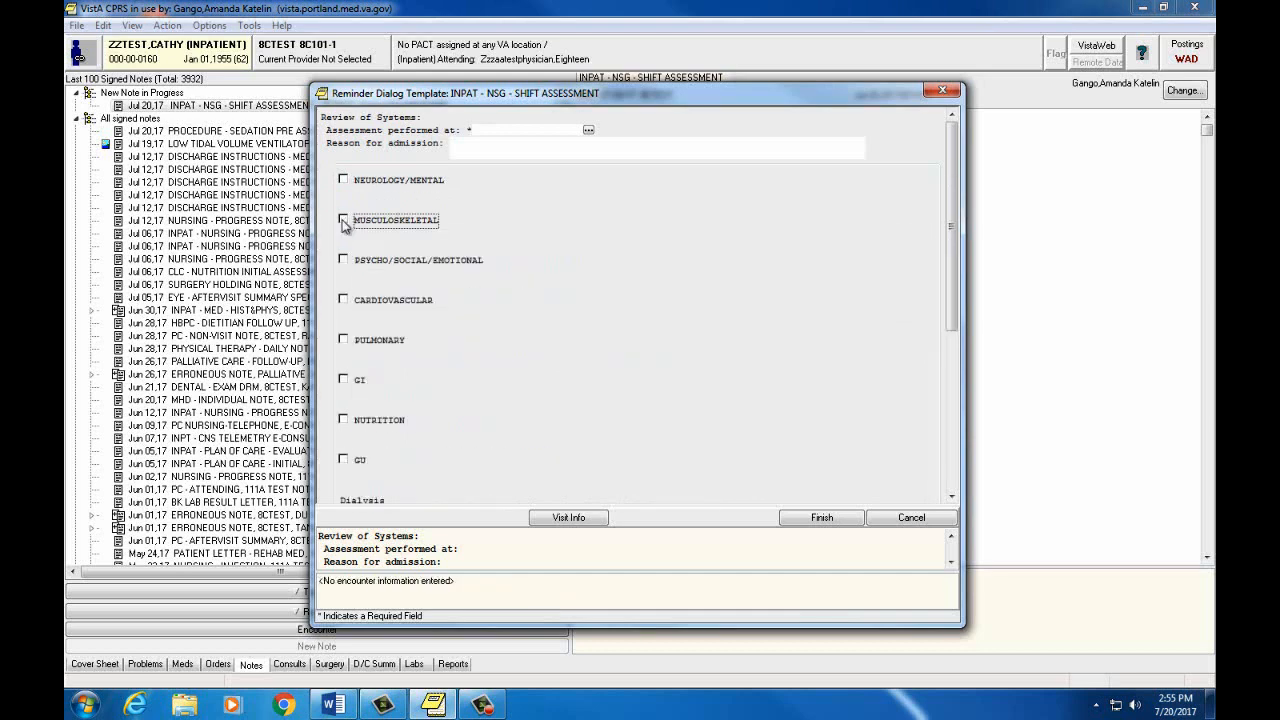
pyautogui.click(343, 260)
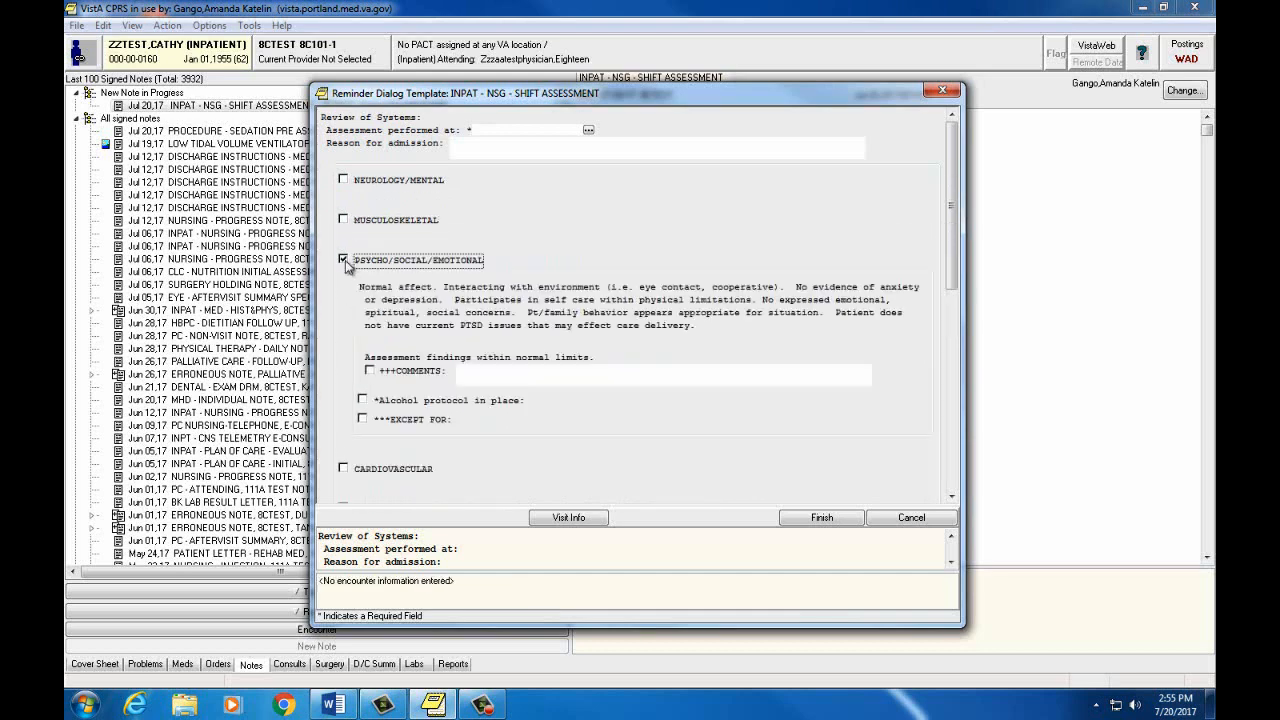
pyautogui.click(343, 260)
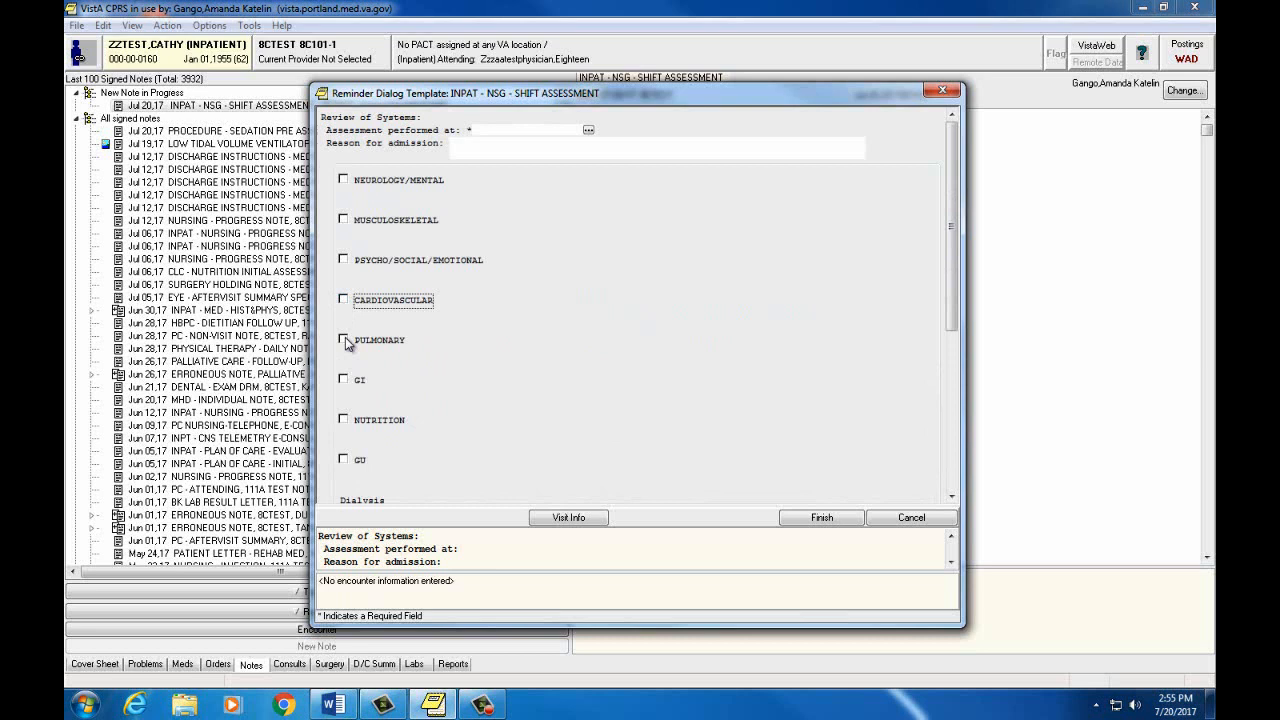
# Step: Check NEUROLOGY/MENTAL and its +++COMMENTS item, scrolling down through the section
pyautogui.click(343, 179)
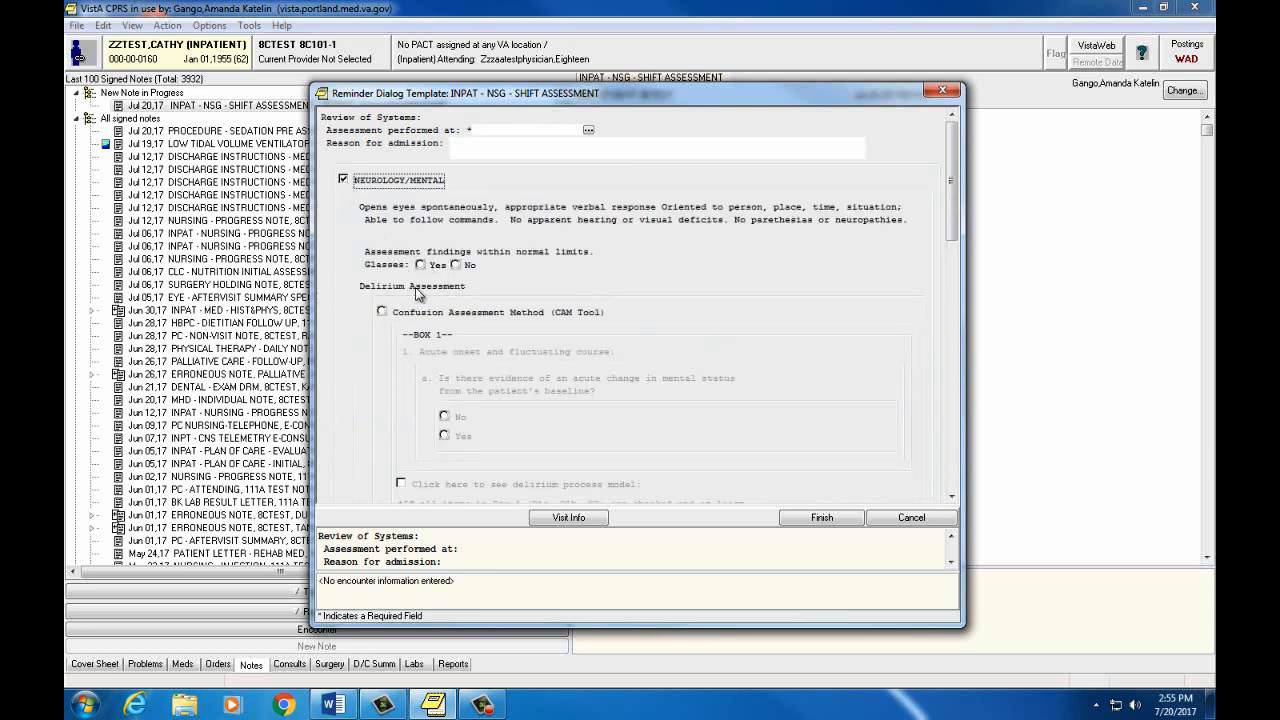
pyautogui.click(480, 130)
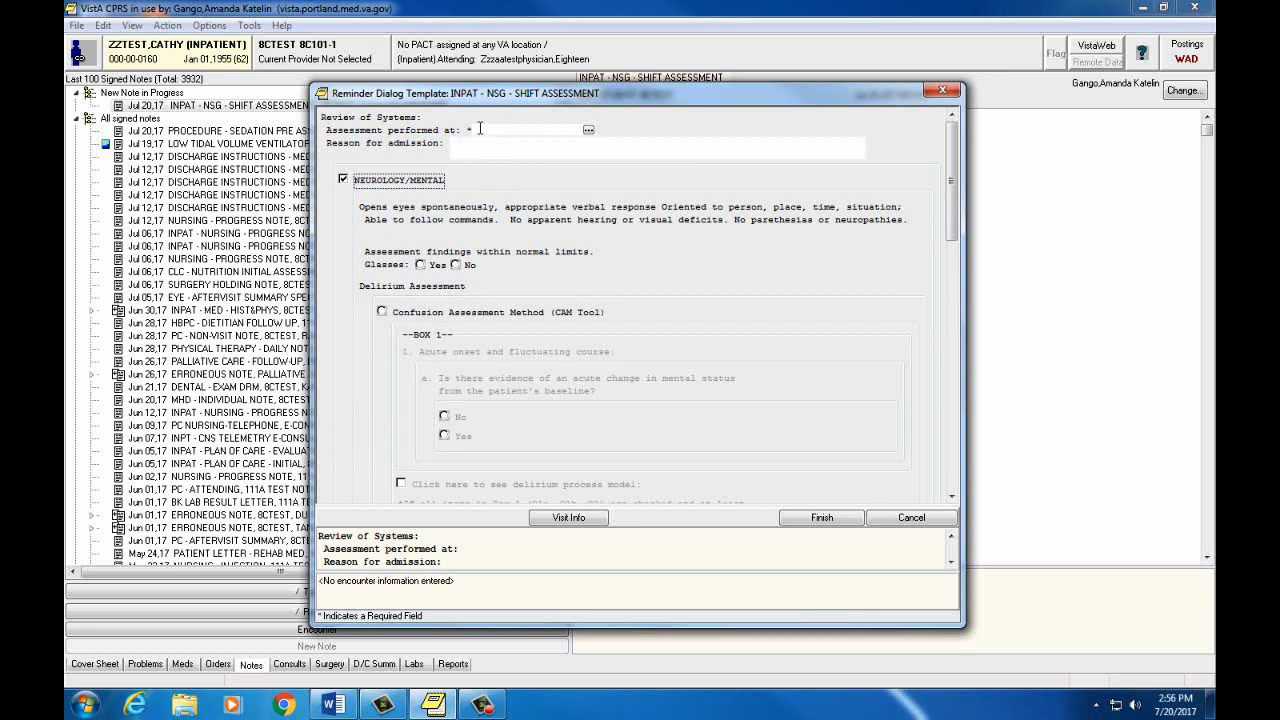
pyautogui.moveTo(475, 128)
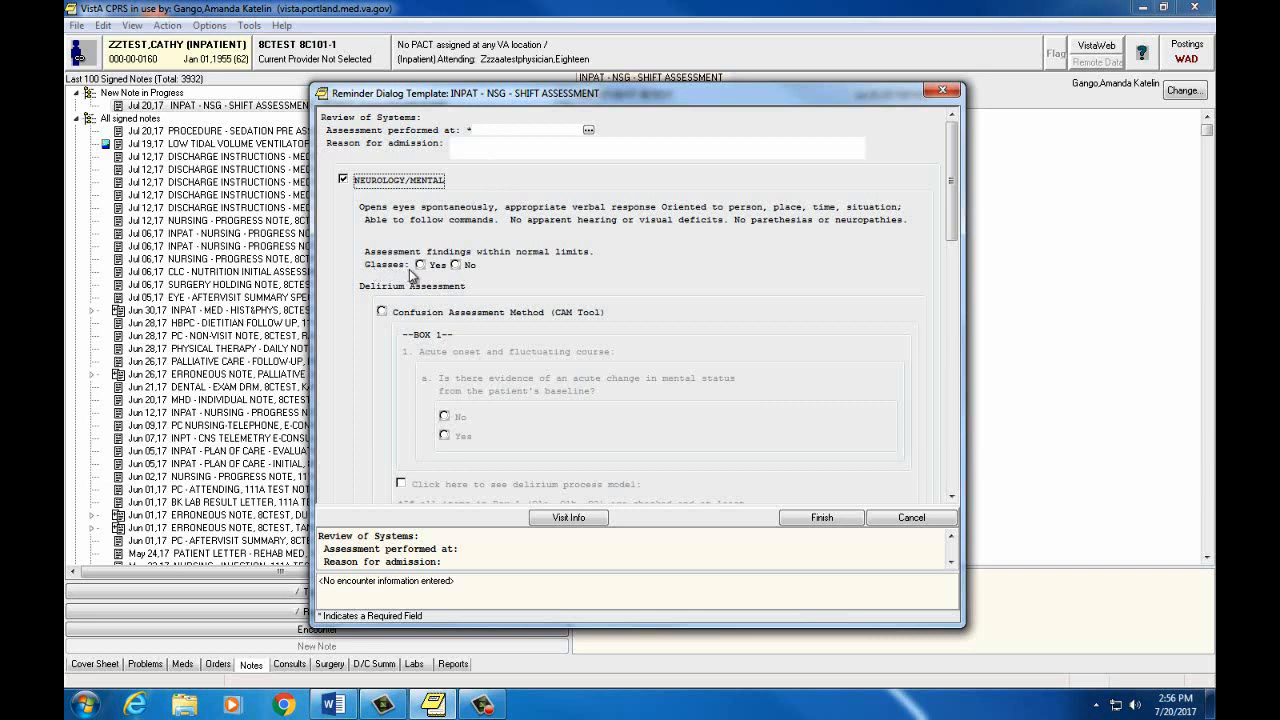
pyautogui.moveTo(854, 353)
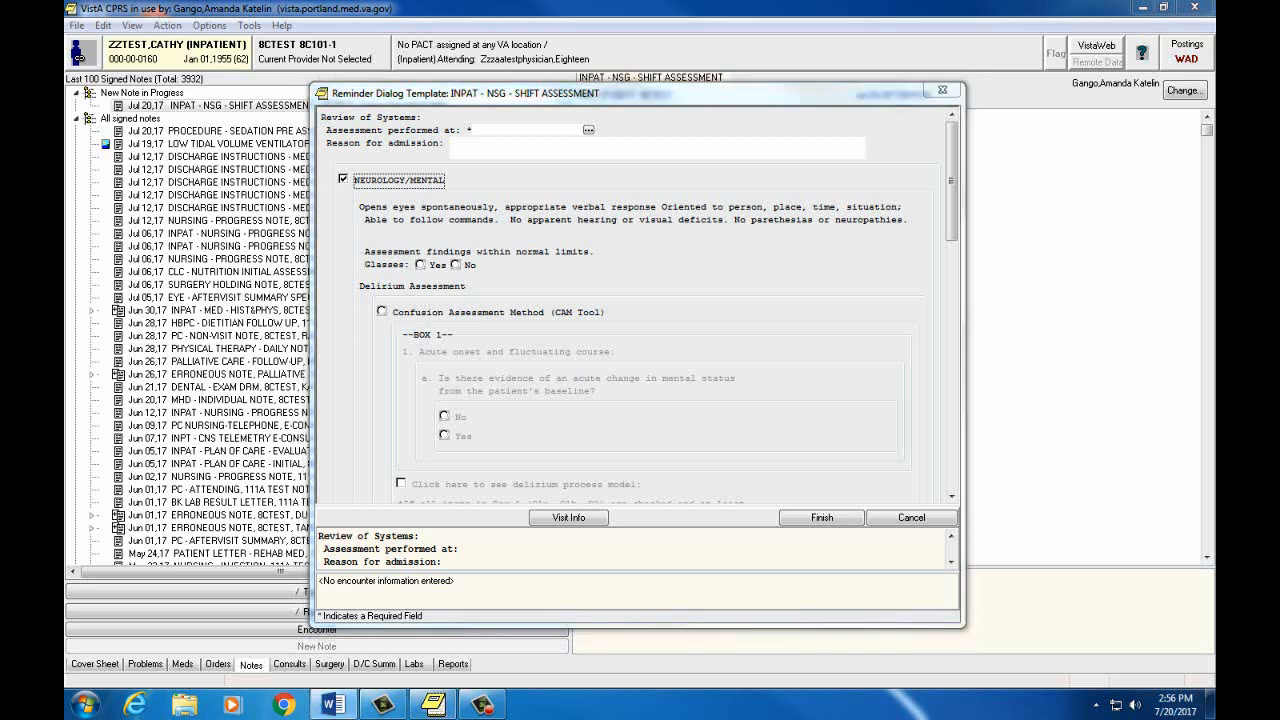
pyautogui.moveTo(637, 228)
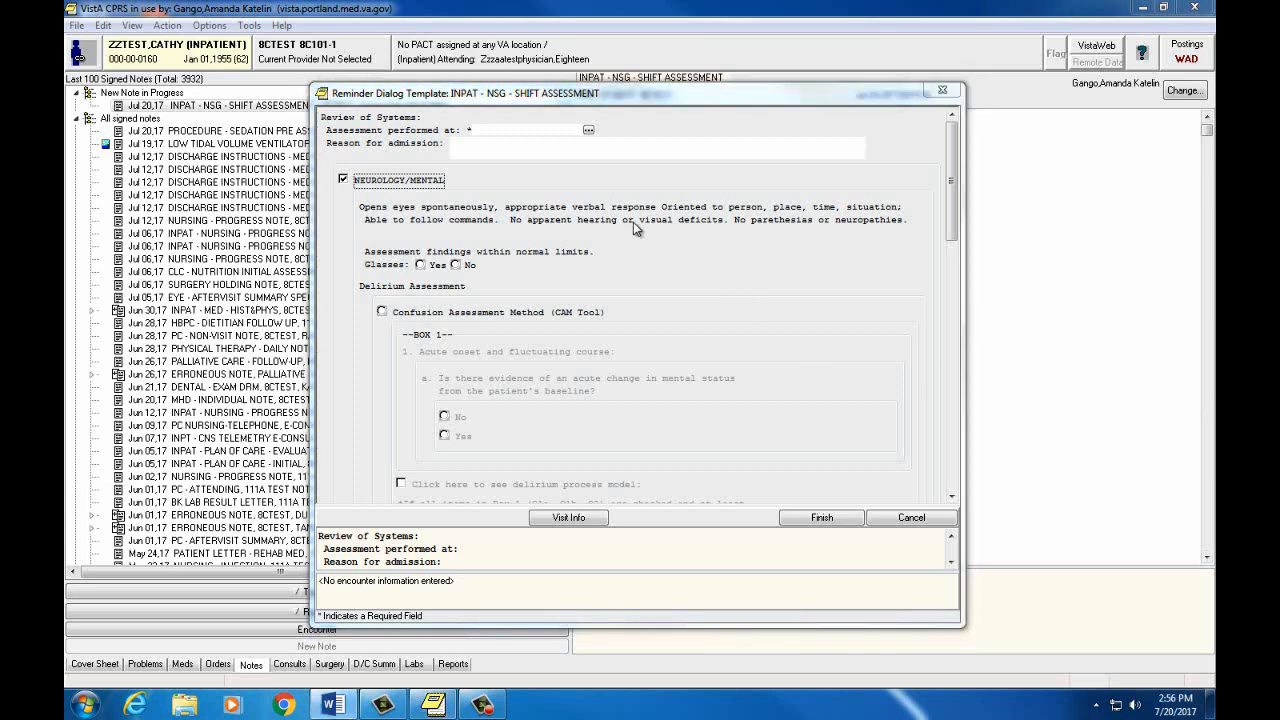
pyautogui.scroll(-3)
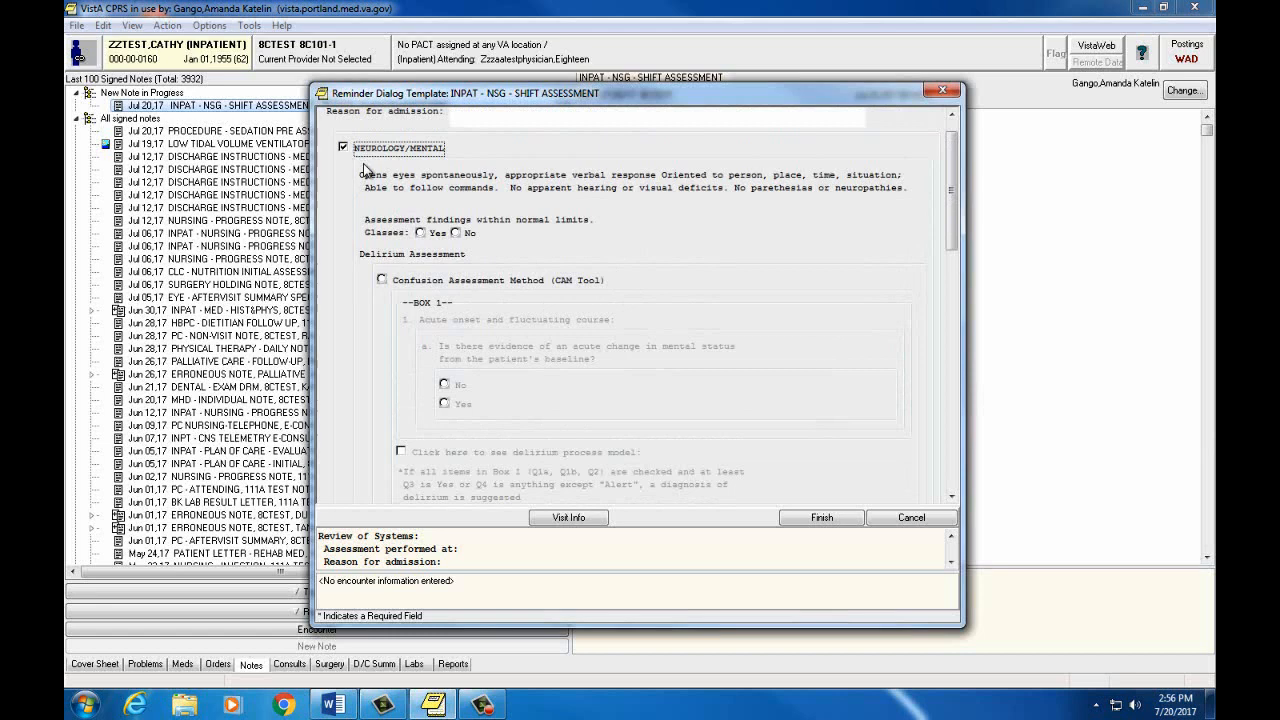
pyautogui.scroll(-3)
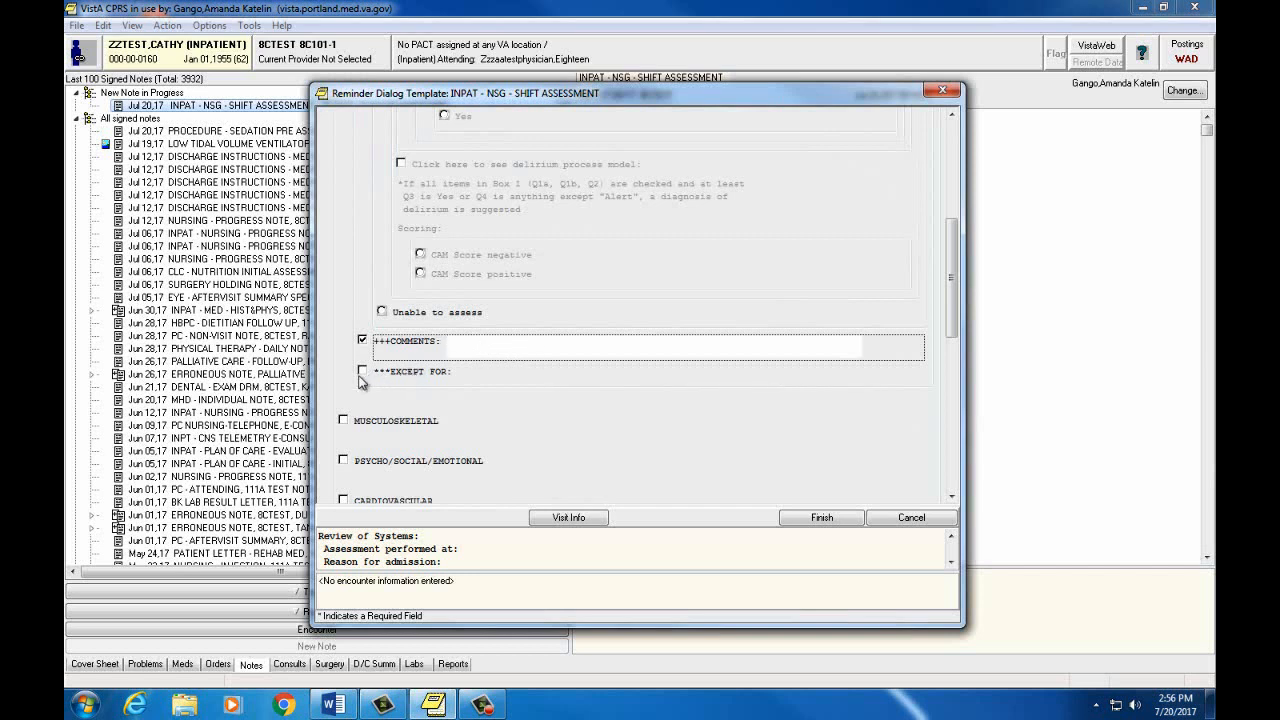
# Step: Tick the neurology ***EXCEPT FOR: item, scroll its deficit options, and enter +++COMMENTS
pyautogui.click(362, 371)
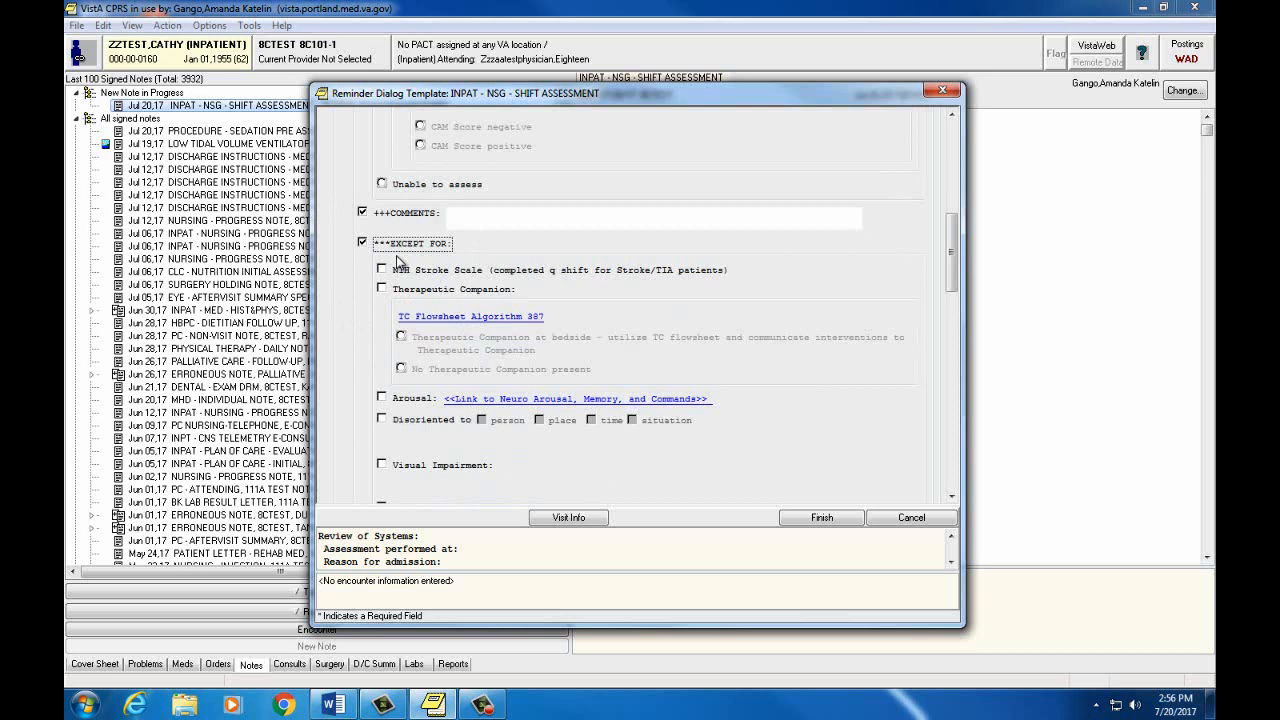
pyautogui.scroll(-3)
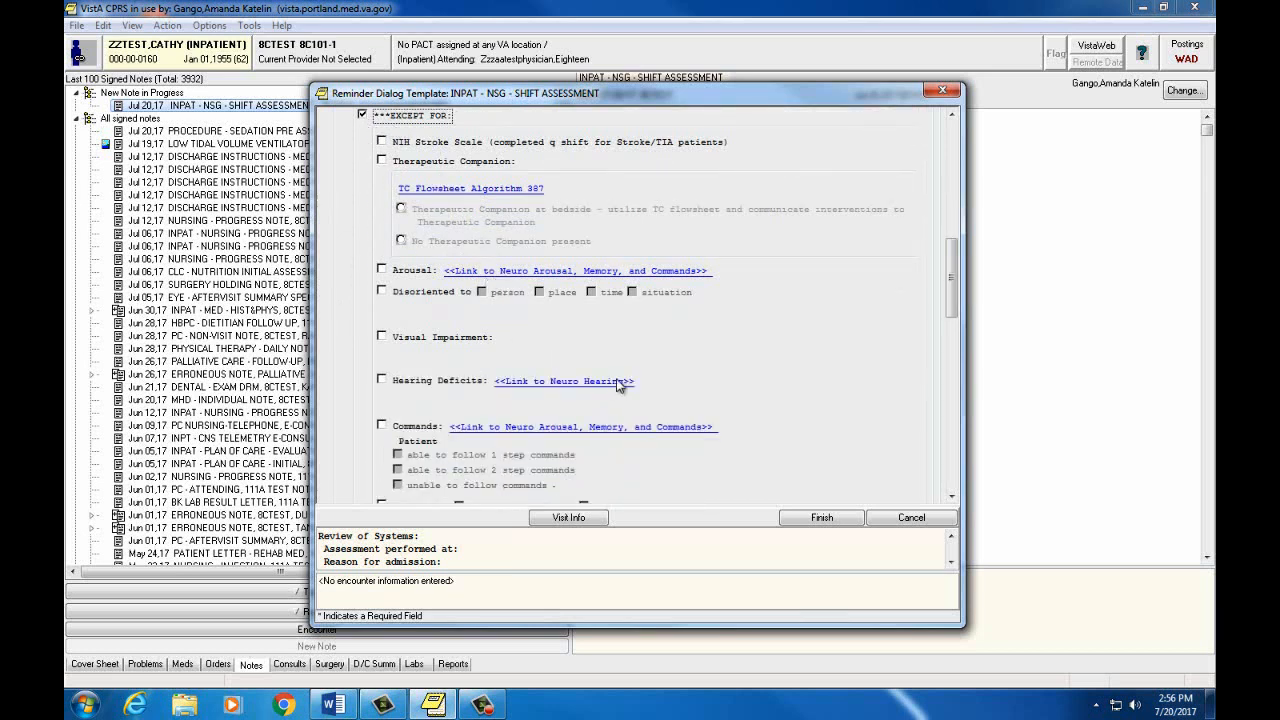
pyautogui.scroll(-3)
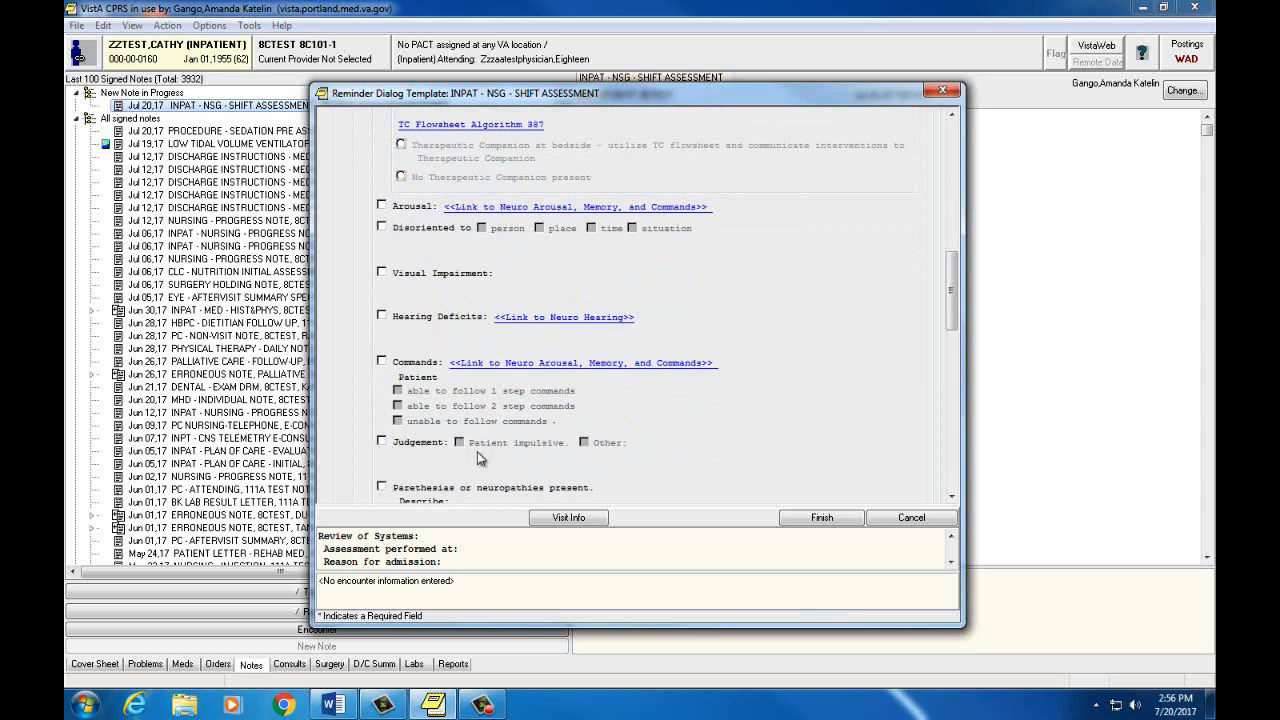
pyautogui.scroll(-3)
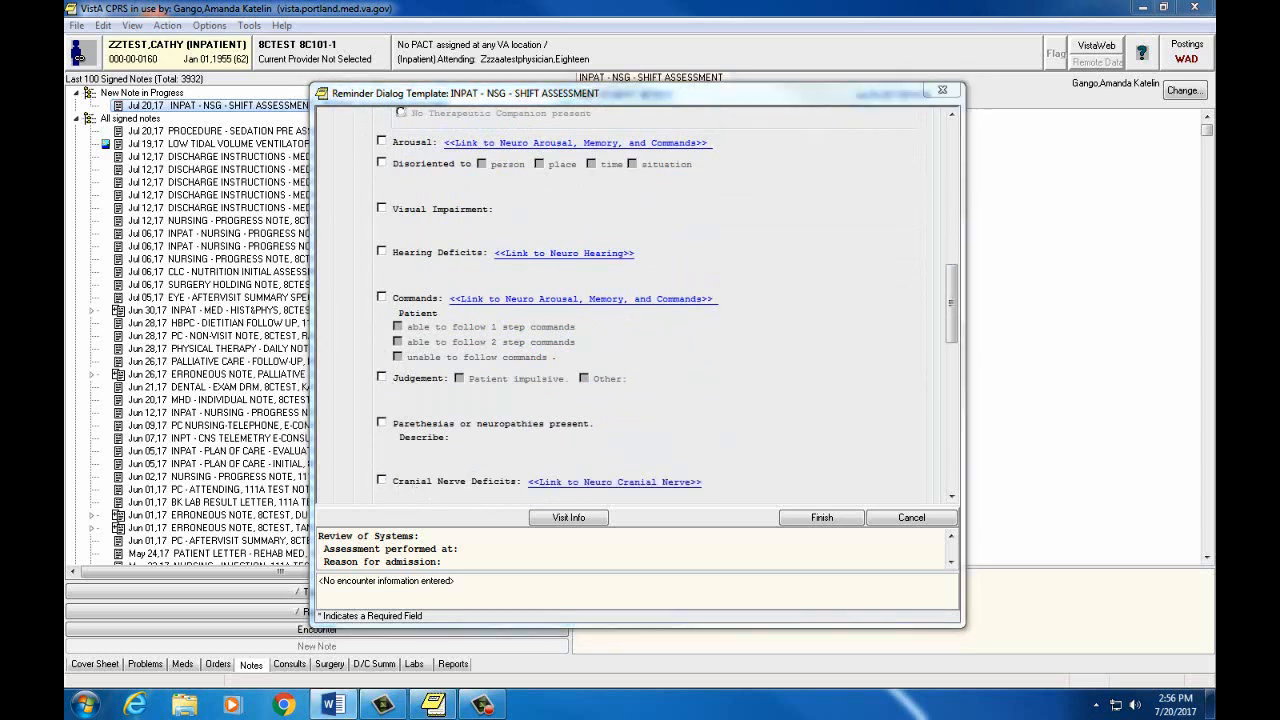
pyautogui.moveTo(340, 225)
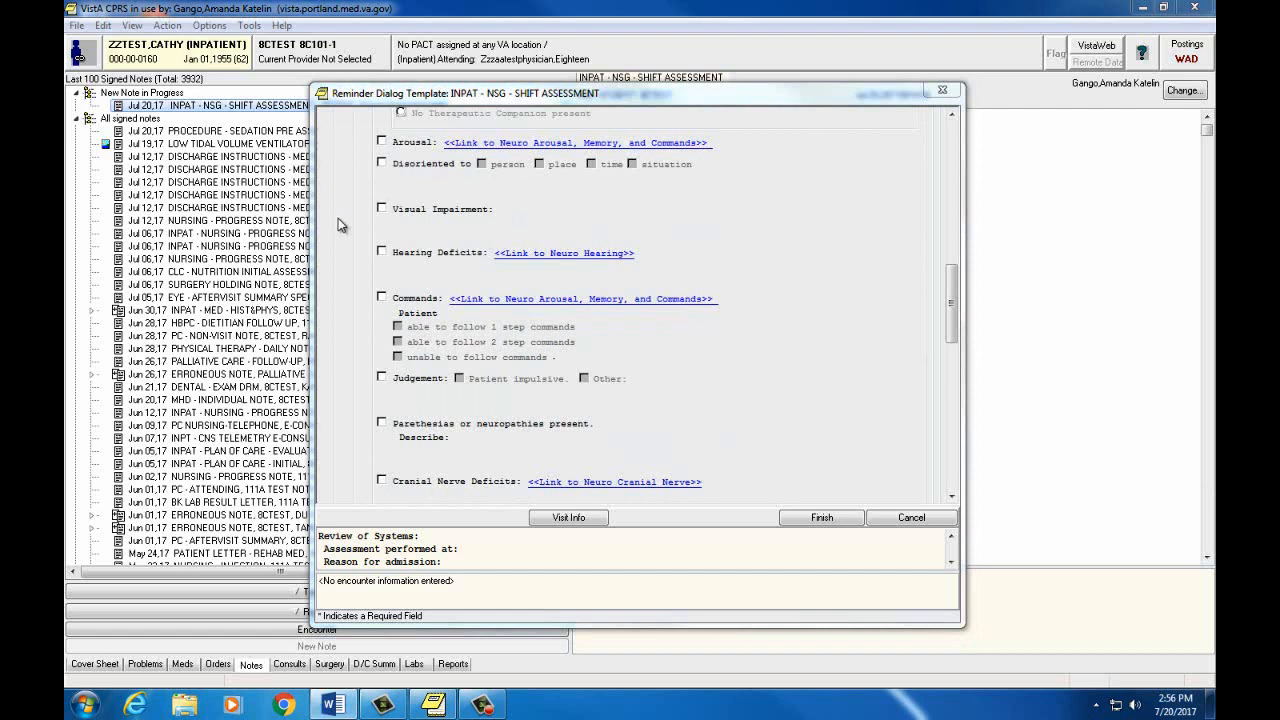
pyautogui.click(382, 348)
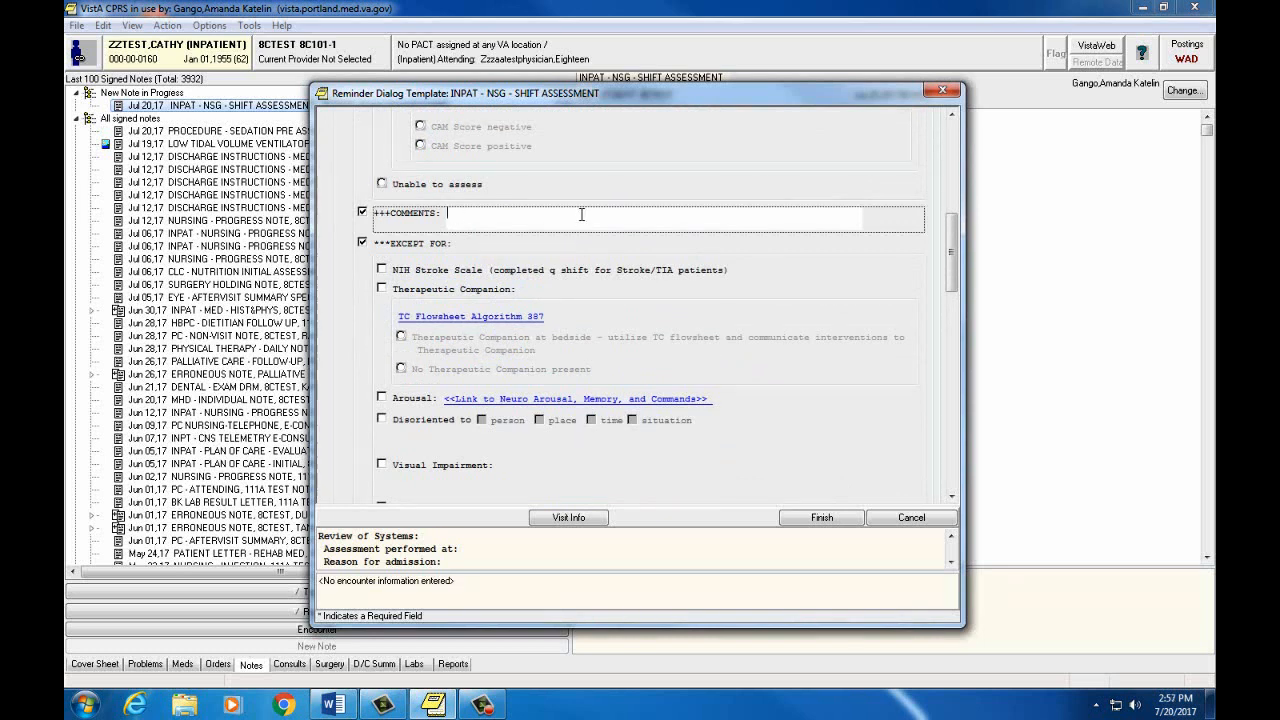
# Step: Enter the neurology comment 'A&Ox4' and scroll down toward MUSCULOSKELETAL
pyautogui.write('Aso')
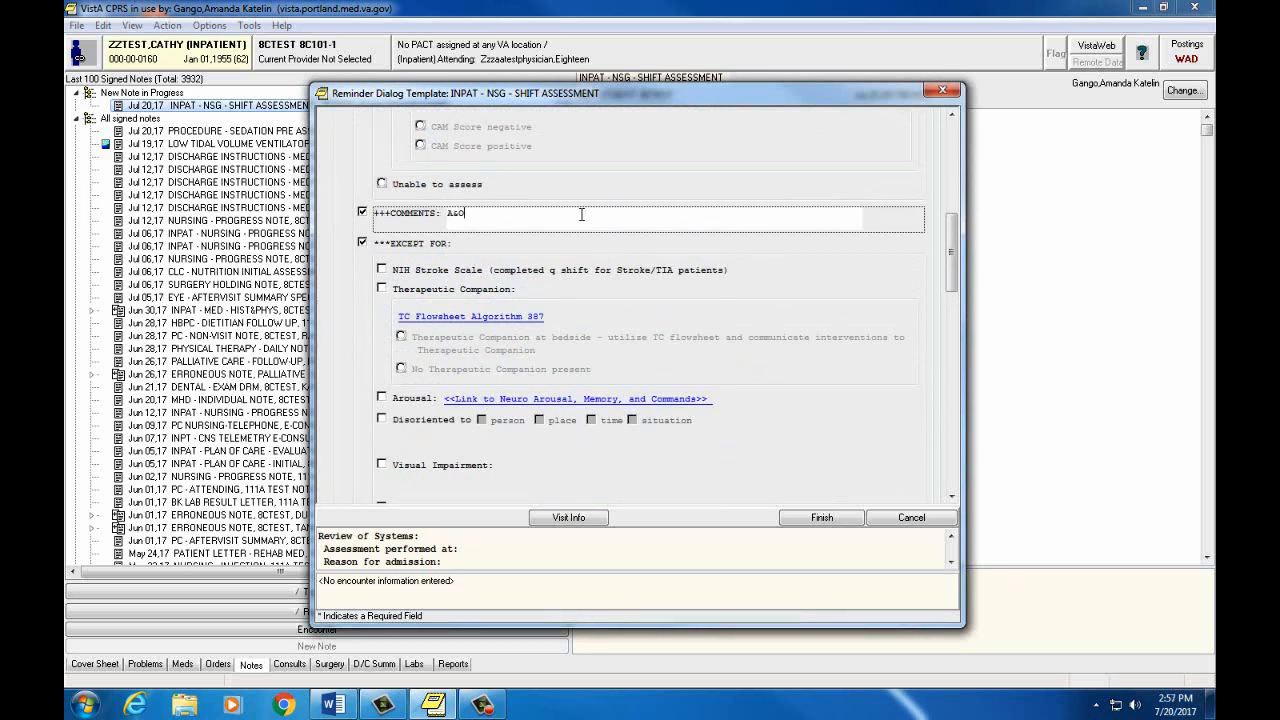
pyautogui.write('Ox4')
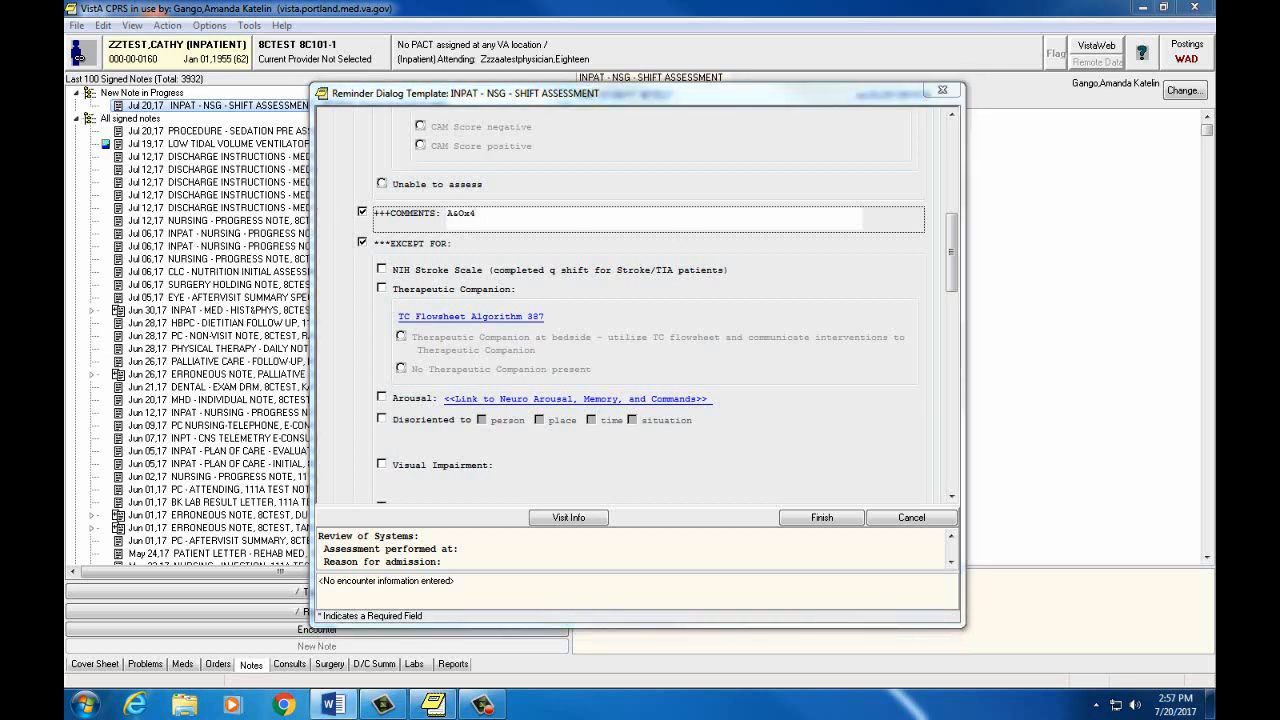
pyautogui.moveTo(898, 443)
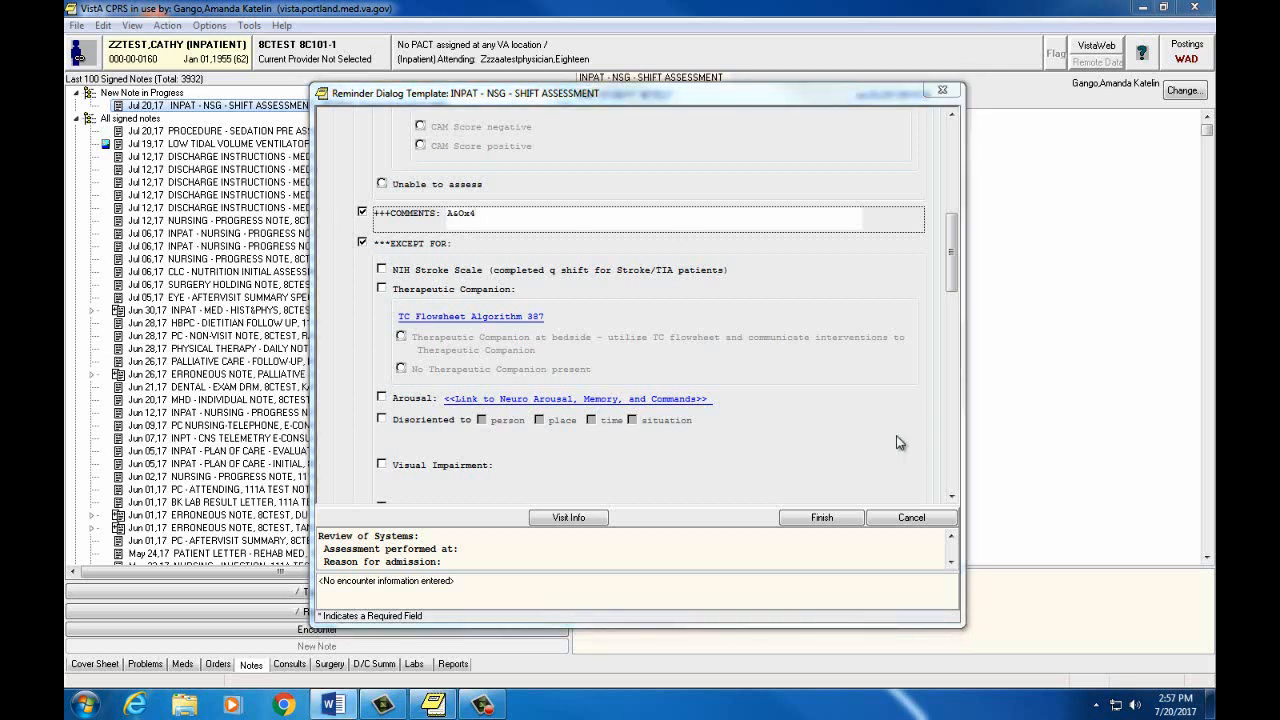
pyautogui.scroll(-3)
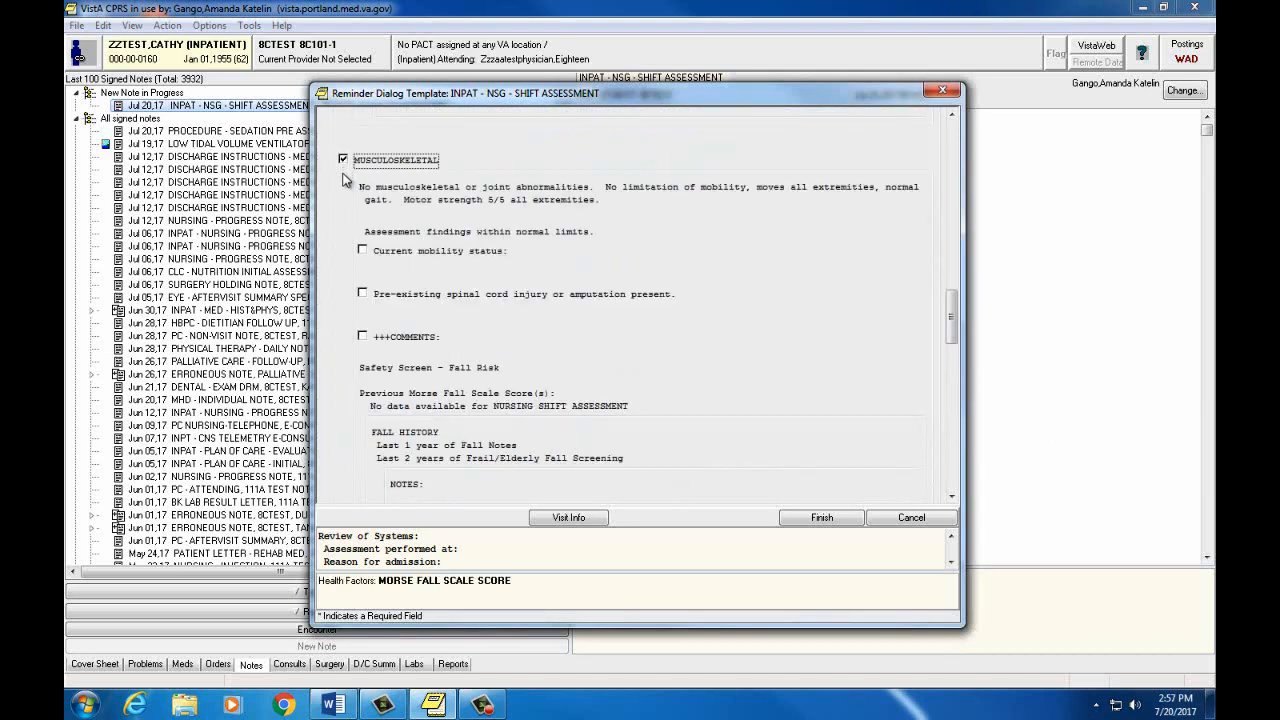
# Step: Scroll down and check CARDIOVASCULAR to show heart, SCD and stocking items
pyautogui.scroll(-3)
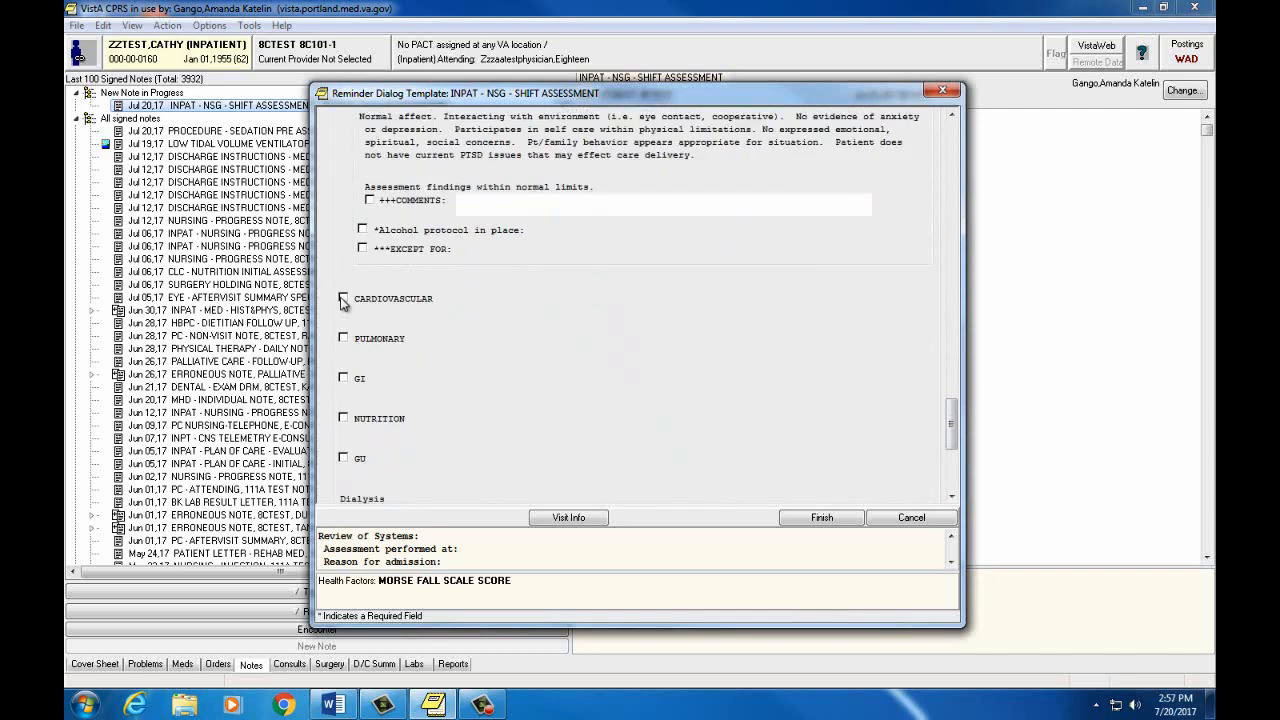
pyautogui.click(343, 299)
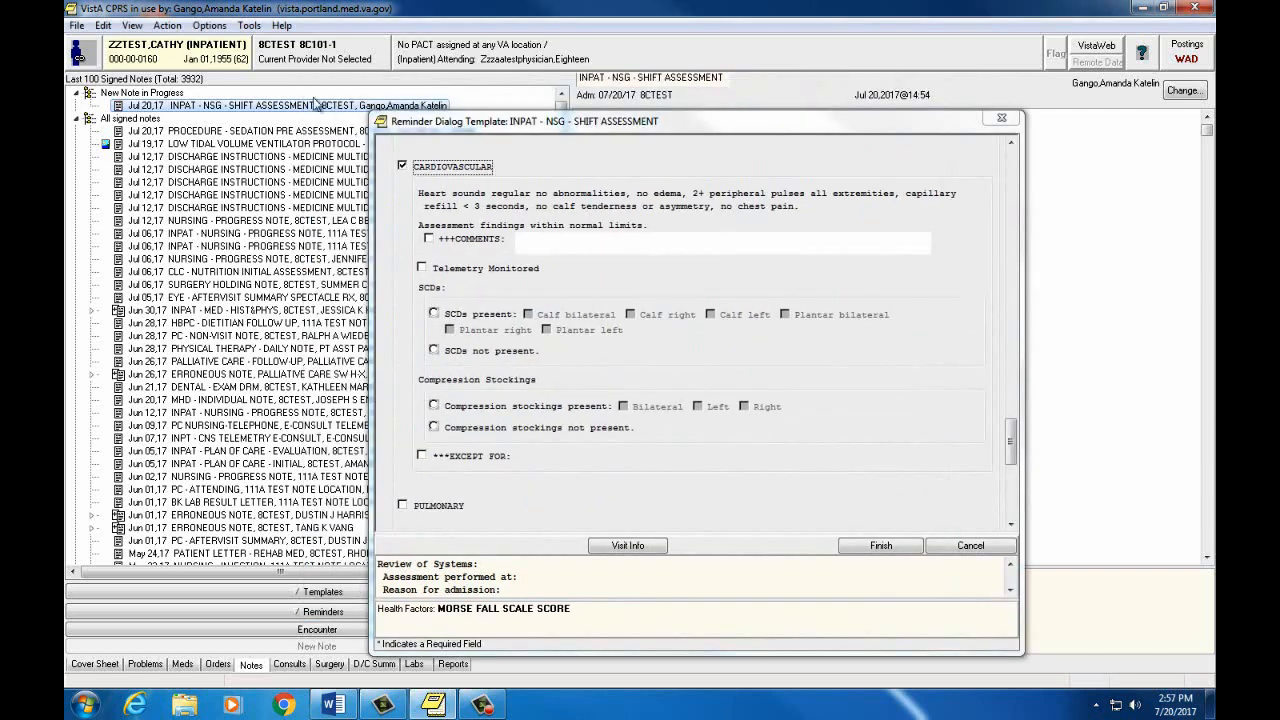
pyautogui.moveTo(698, 352)
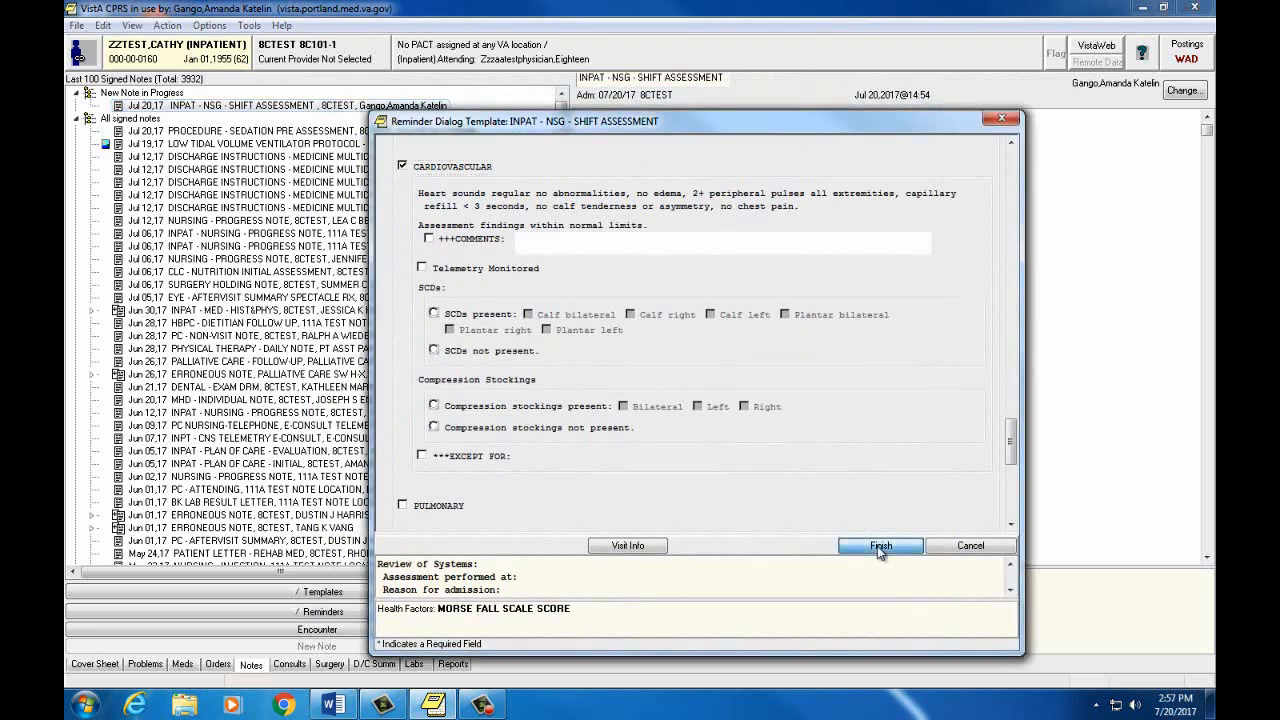
# Step: Attempt Finish and acknowledge the Required Items Missing warning with OK
pyautogui.click(881, 545)
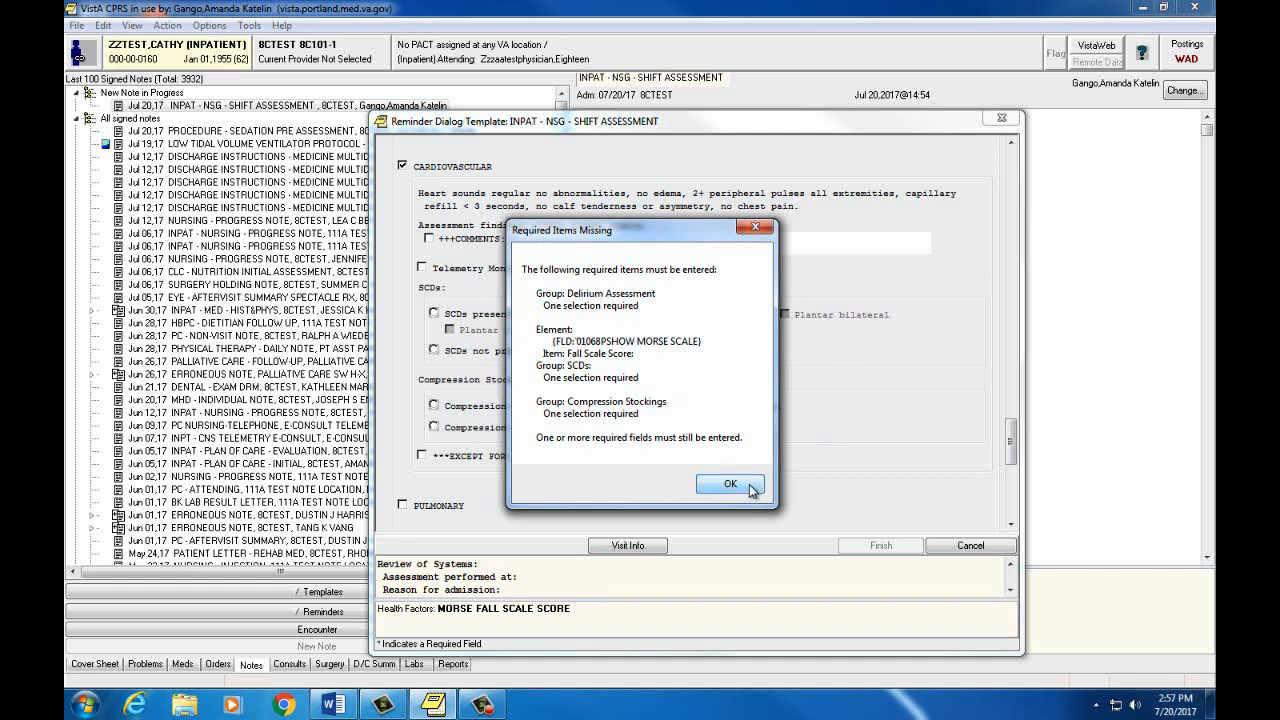
pyautogui.click(730, 484)
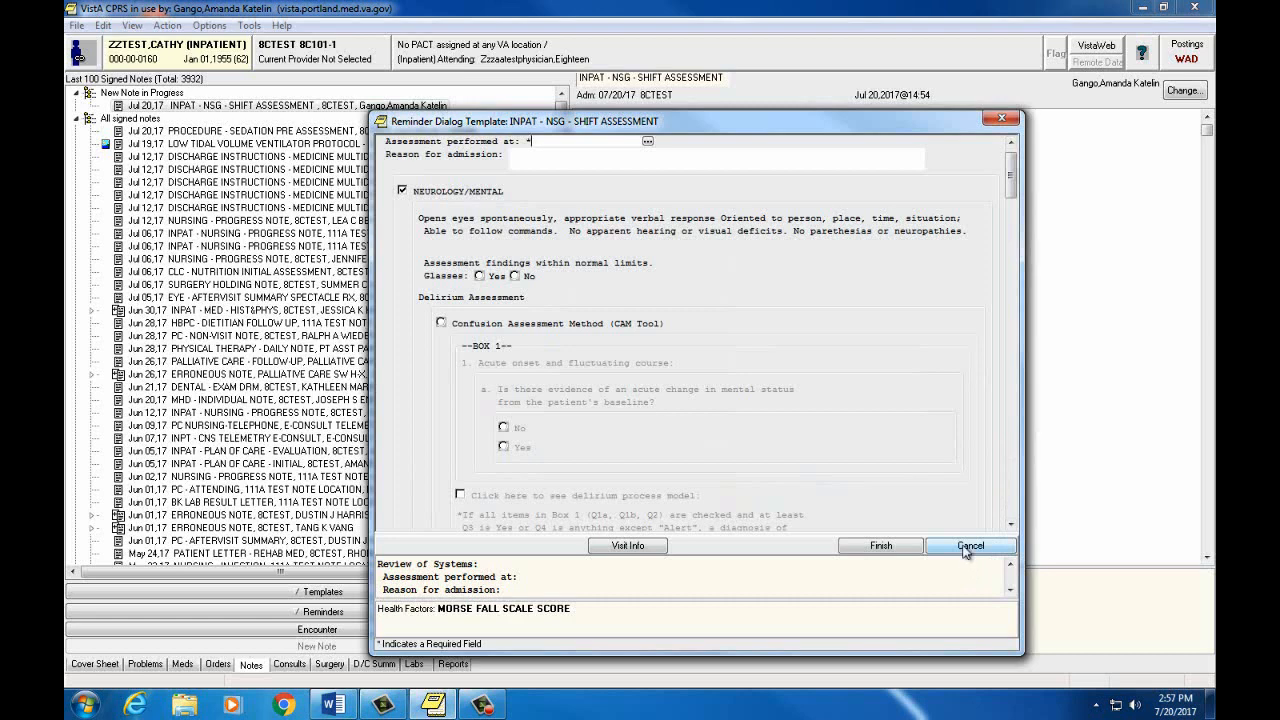
pyautogui.moveTo(950, 560)
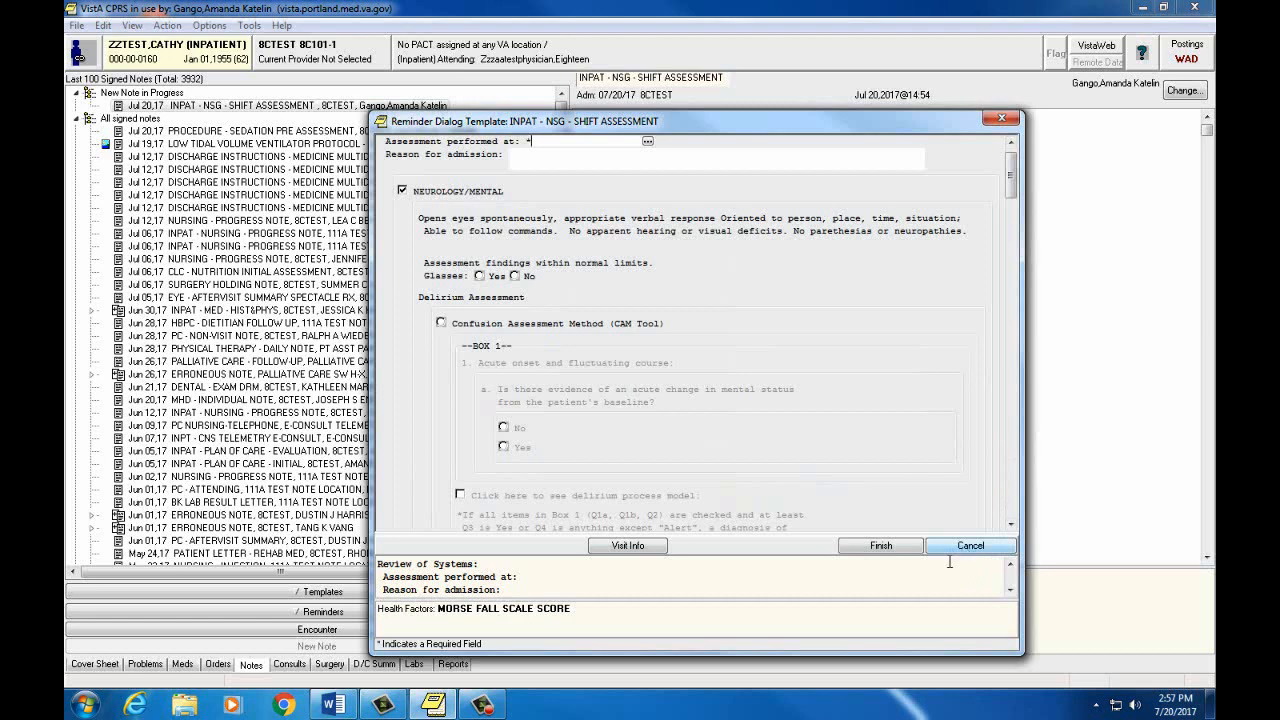
# Step: Cancel the reminder dialog and confirm Yes to discard its entries
pyautogui.click(969, 545)
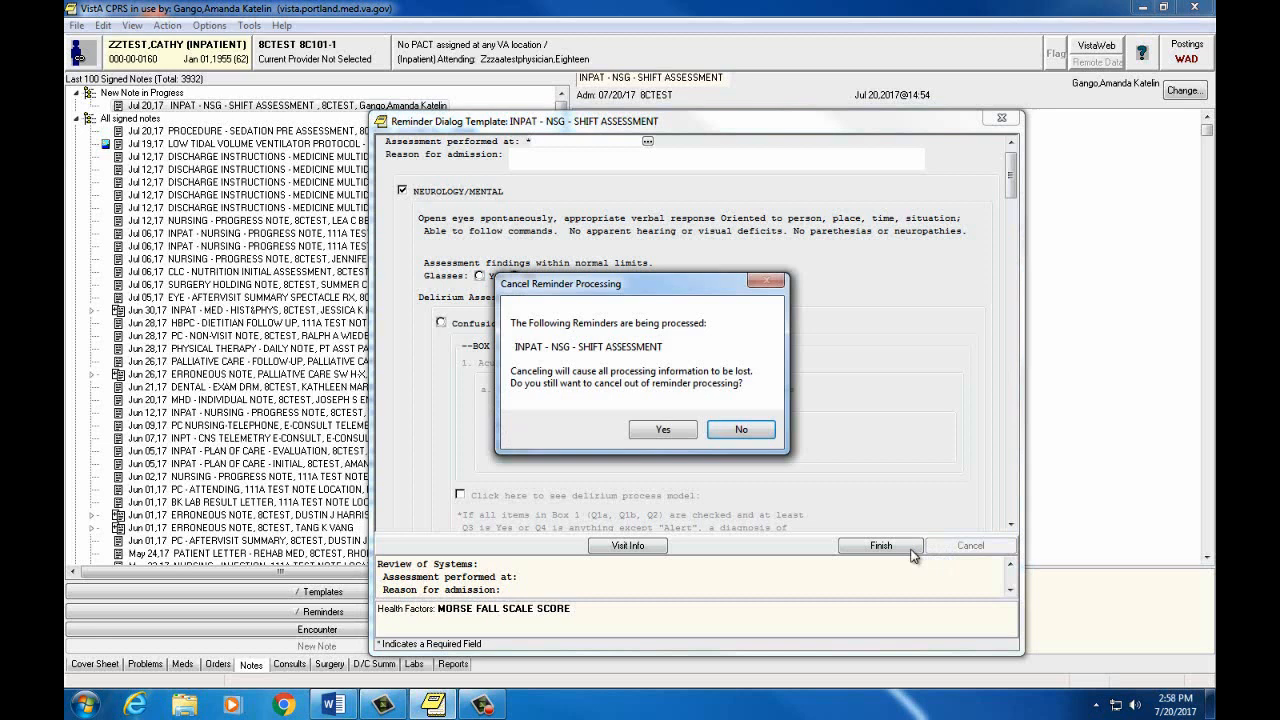
pyautogui.click(662, 429)
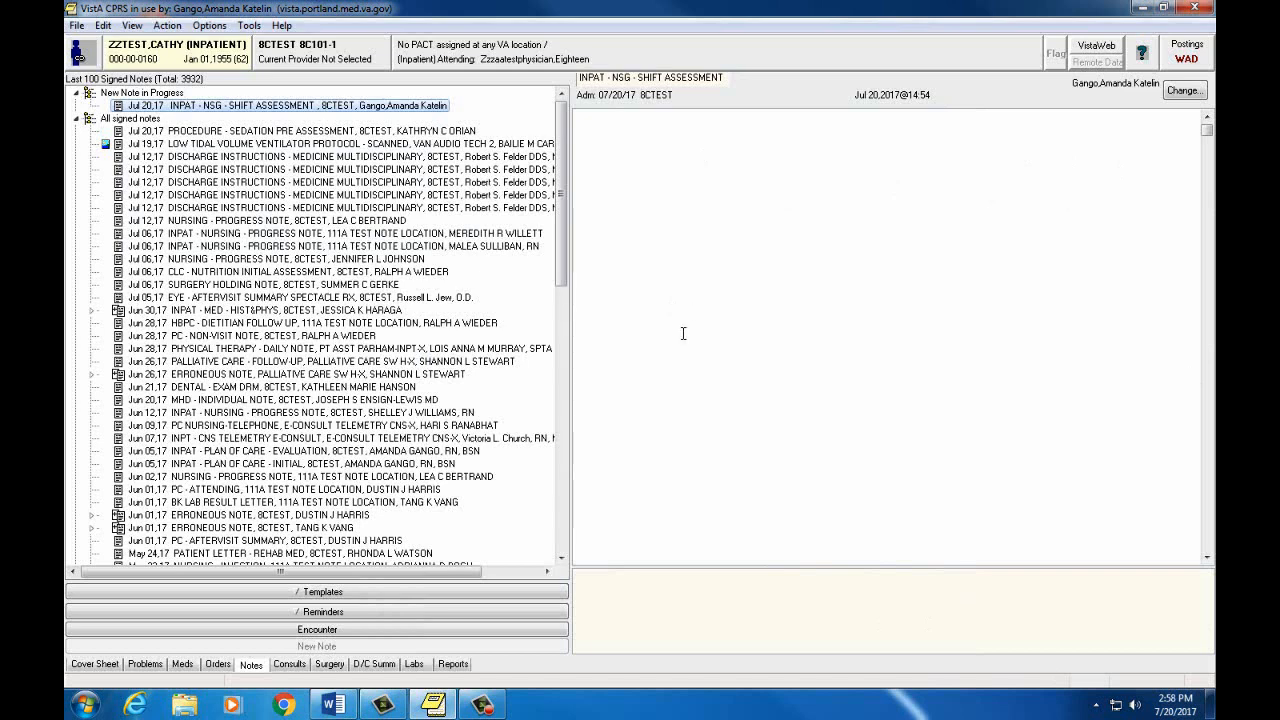
pyautogui.moveTo(720, 254)
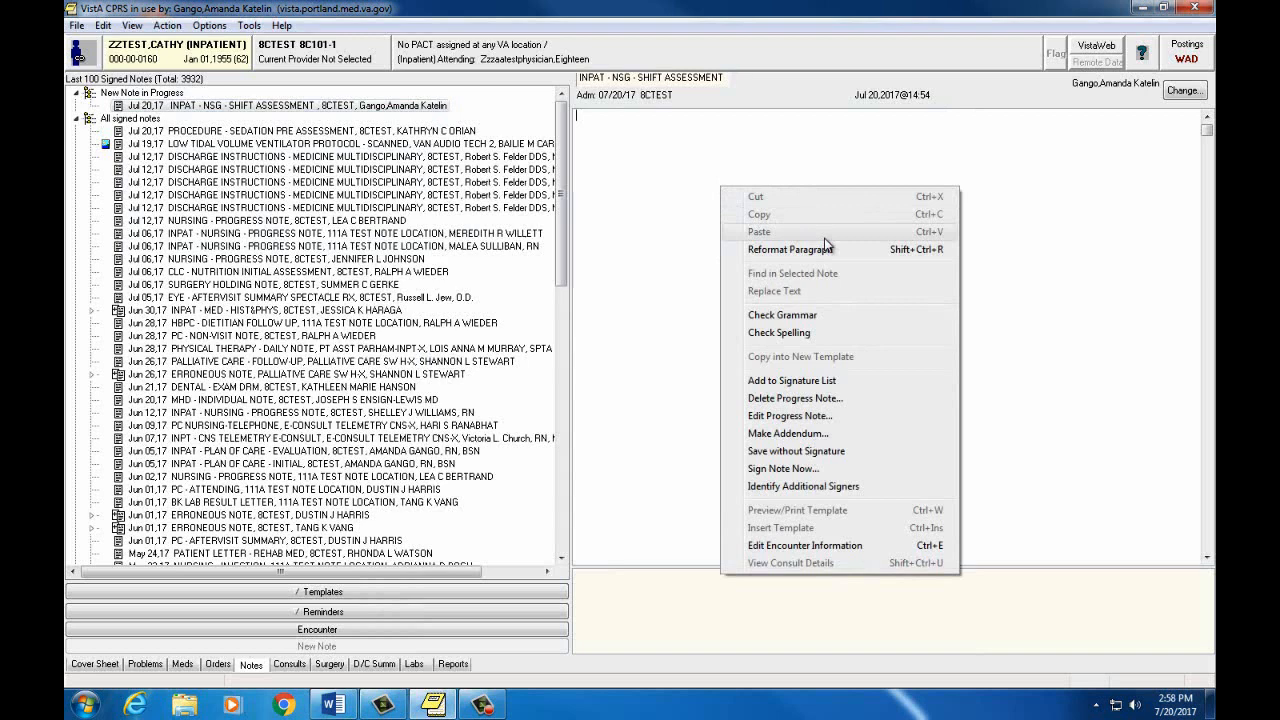
pyautogui.moveTo(890, 433)
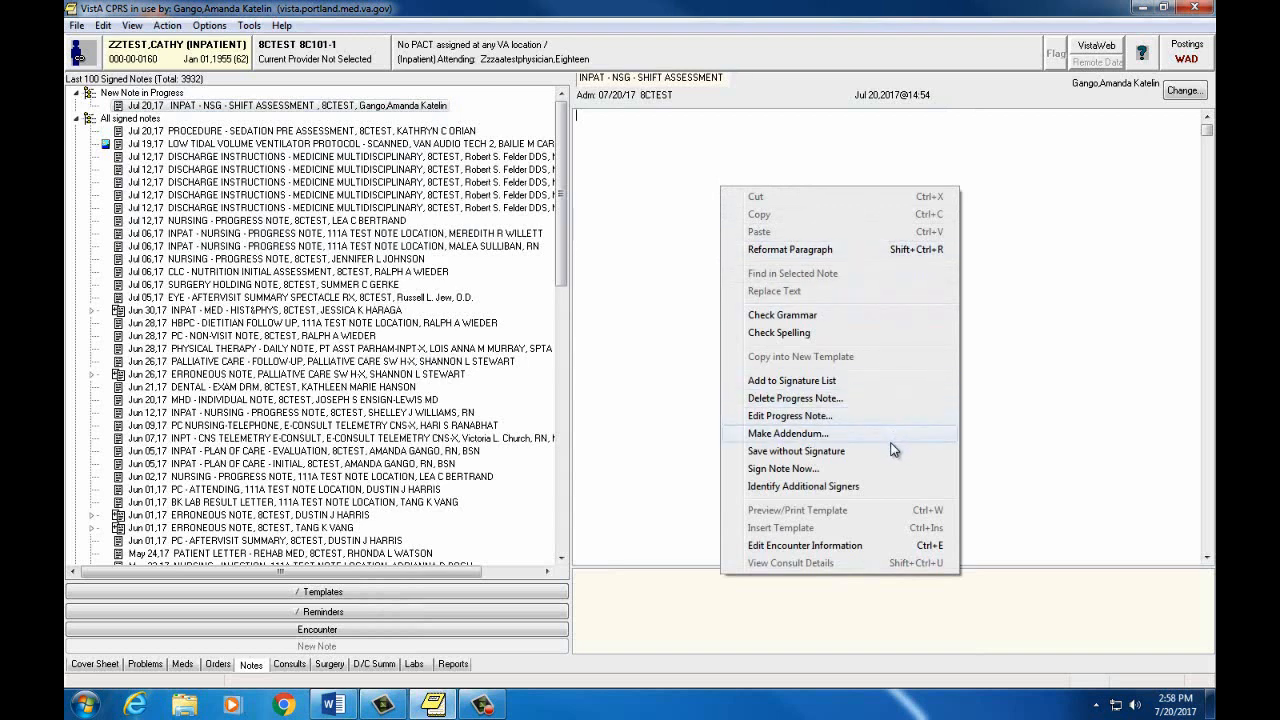
pyautogui.moveTo(868, 451)
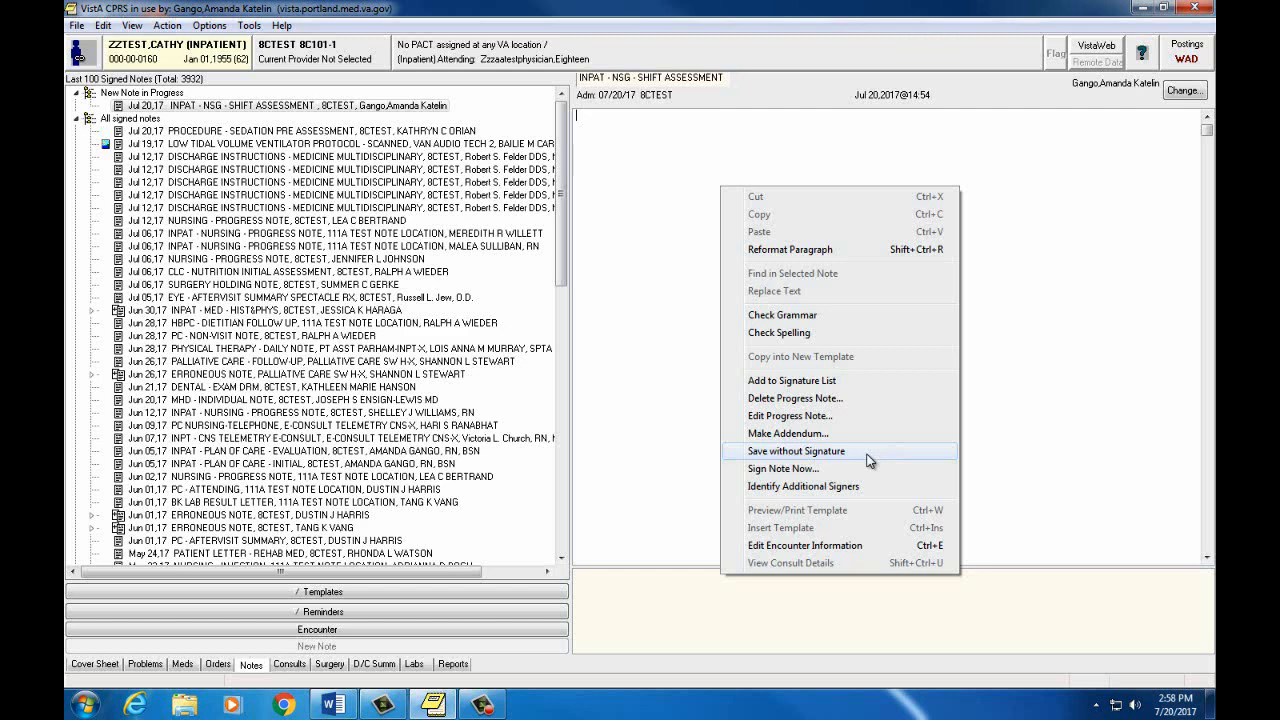
pyautogui.moveTo(868, 460)
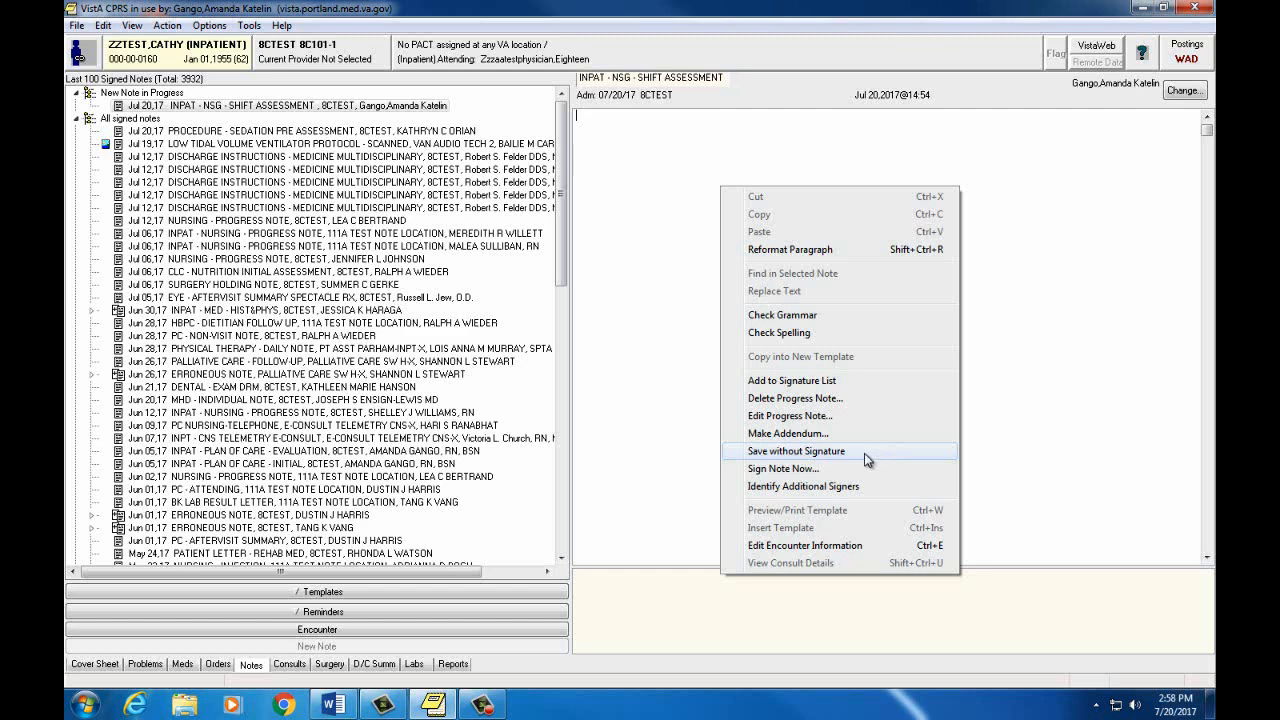
pyautogui.moveTo(862, 459)
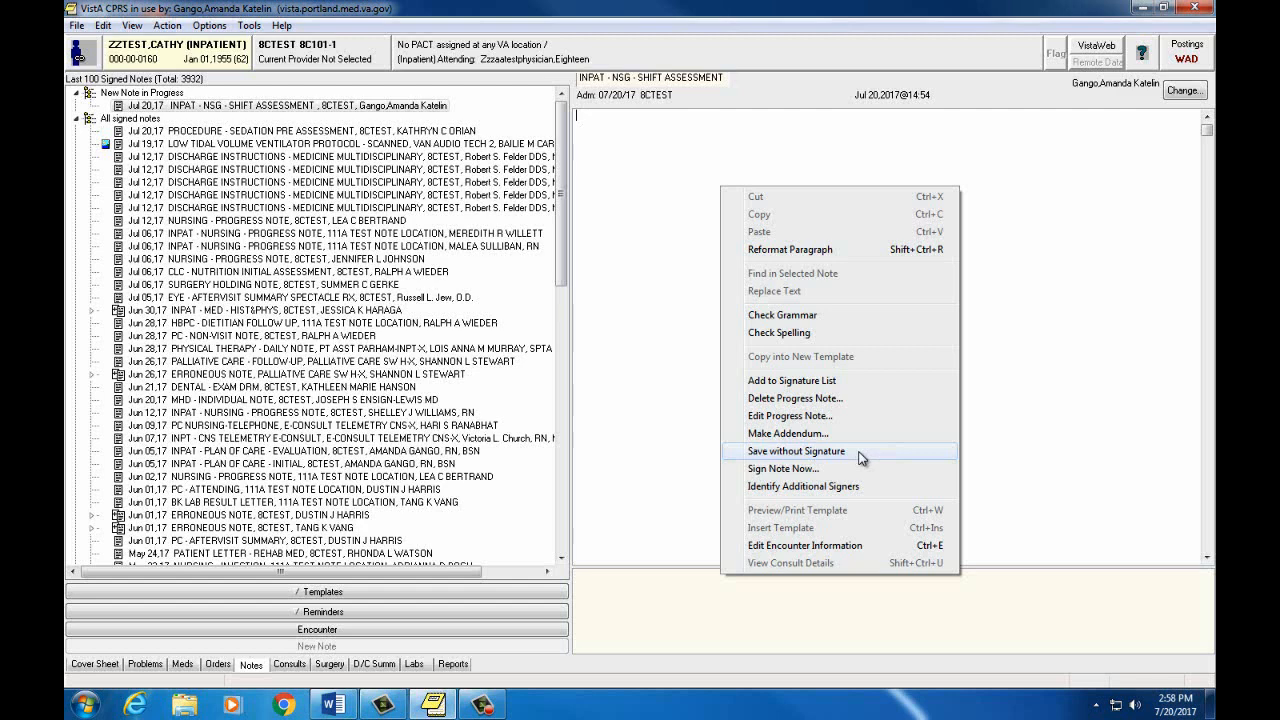
pyautogui.moveTo(840, 468)
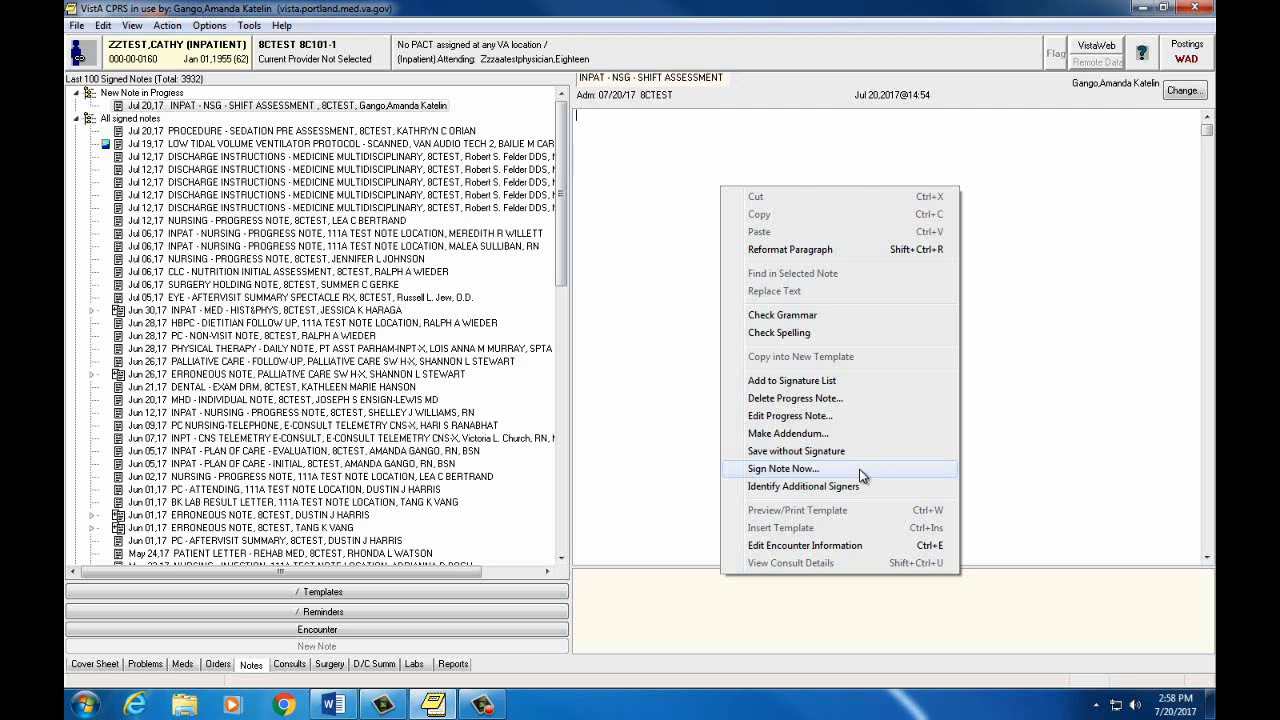
pyautogui.moveTo(857, 476)
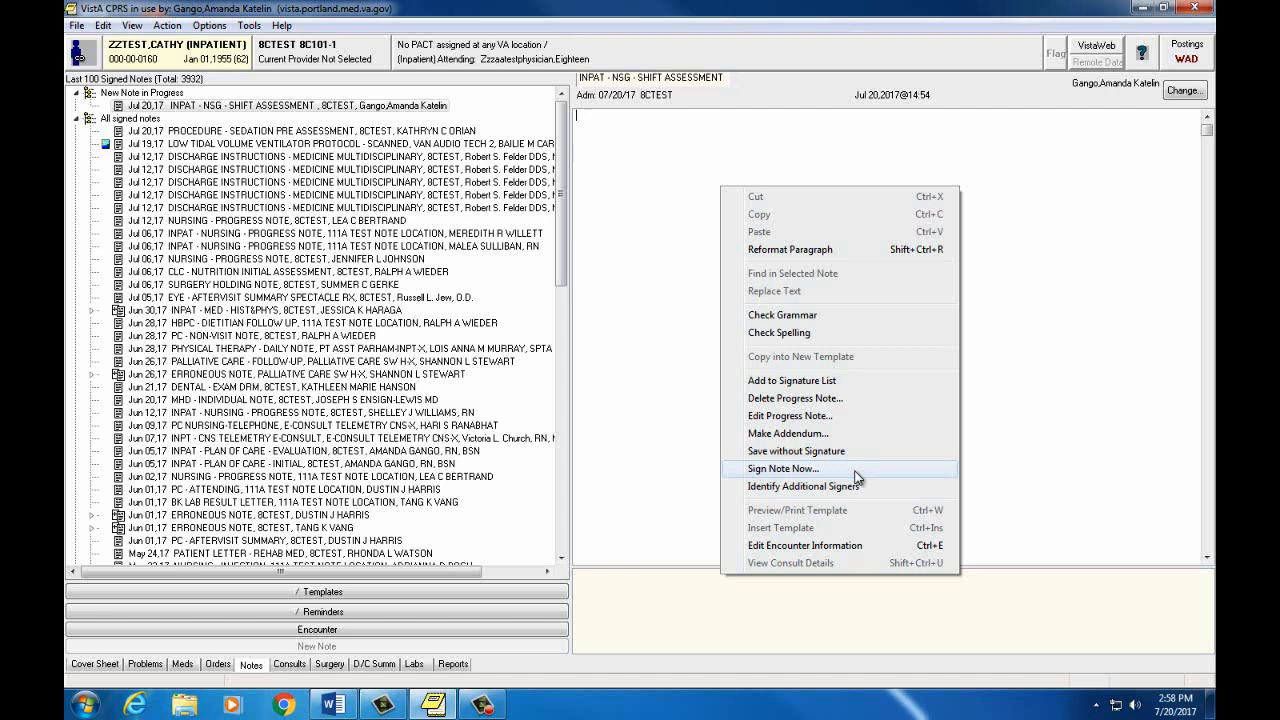
pyautogui.moveTo(1044, 464)
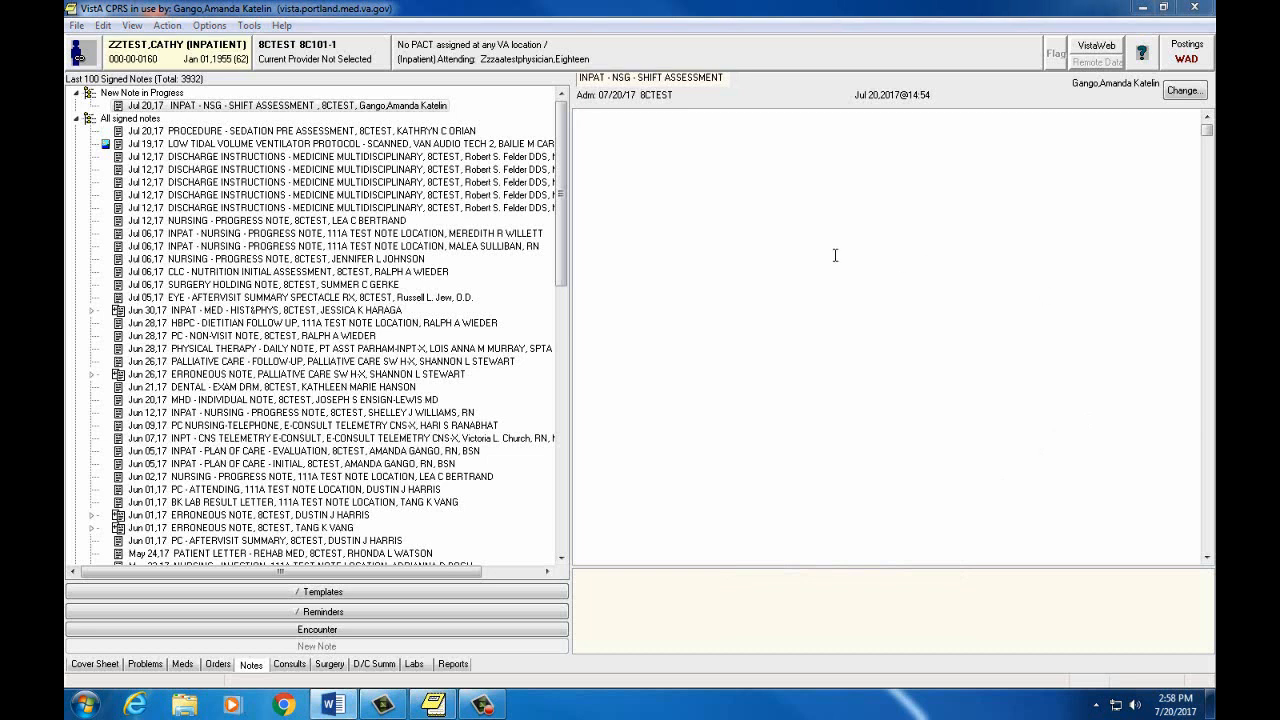
pyautogui.moveTo(824, 241)
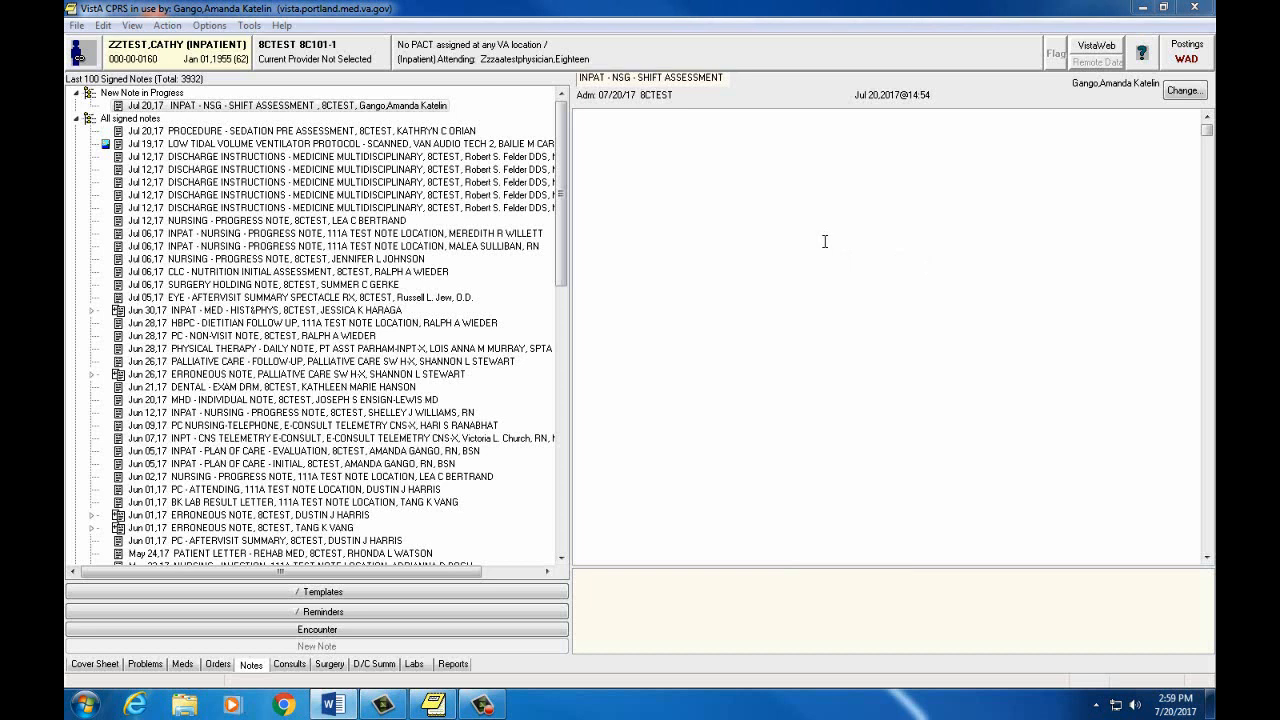
pyautogui.moveTo(801, 228)
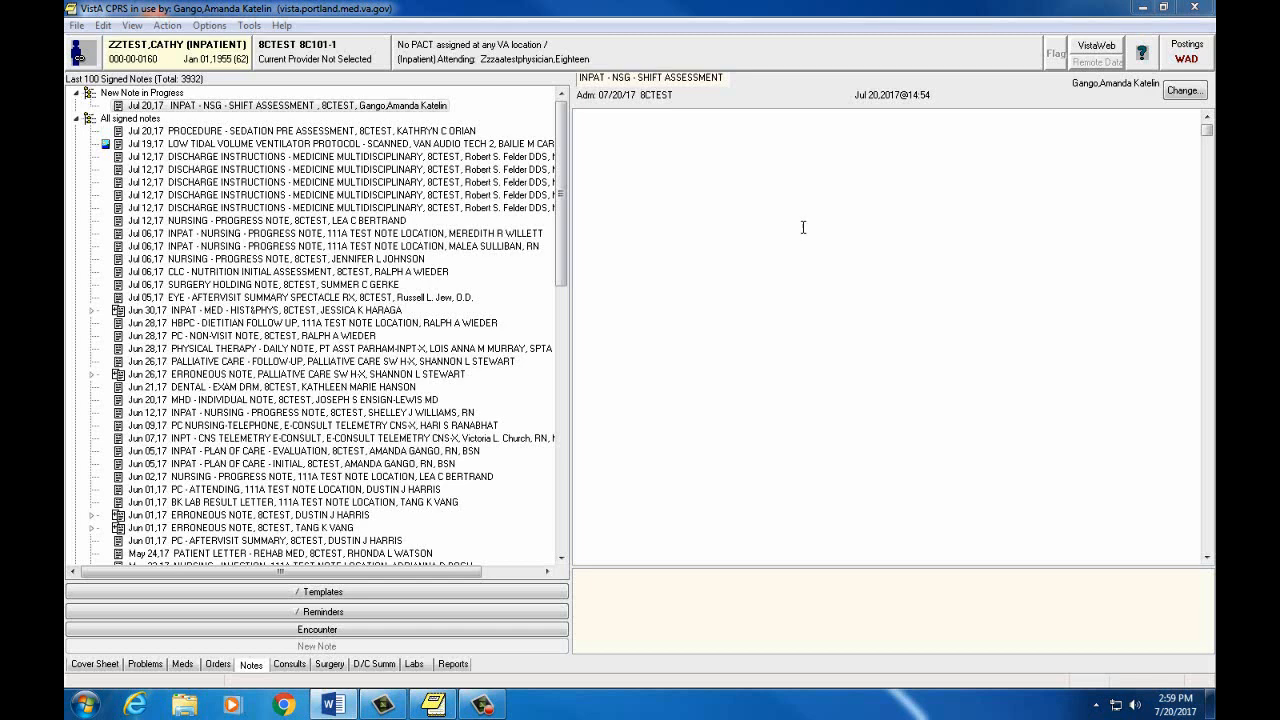
# Step: Right-click the blank shift assessment note to show save-without-signature and sign-now options
pyautogui.rightClick(805, 232)
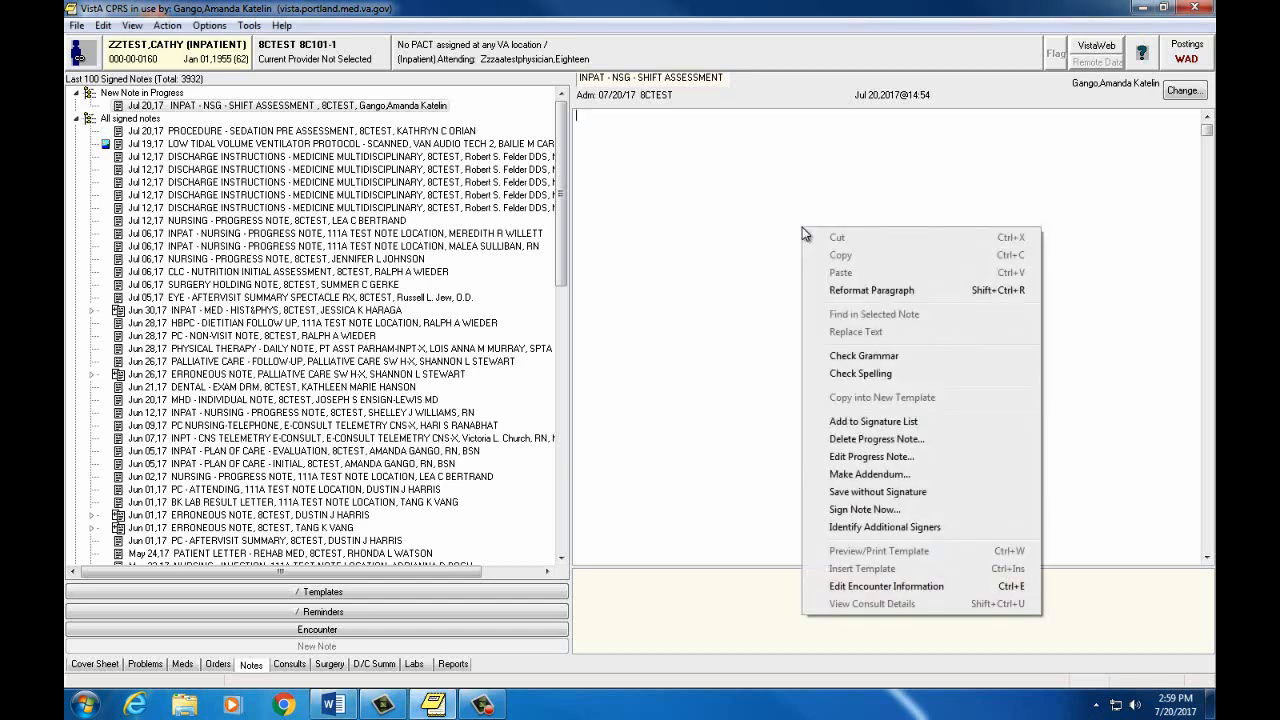
pyautogui.moveTo(910, 373)
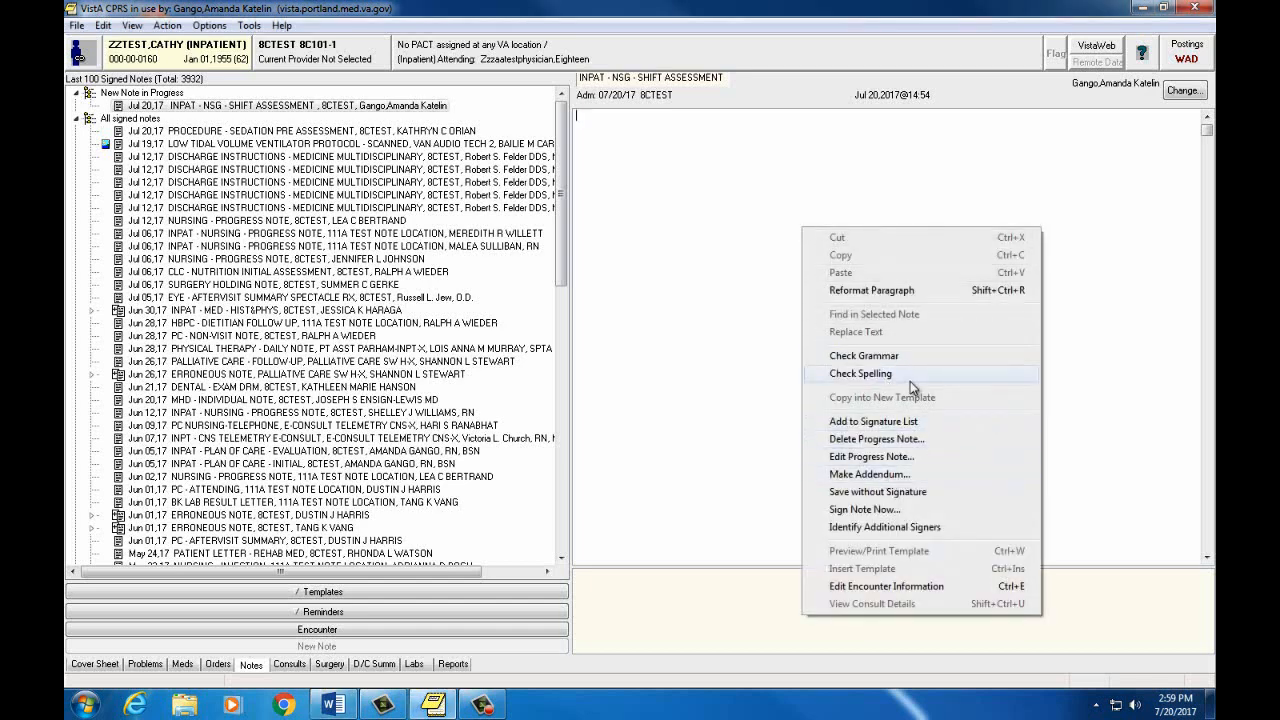
pyautogui.moveTo(884, 527)
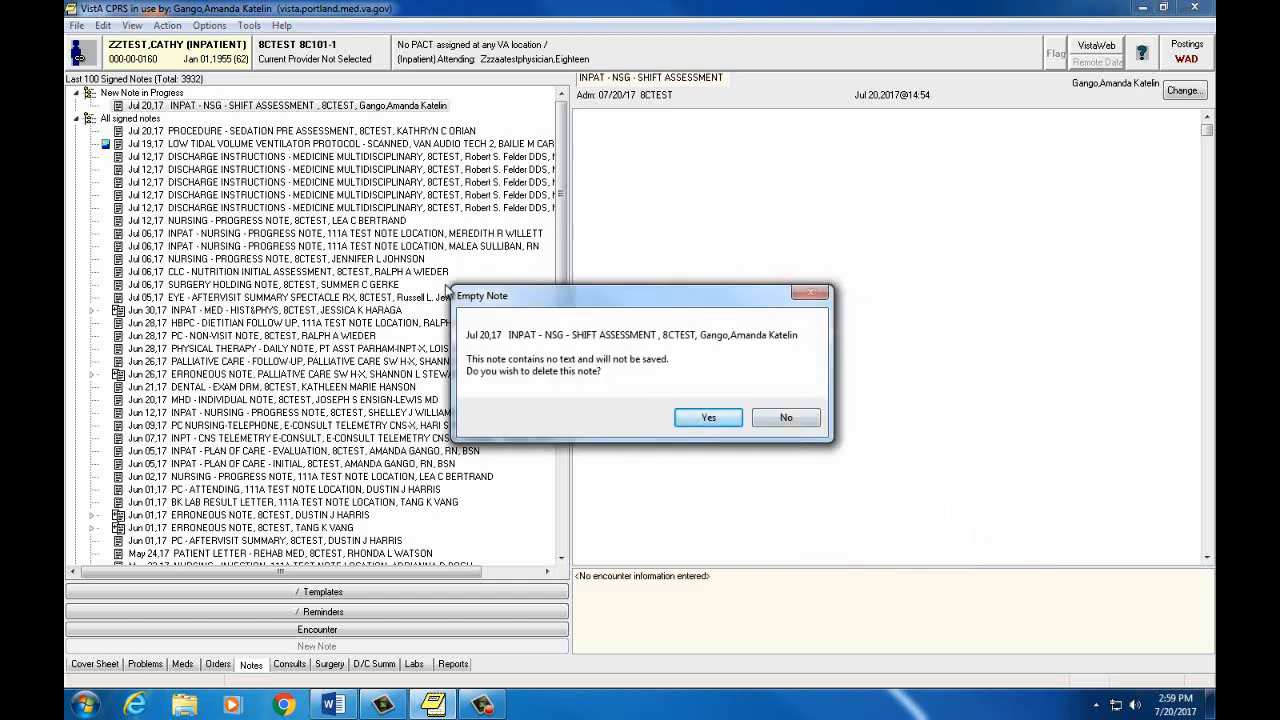
pyautogui.moveTo(773, 242)
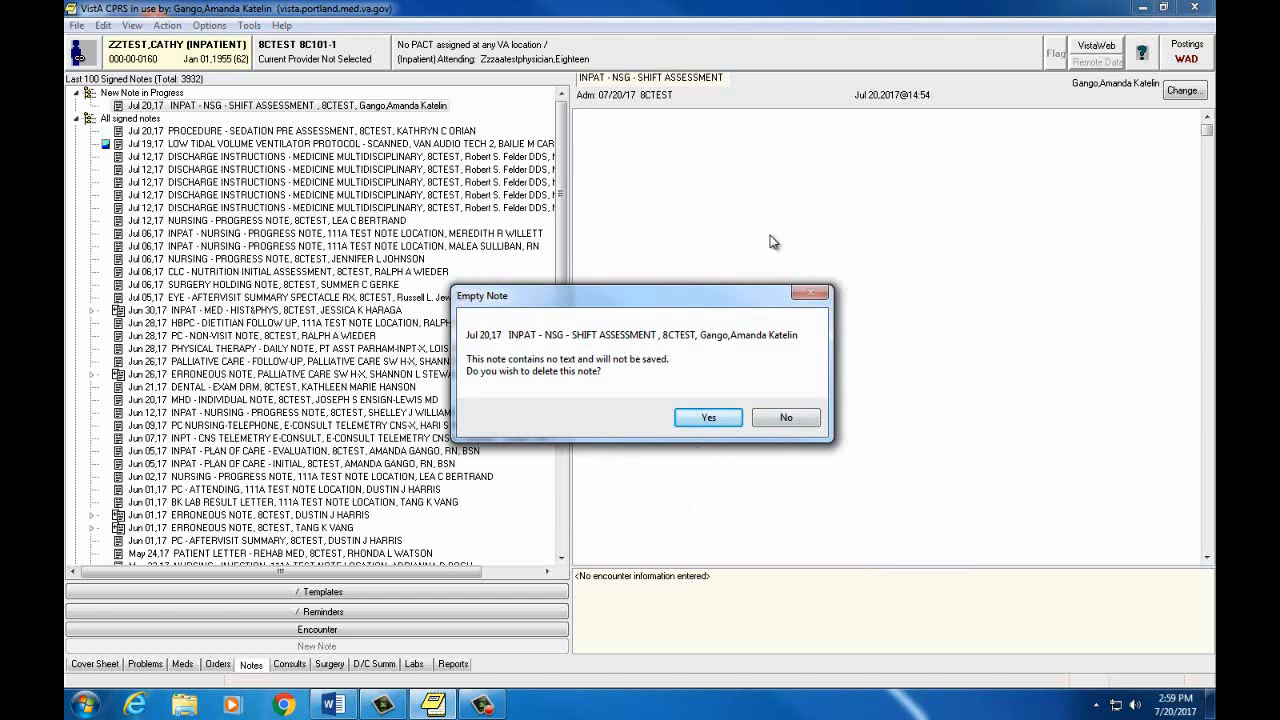
pyautogui.moveTo(557, 470)
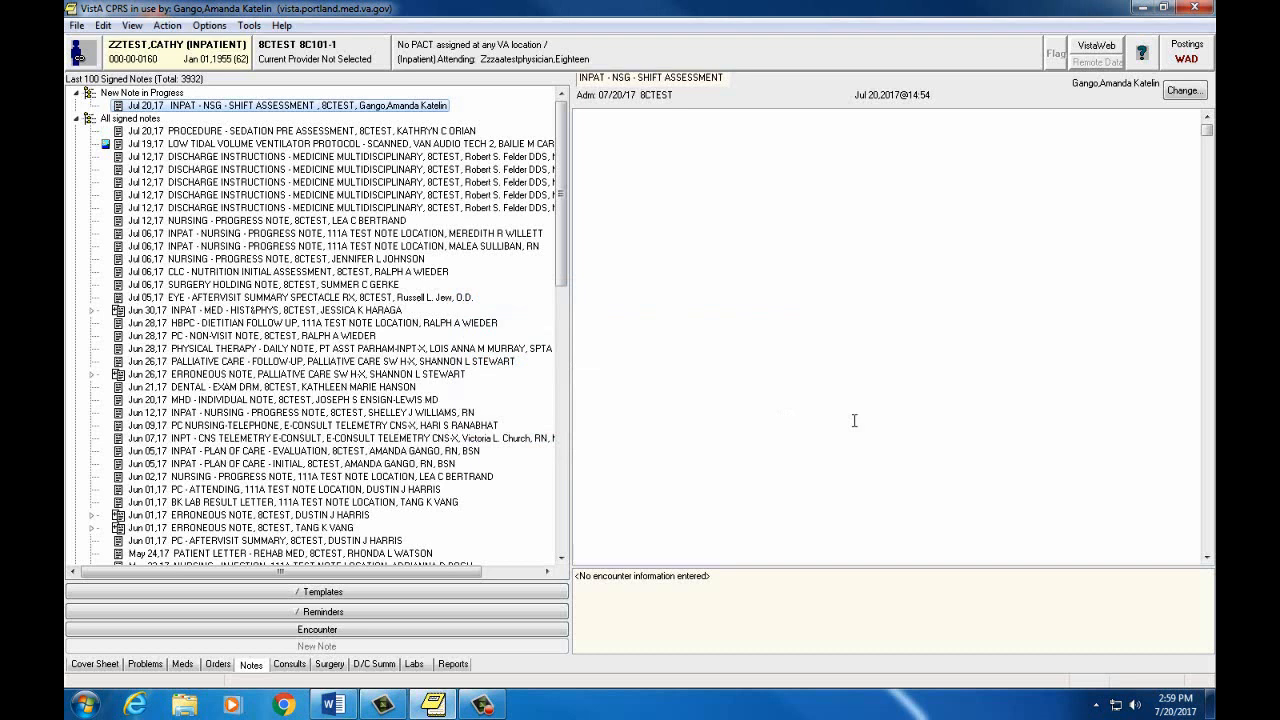
pyautogui.moveTo(812, 333)
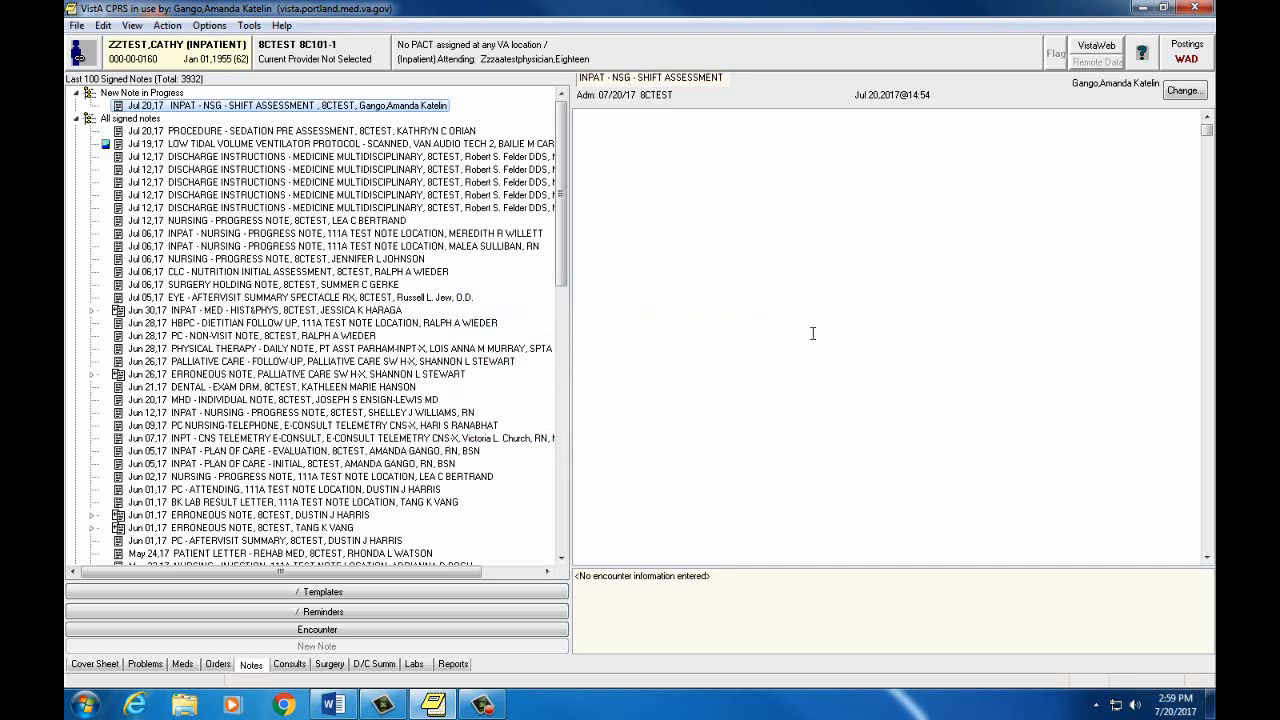